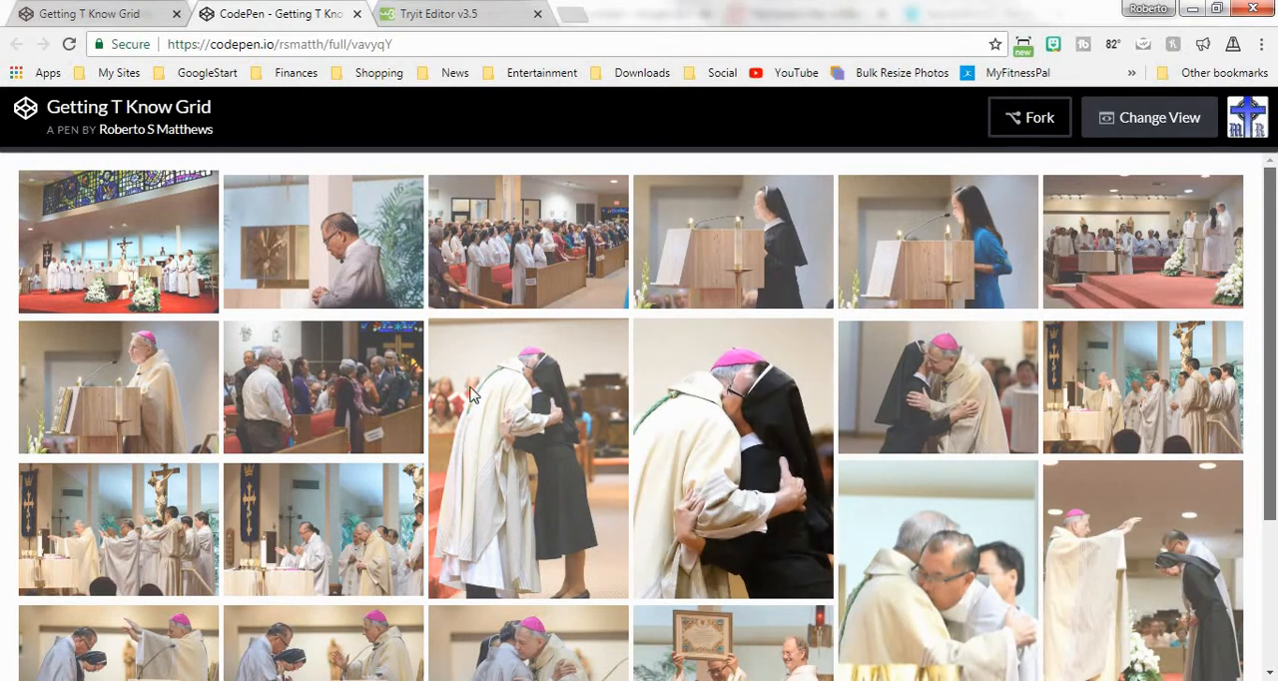
Step: Scroll through the finished CodePen church photo grid, then switch to the Tryit Editor tab
scroll(down, 3)
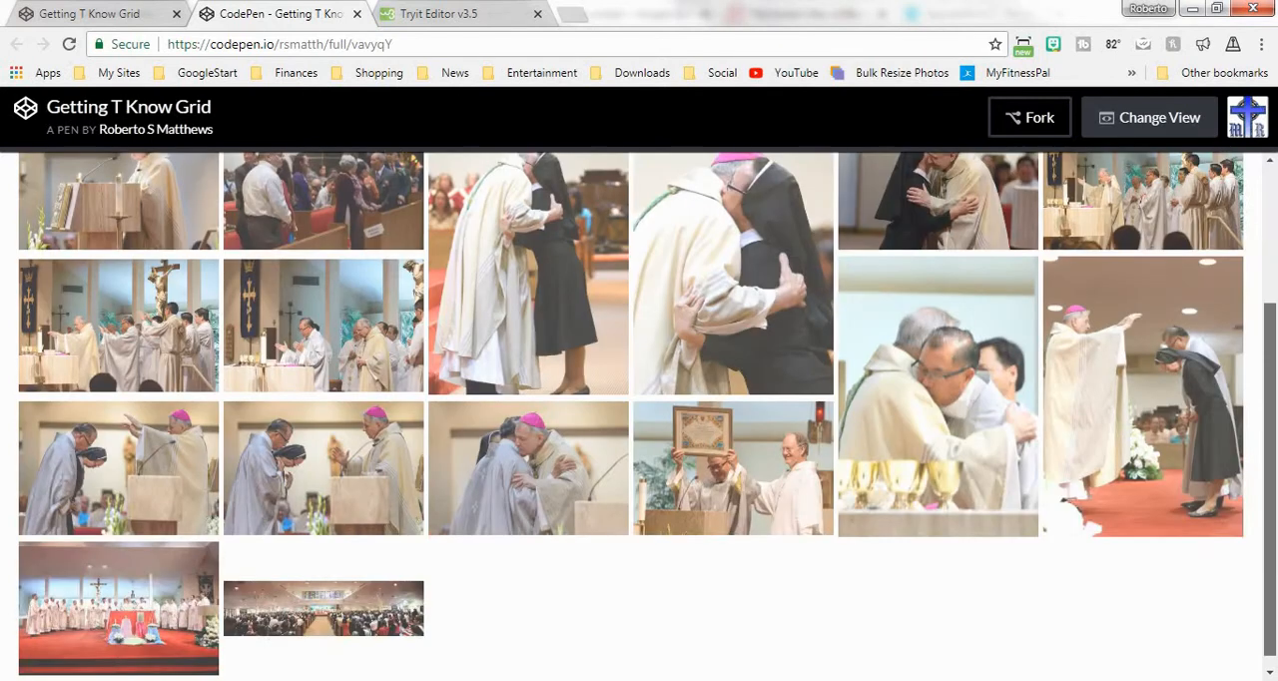
scroll(down, 3)
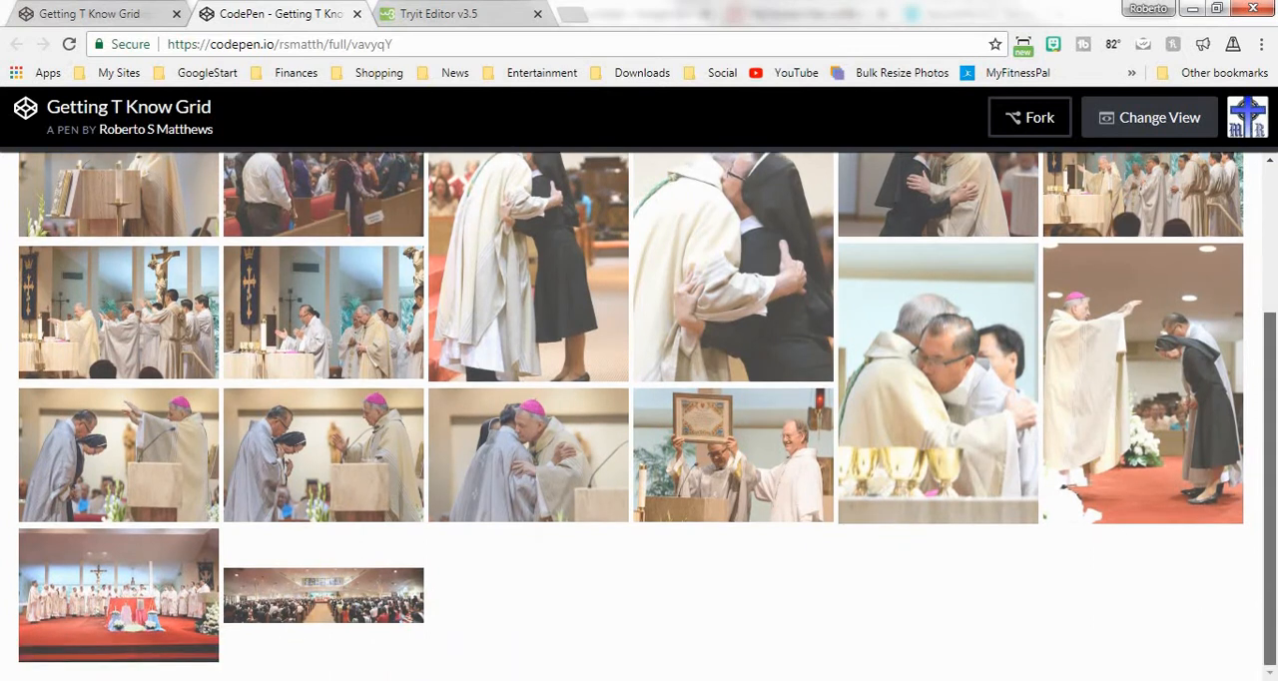
scroll(up, 3)
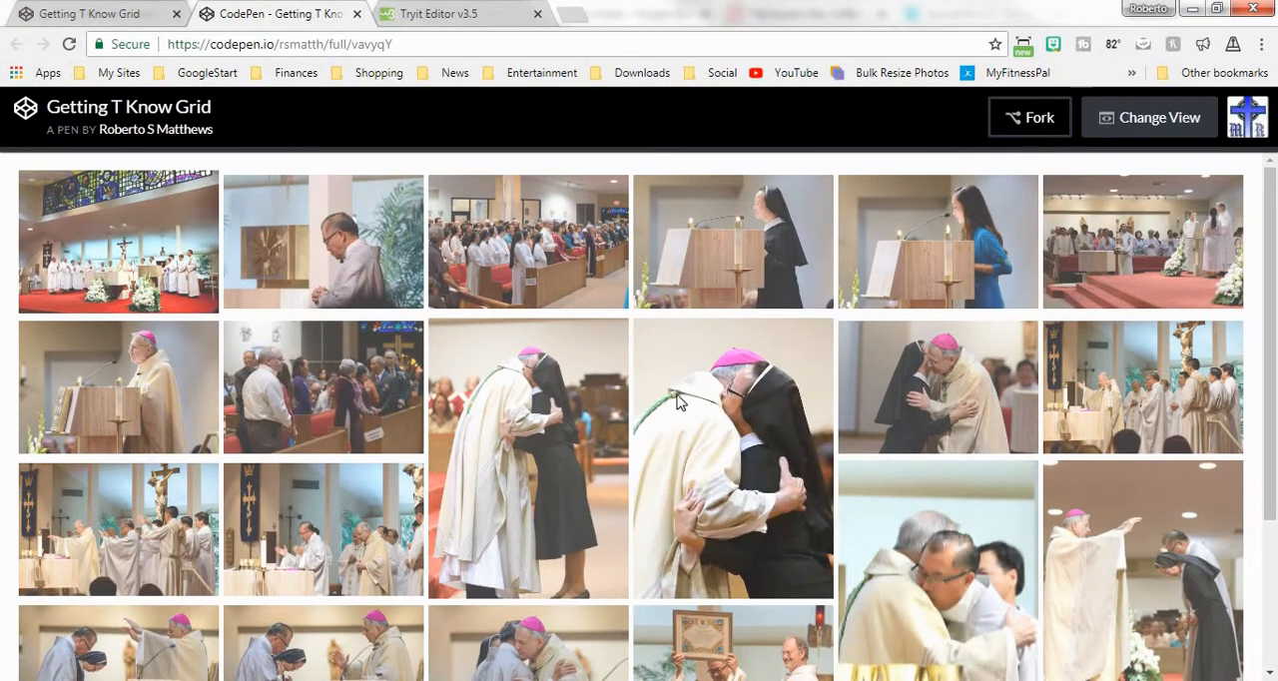
click(1148, 117)
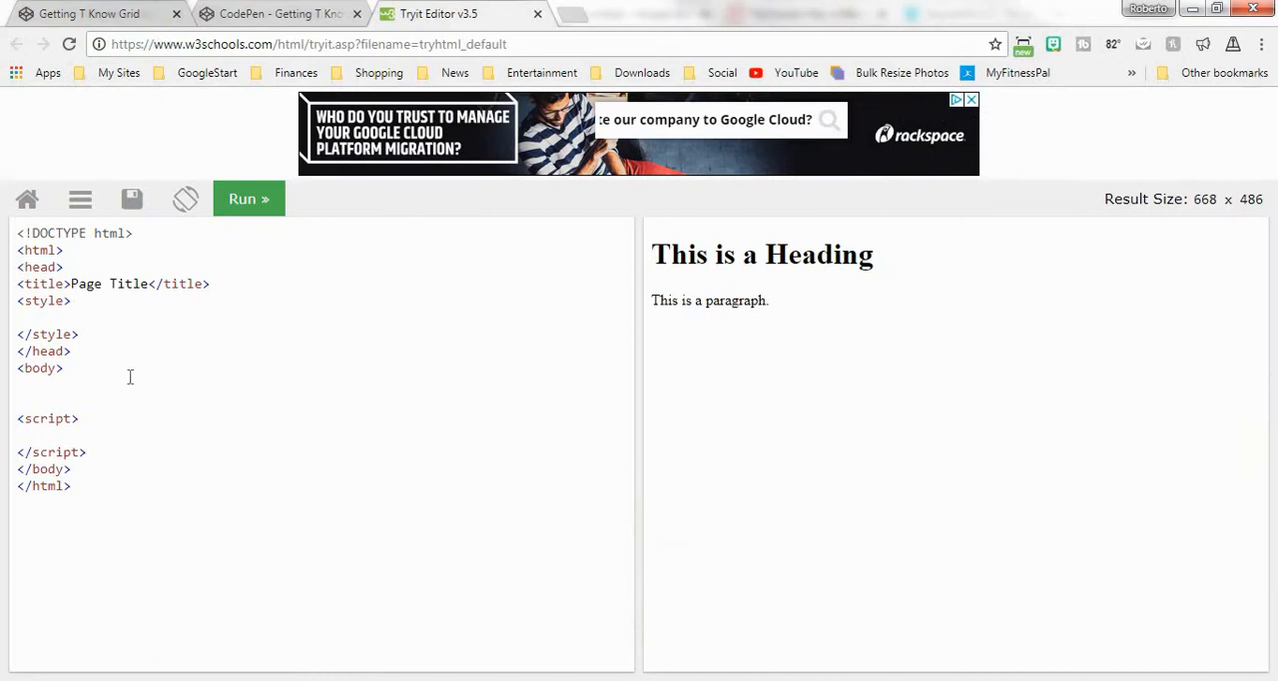
Step: Insert <div id="galleryHolder"></div> on a new line inside the body
click(20, 385)
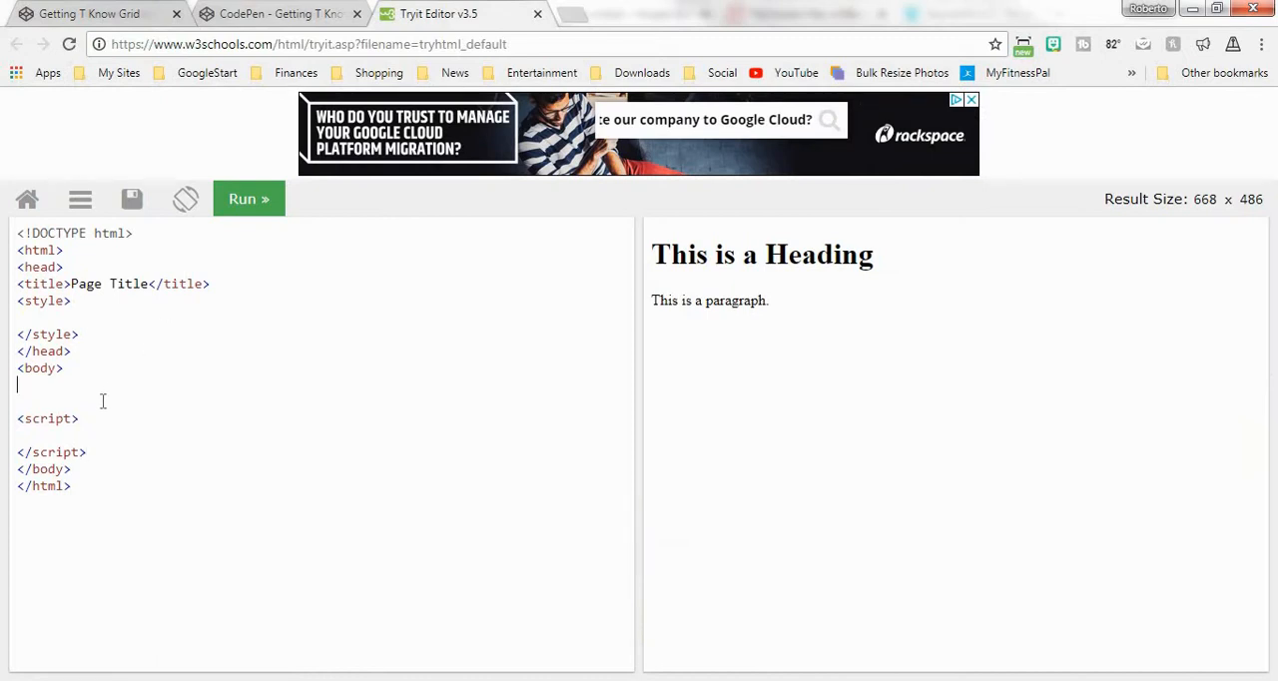
key(enter)
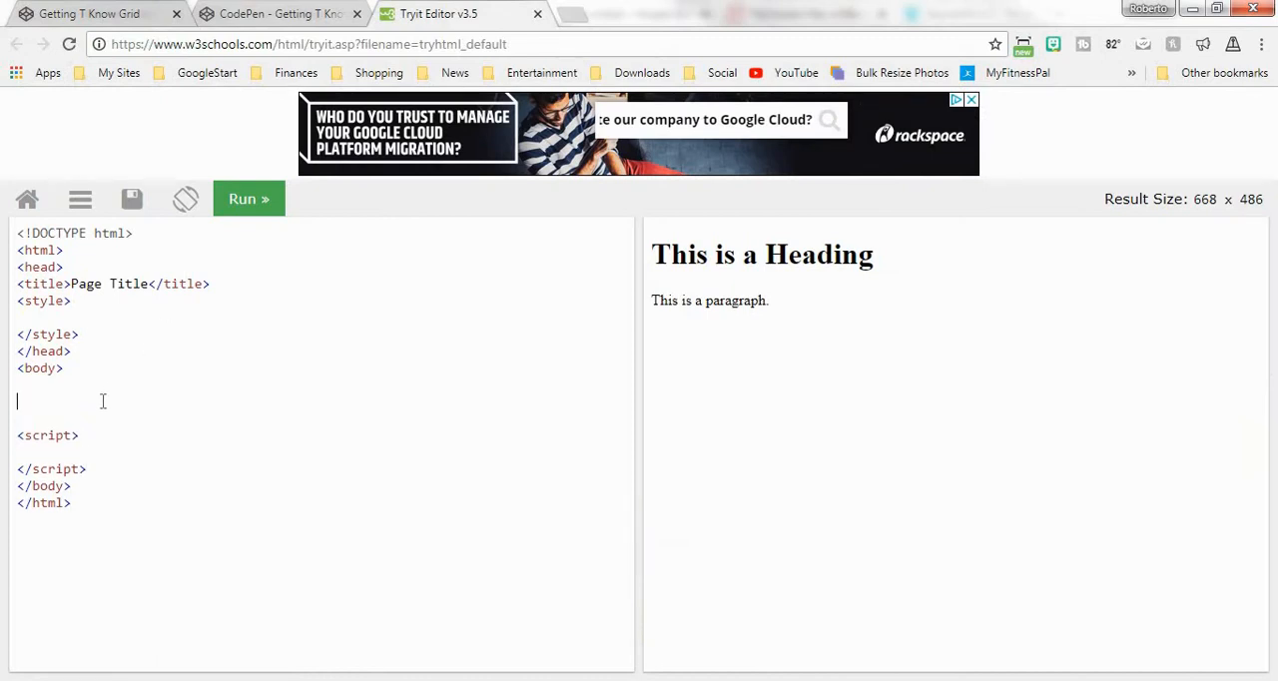
text(<div)
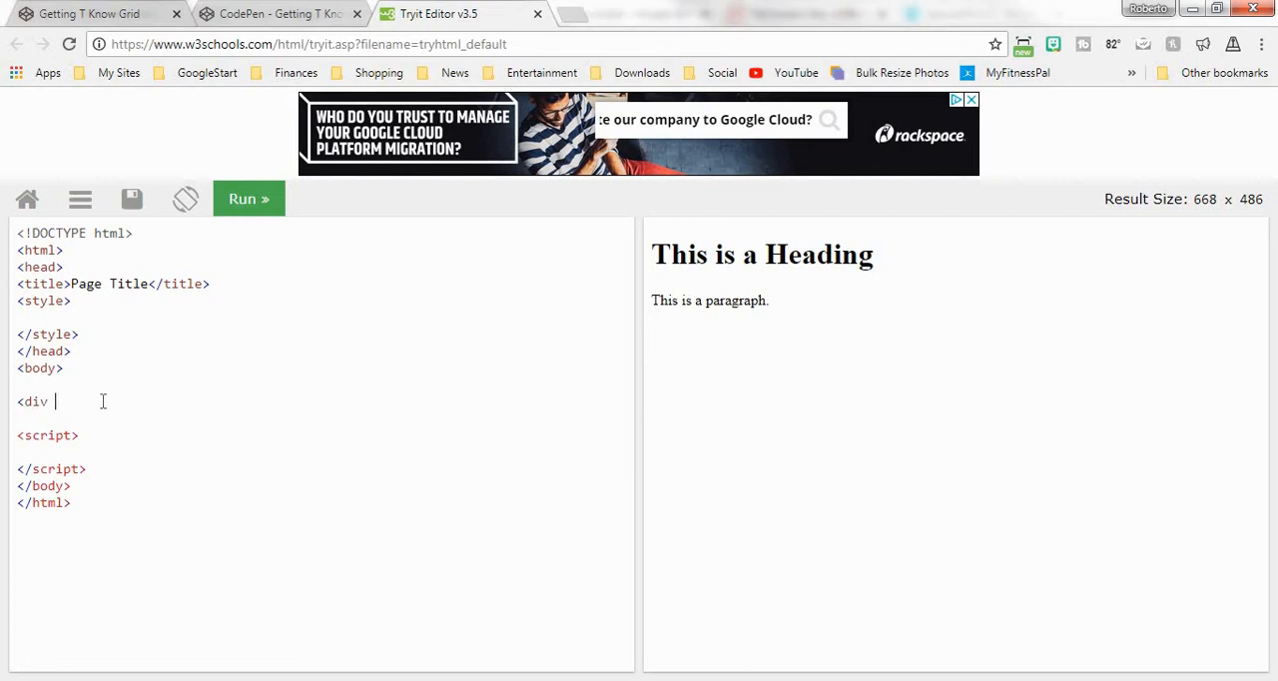
text(id=")
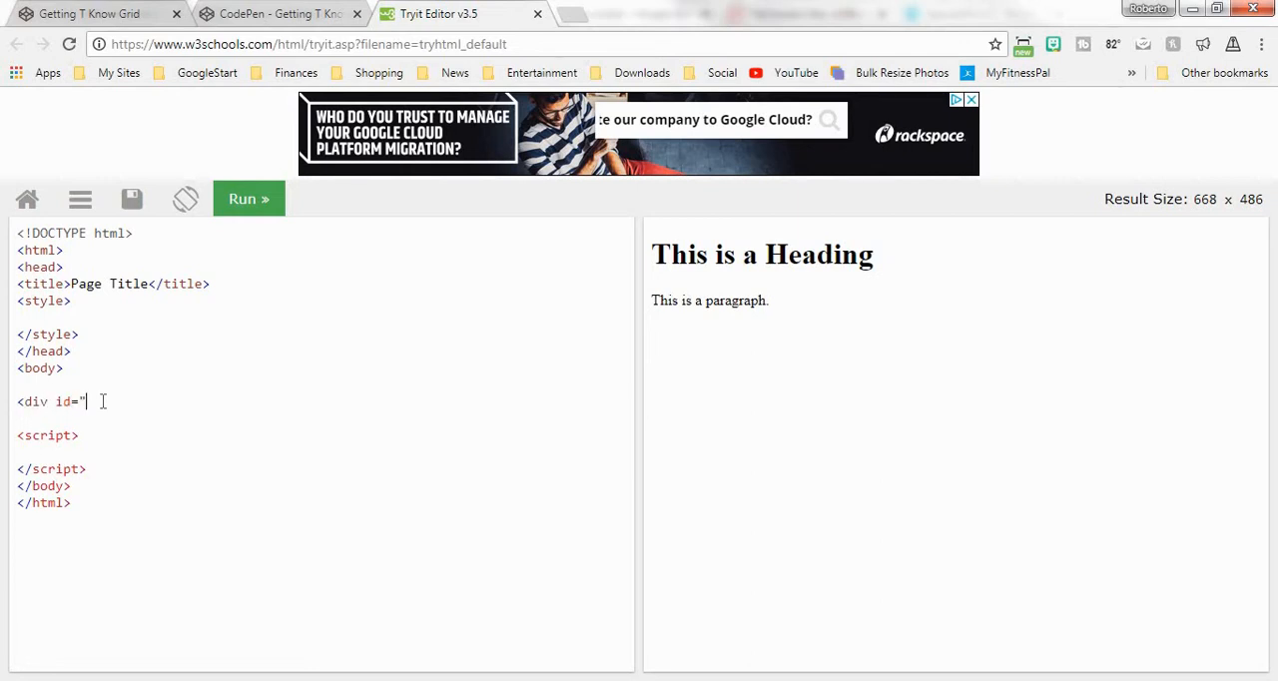
text(galleryH)
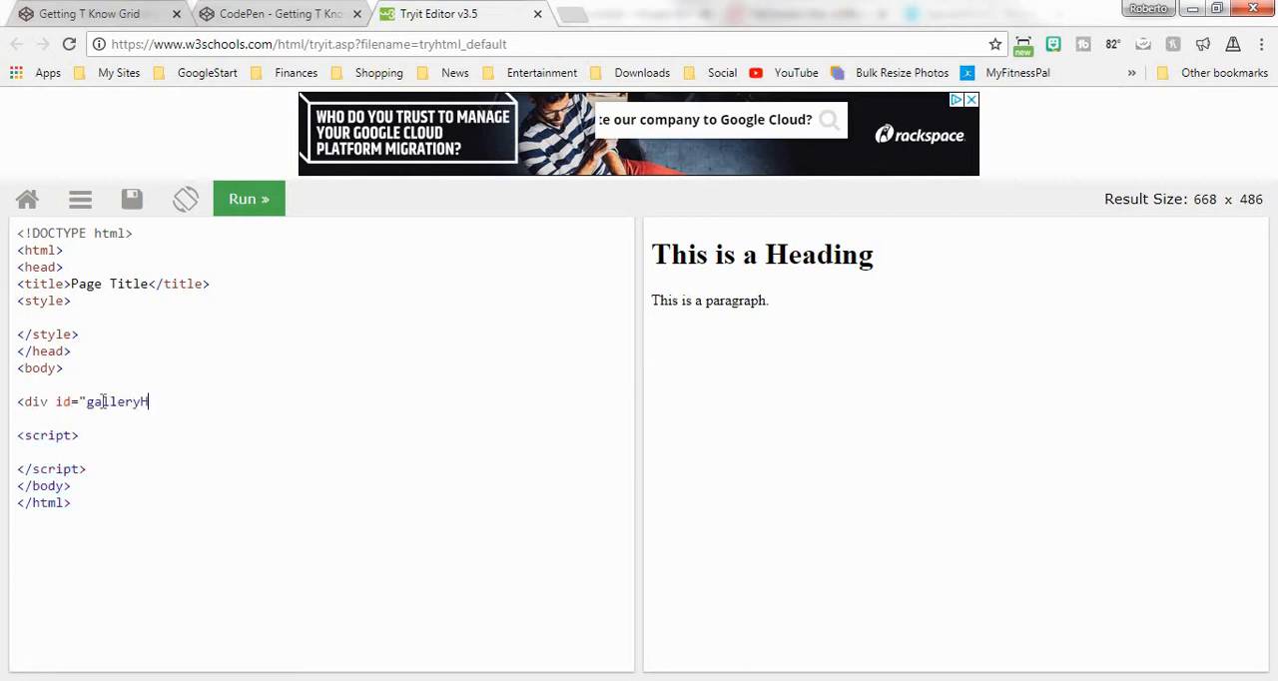
text(older">)
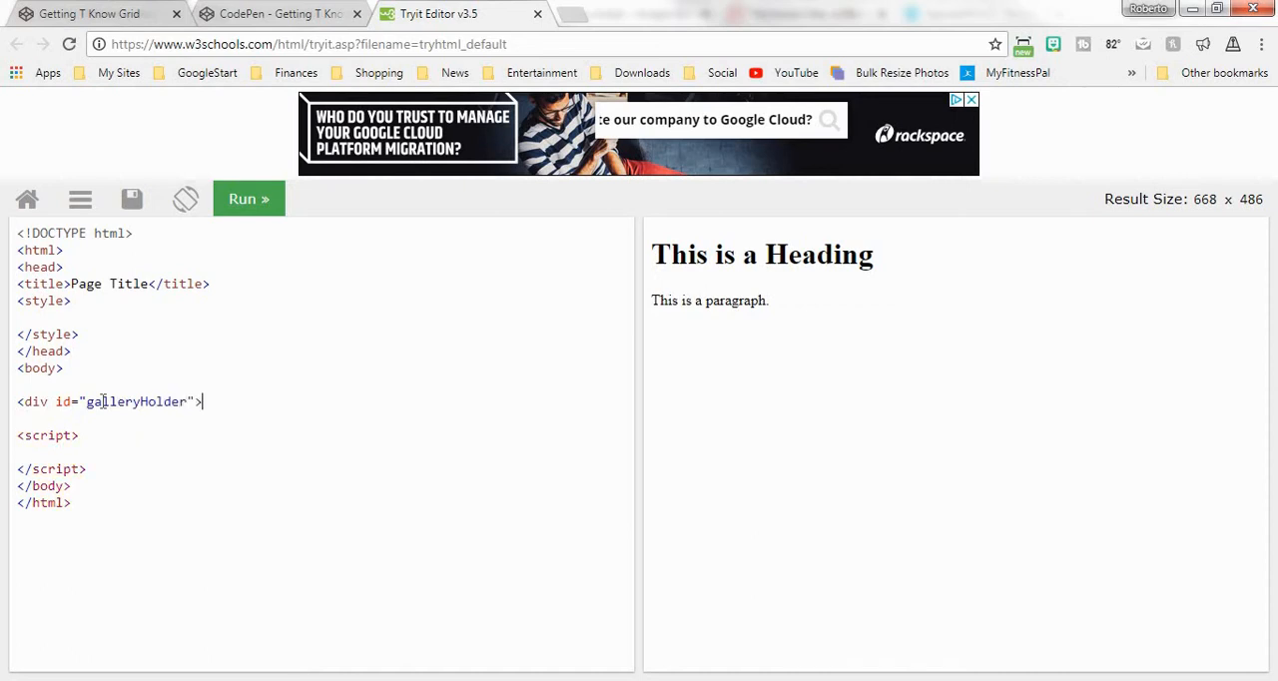
text(</div>)
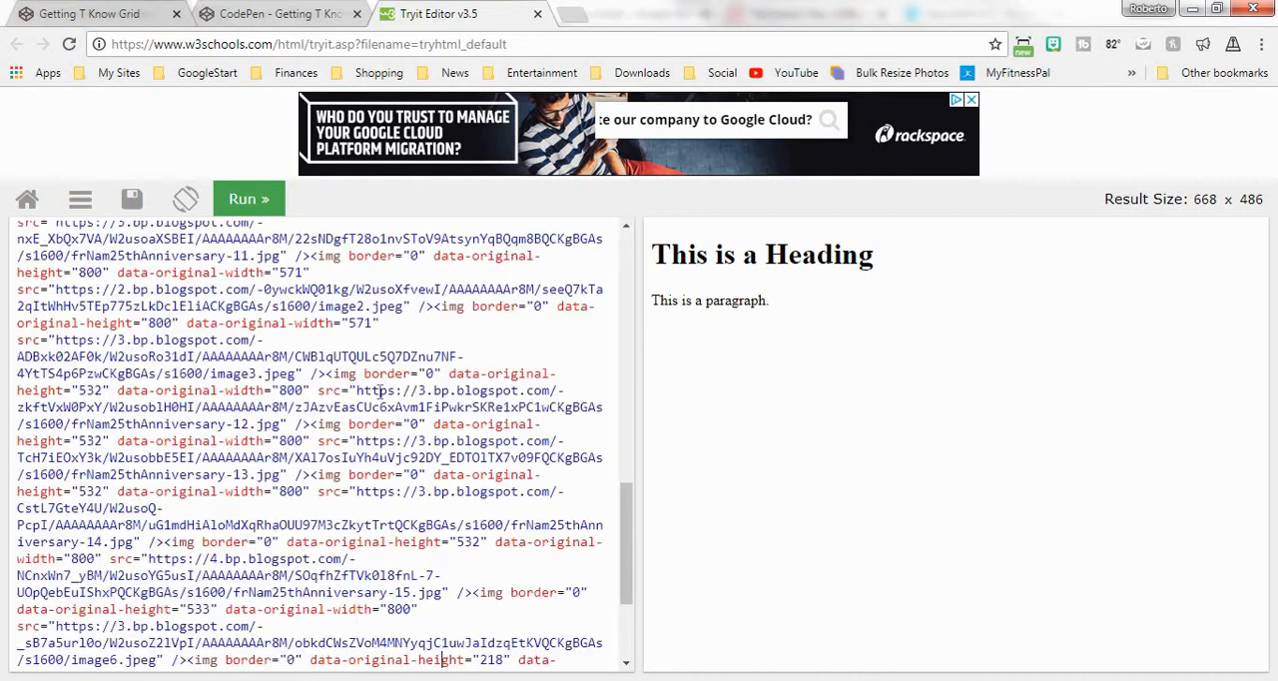
Step: Run the code so the pasted church photos appear in the preview, then scroll the editor
click(247, 199)
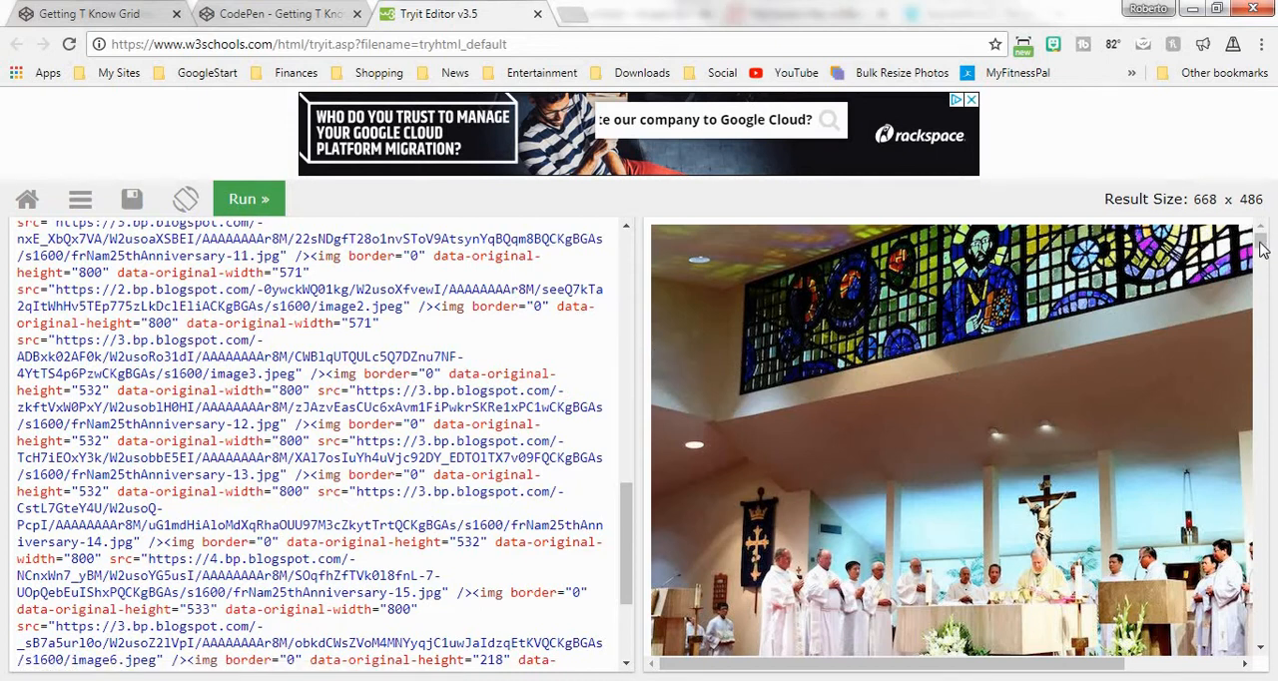
scroll(down, 3)
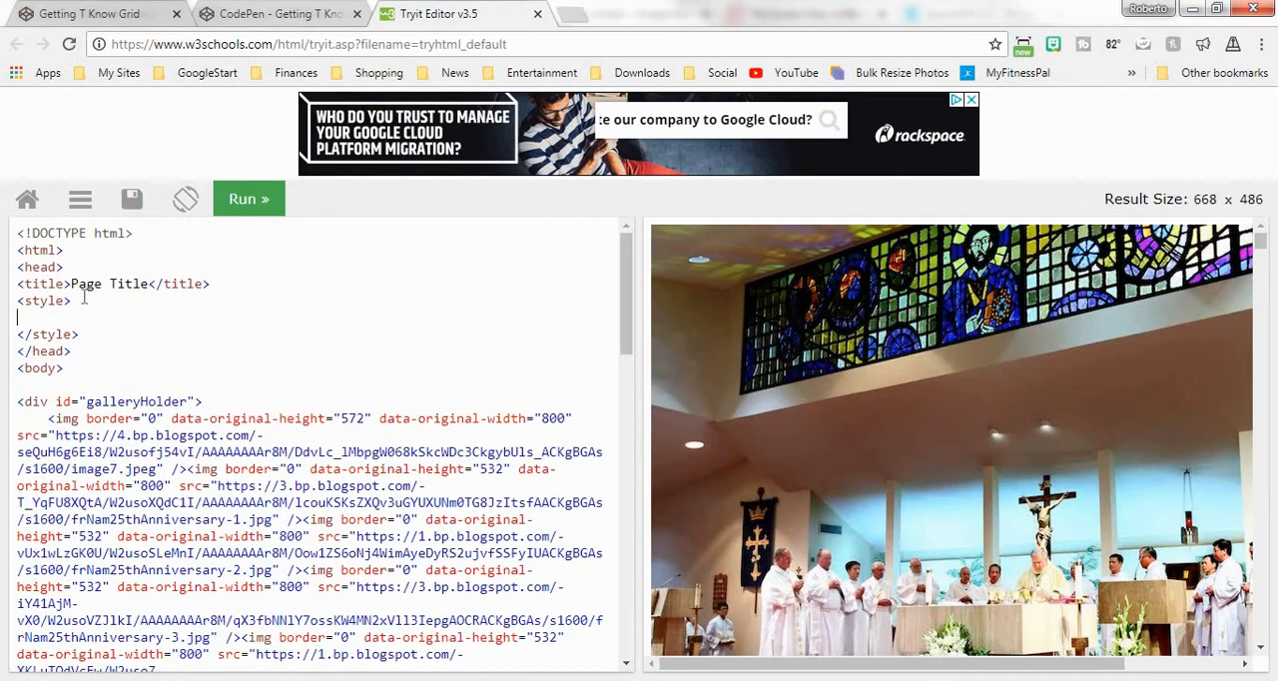
Step: Add an empty #galleryHolder rule and a #galleryHolder img rule with width: 100%
text(#galle)
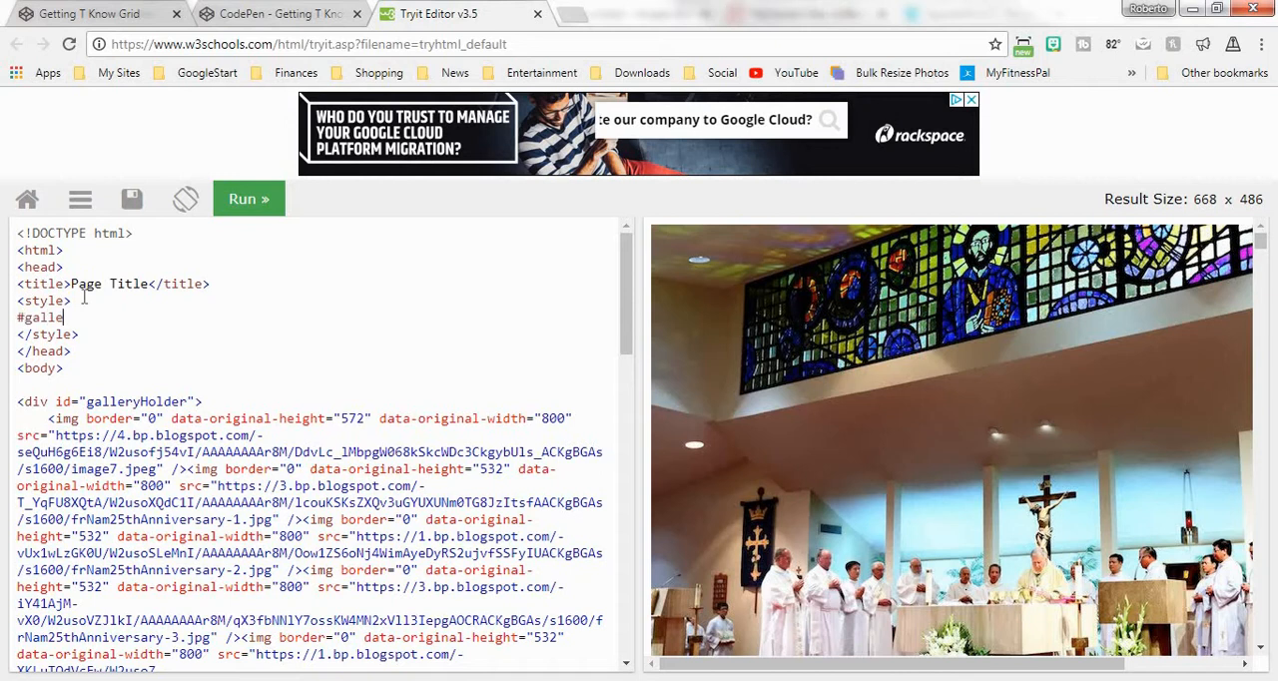
text(ryHolder {)
text(})
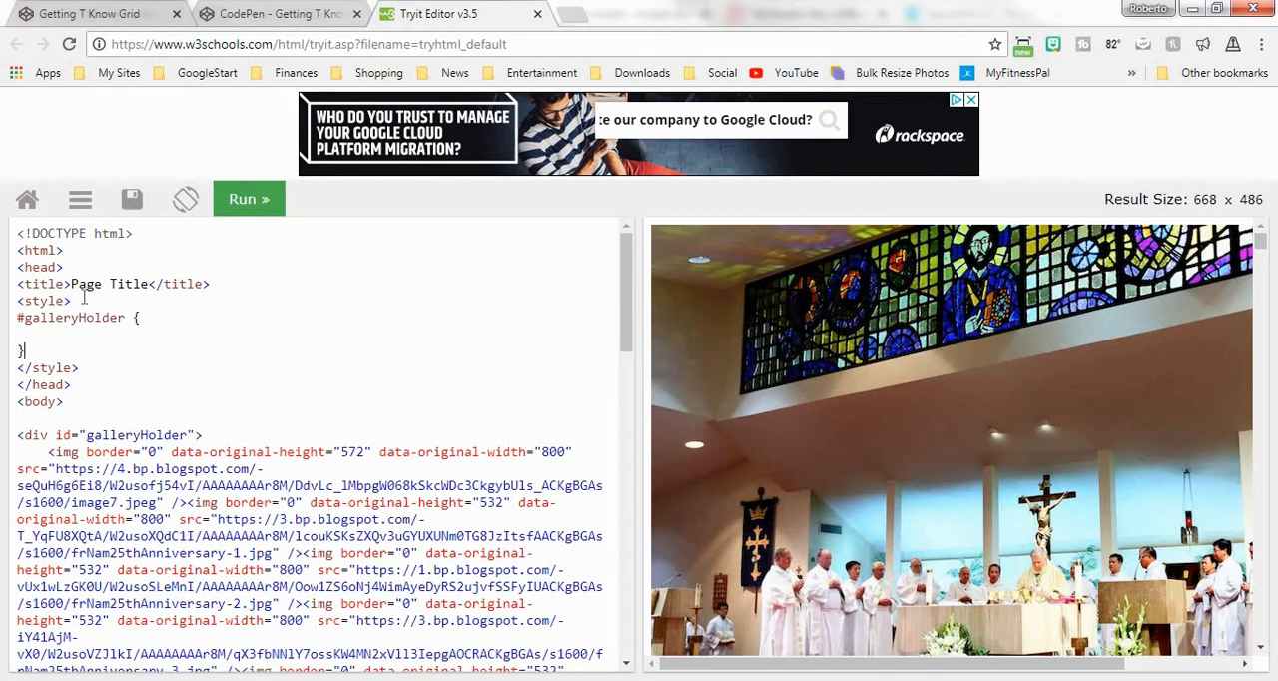
text(#)
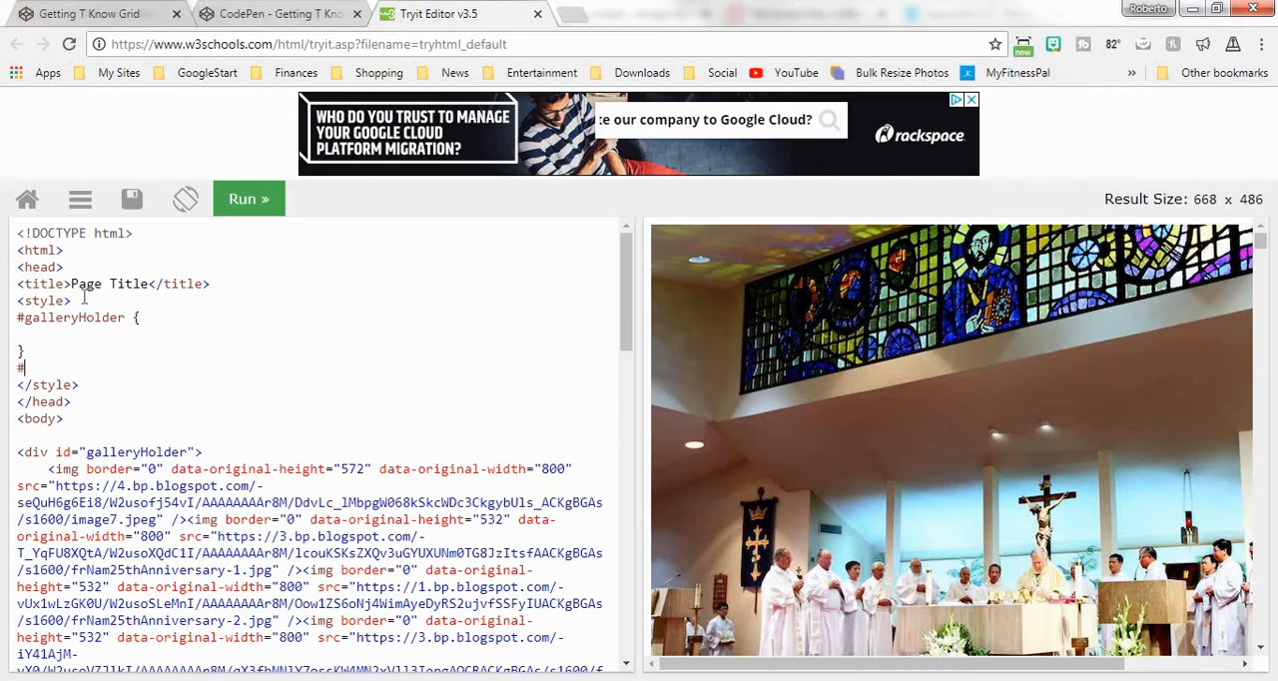
text(ga)
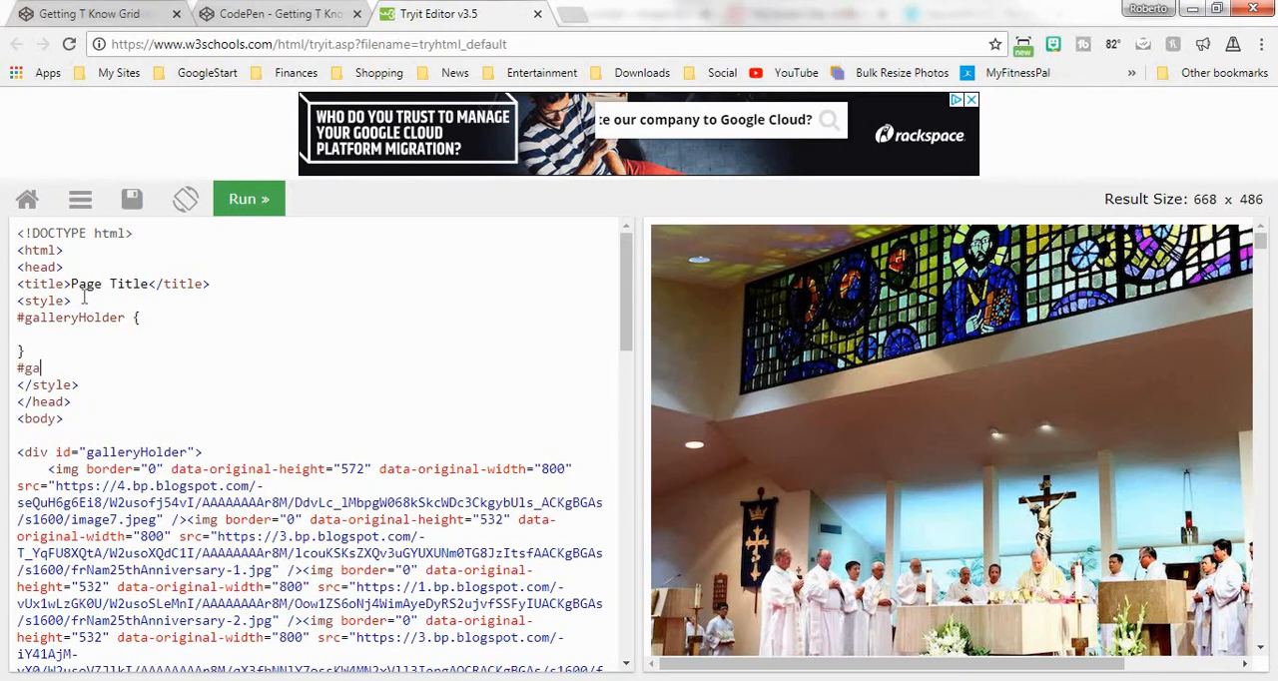
text(llery)
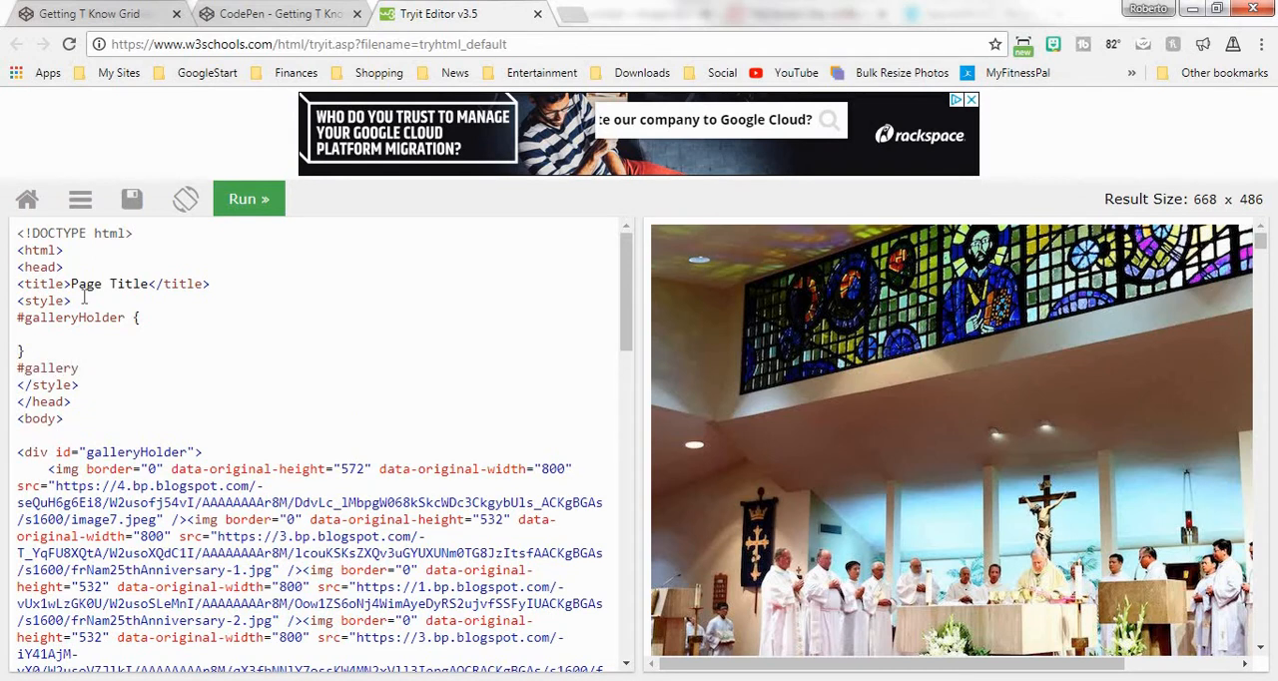
text(Holder)
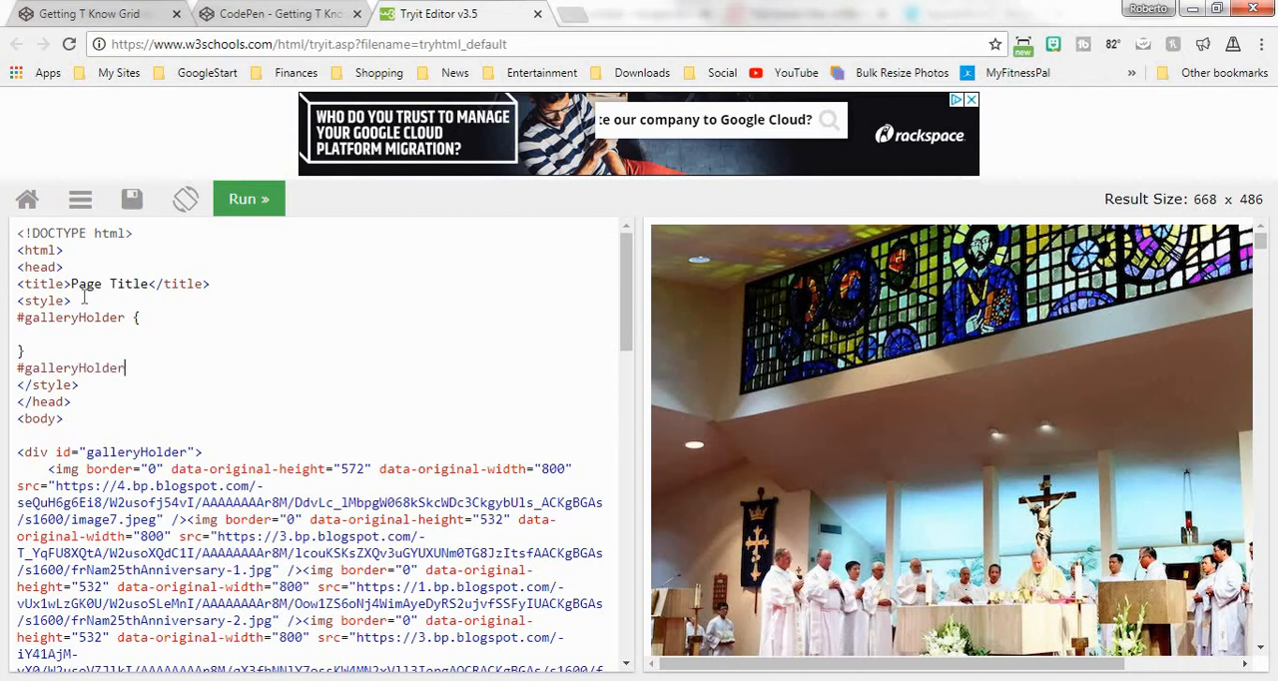
text(img {})
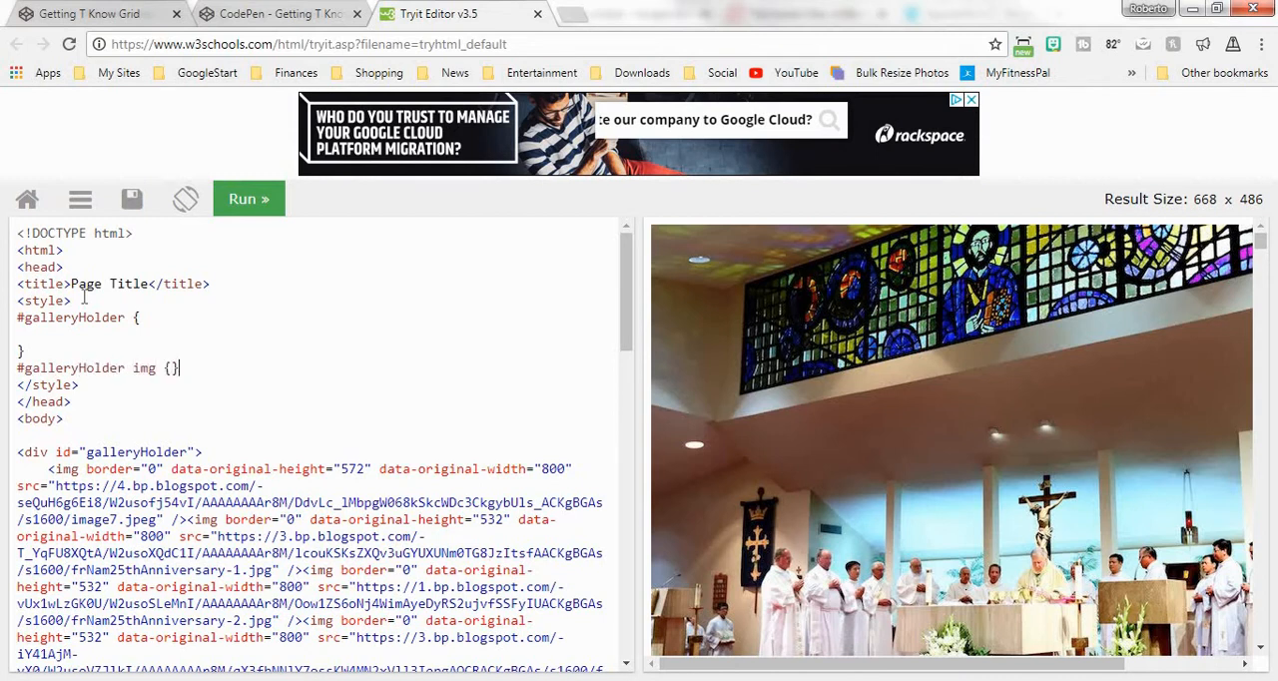
text(widt)
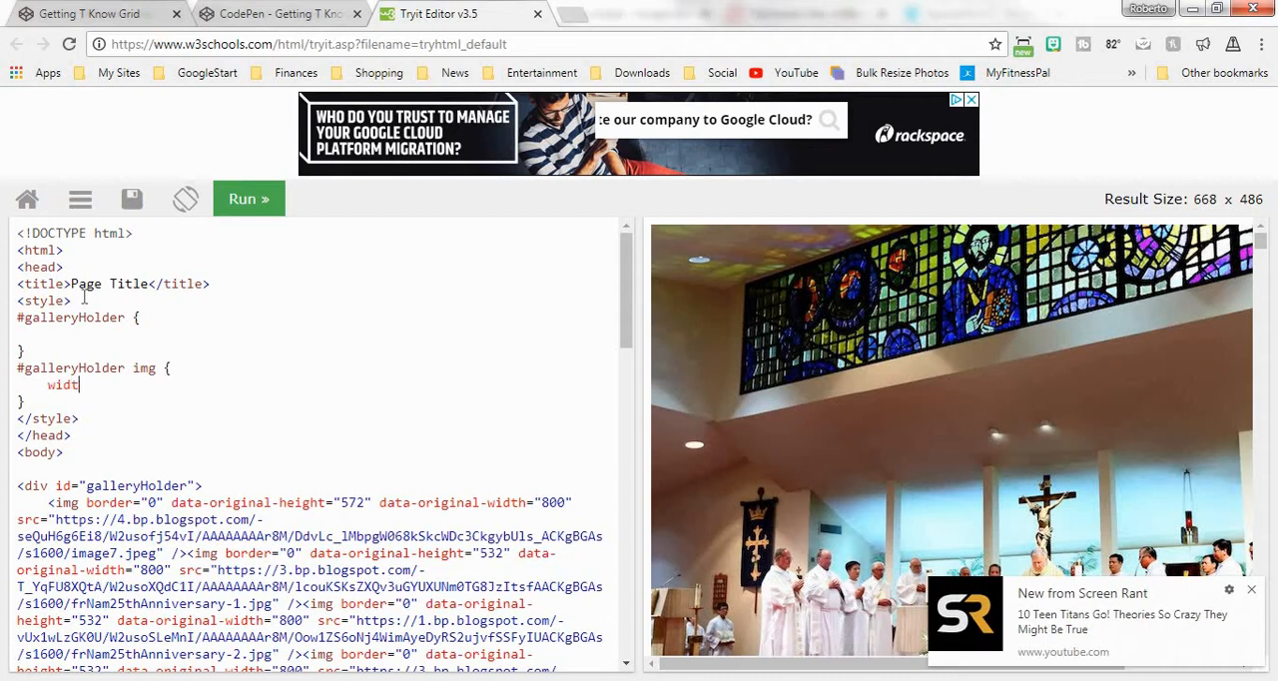
text(h: 100)
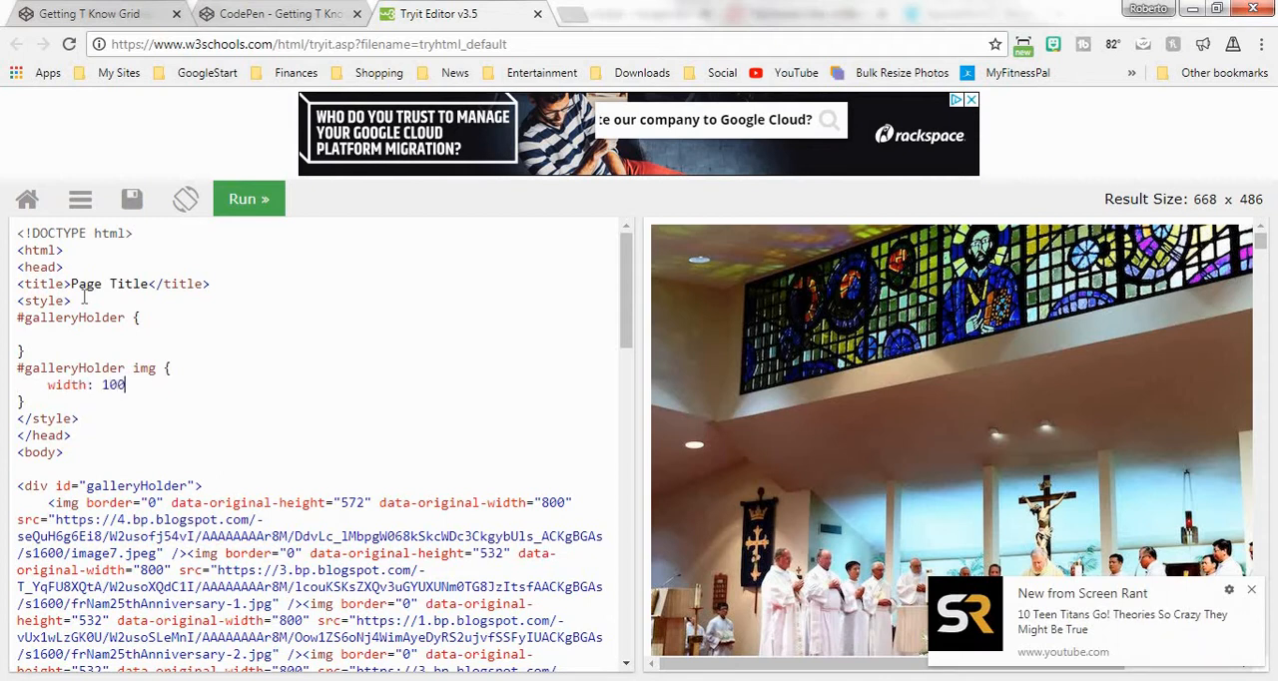
text(%;)
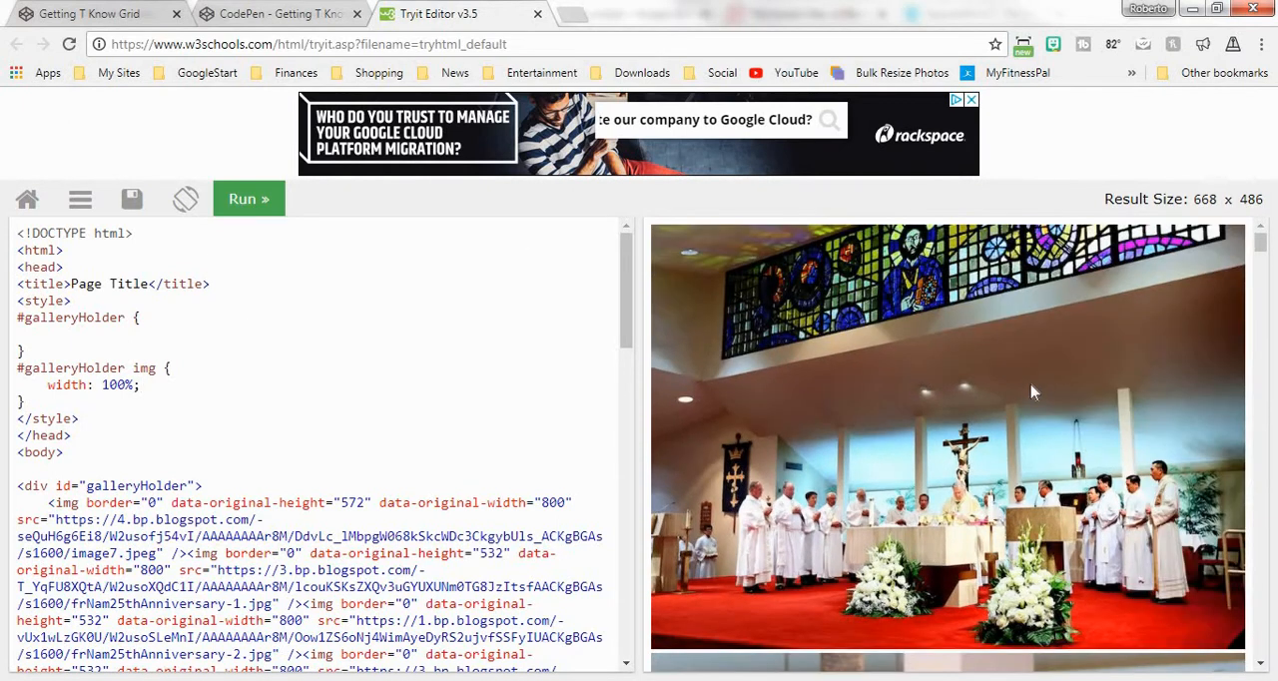
scroll(down, 3)
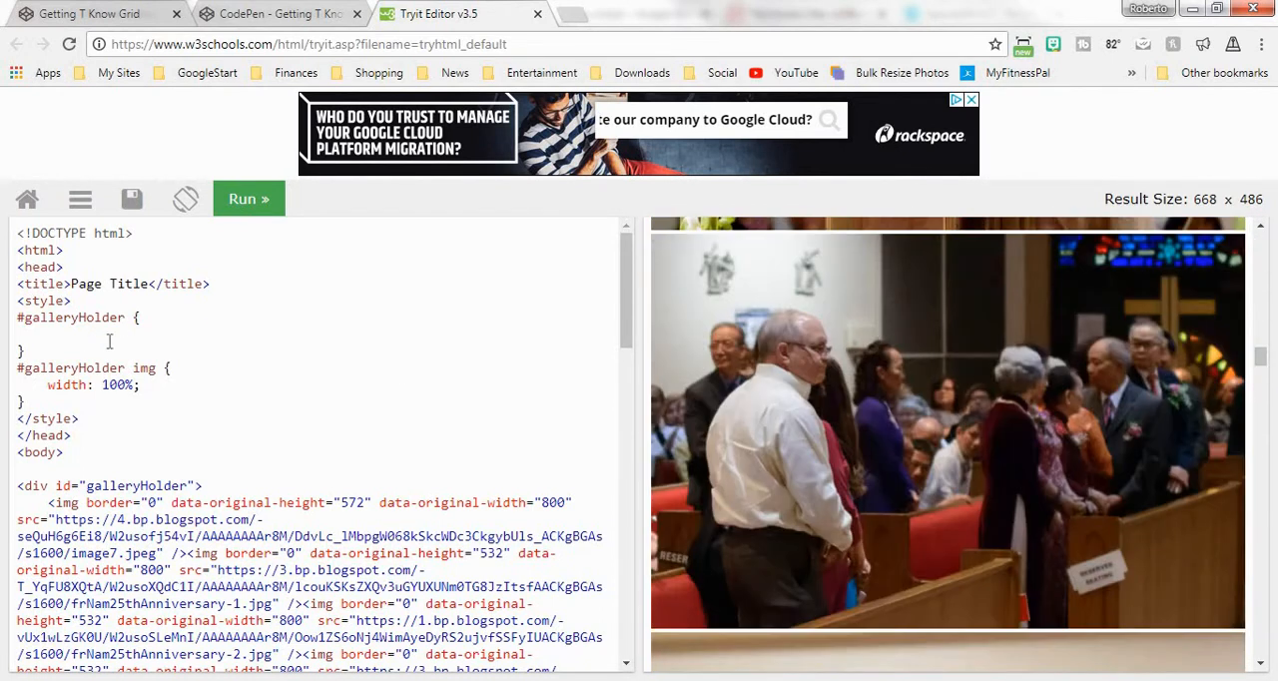
click(48, 334)
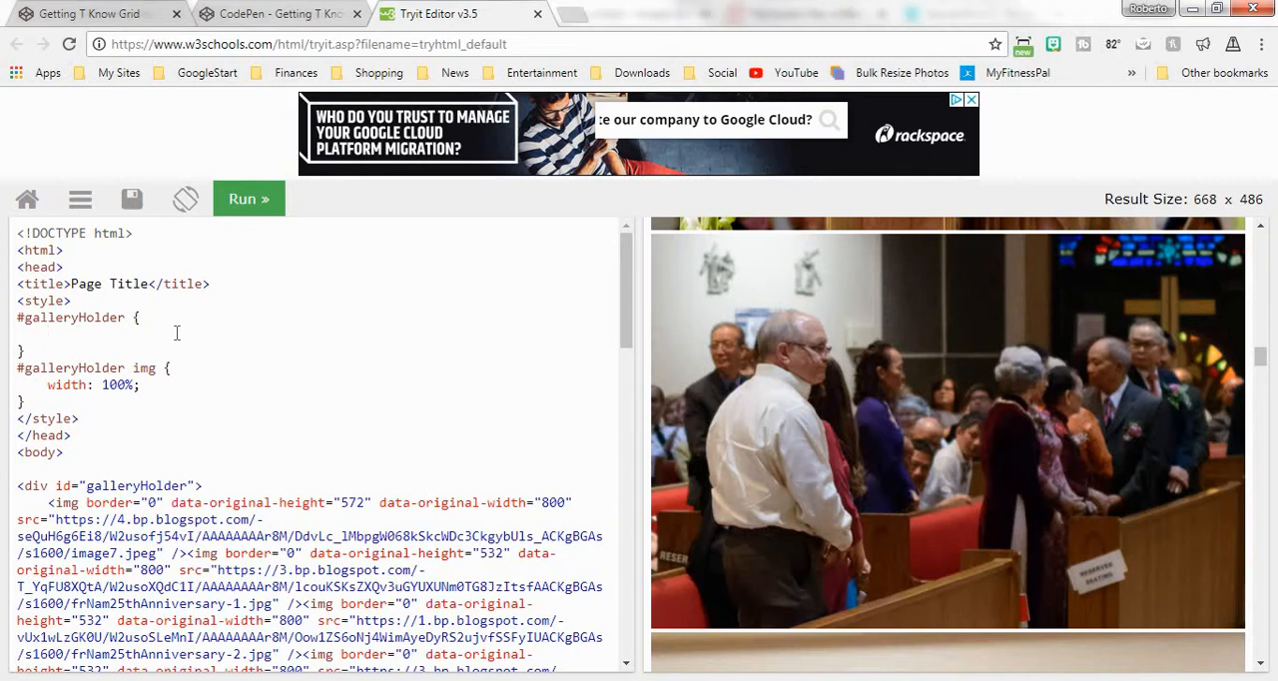
Step: Make #galleryHolder a grid with repeat(auto-fill, minmax(200px, 1fr)) columns and run it
text(display: grid;)
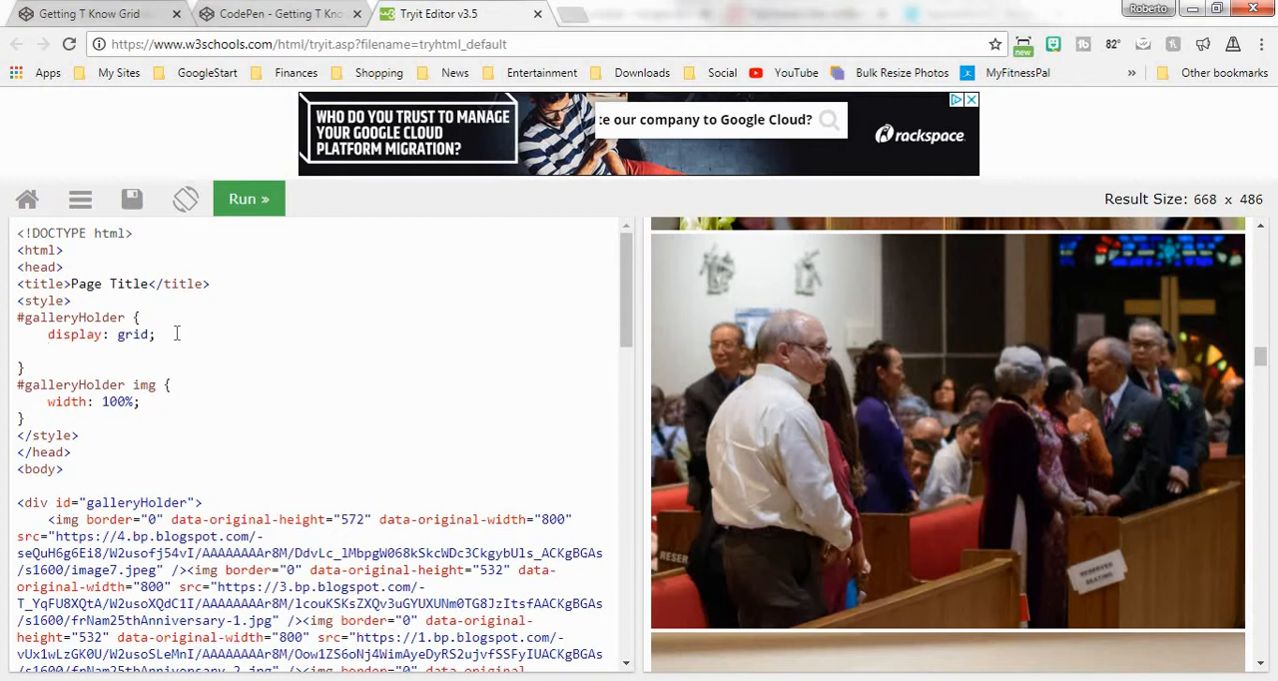
text(grid)
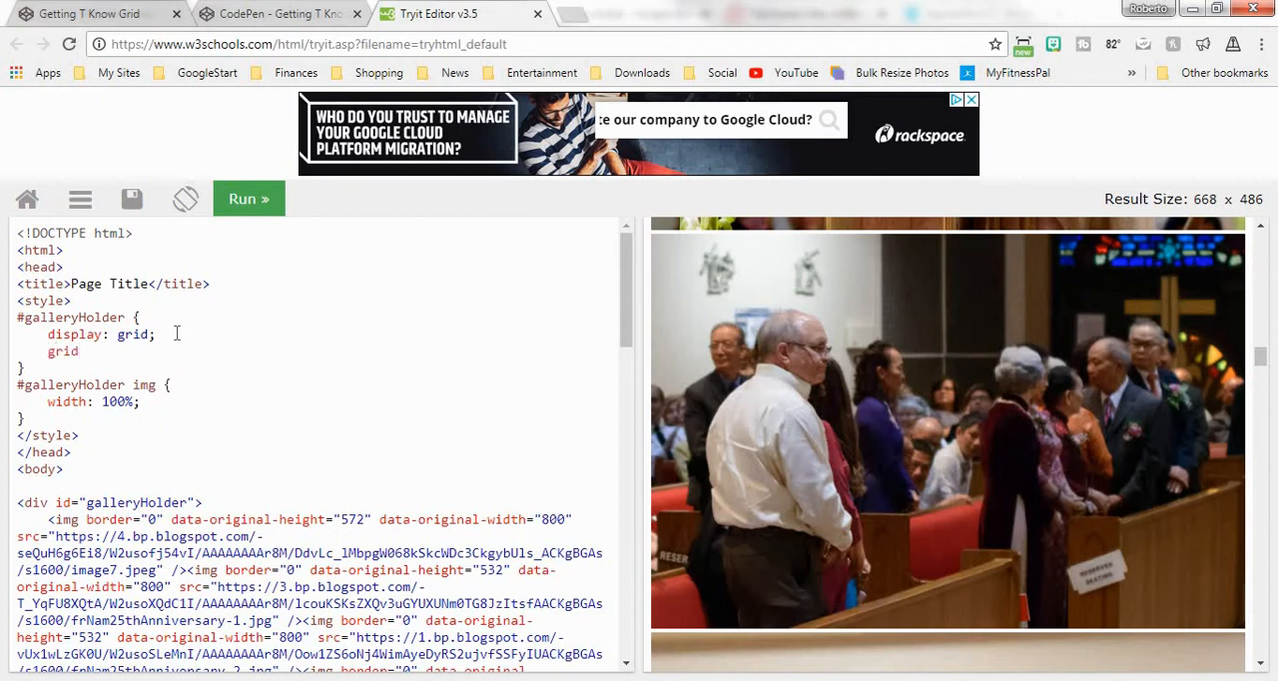
text(-template)
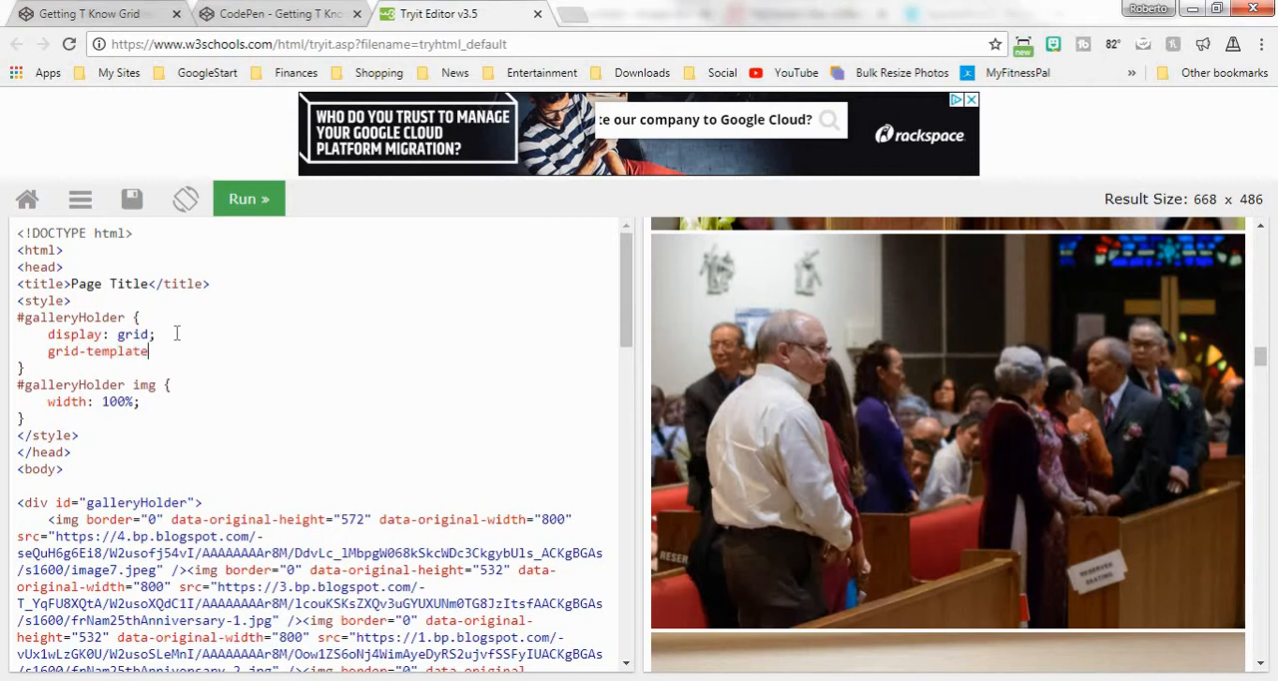
text(-)
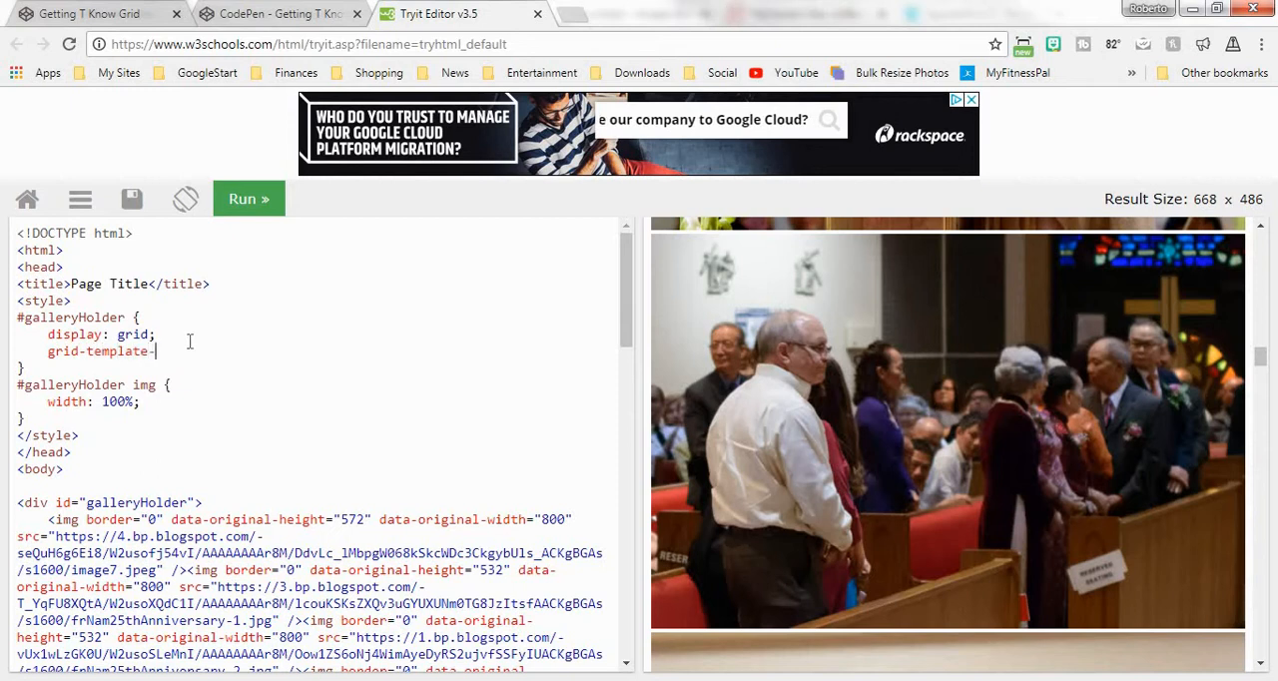
text(columns:)
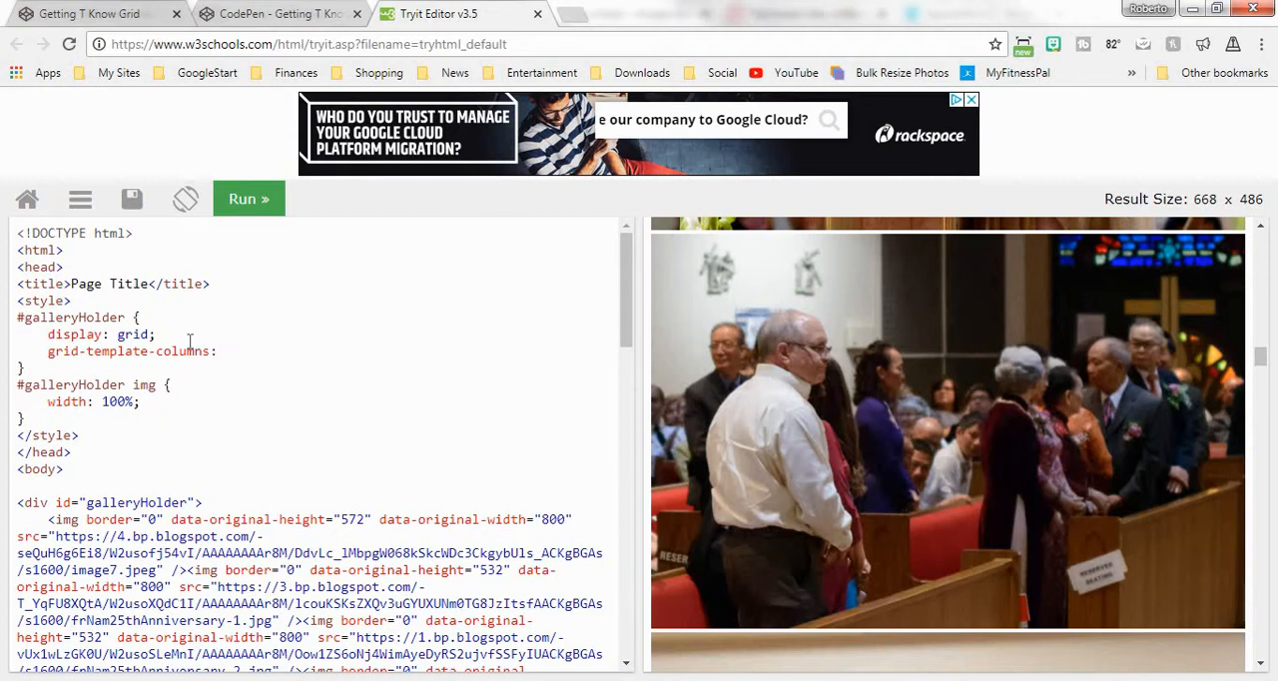
text(repeat)
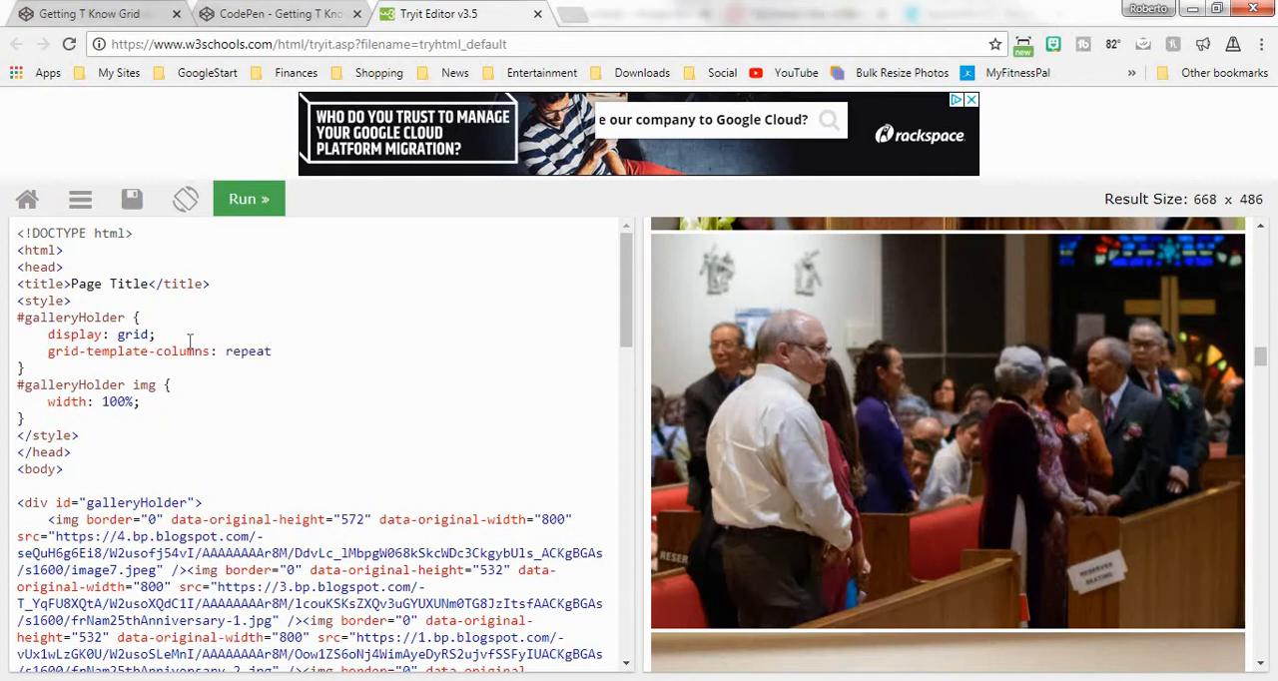
text(();)
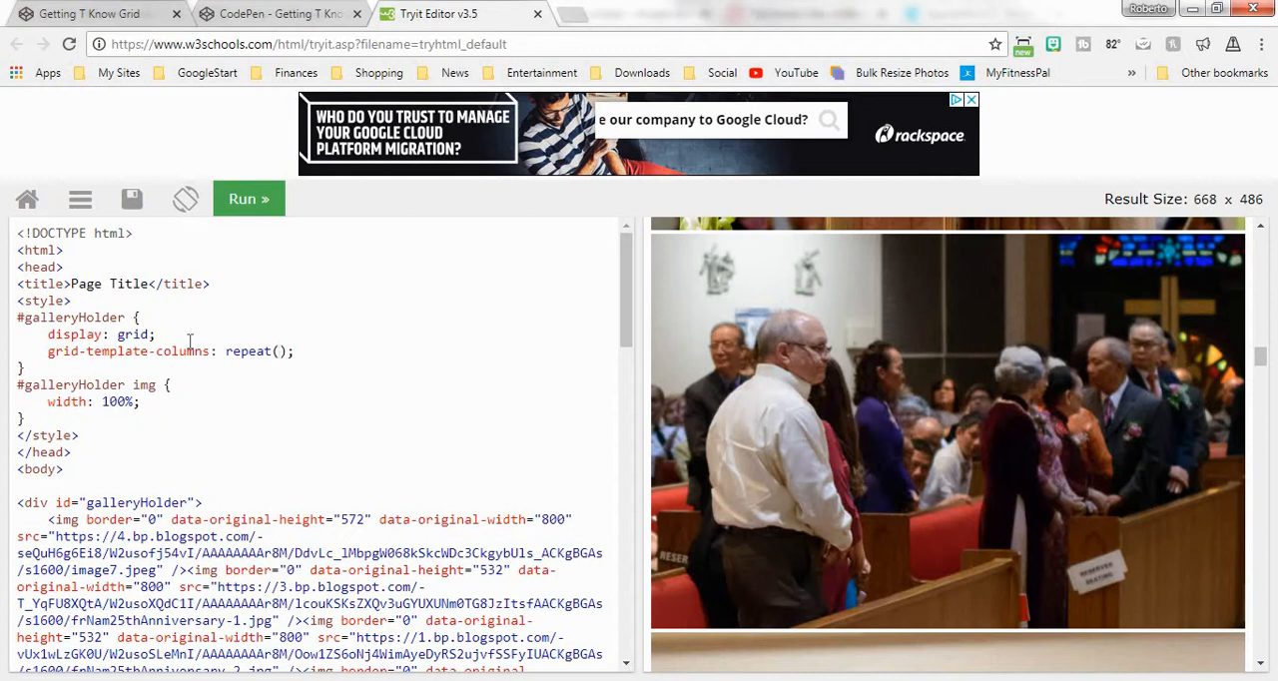
text(auto-fill)
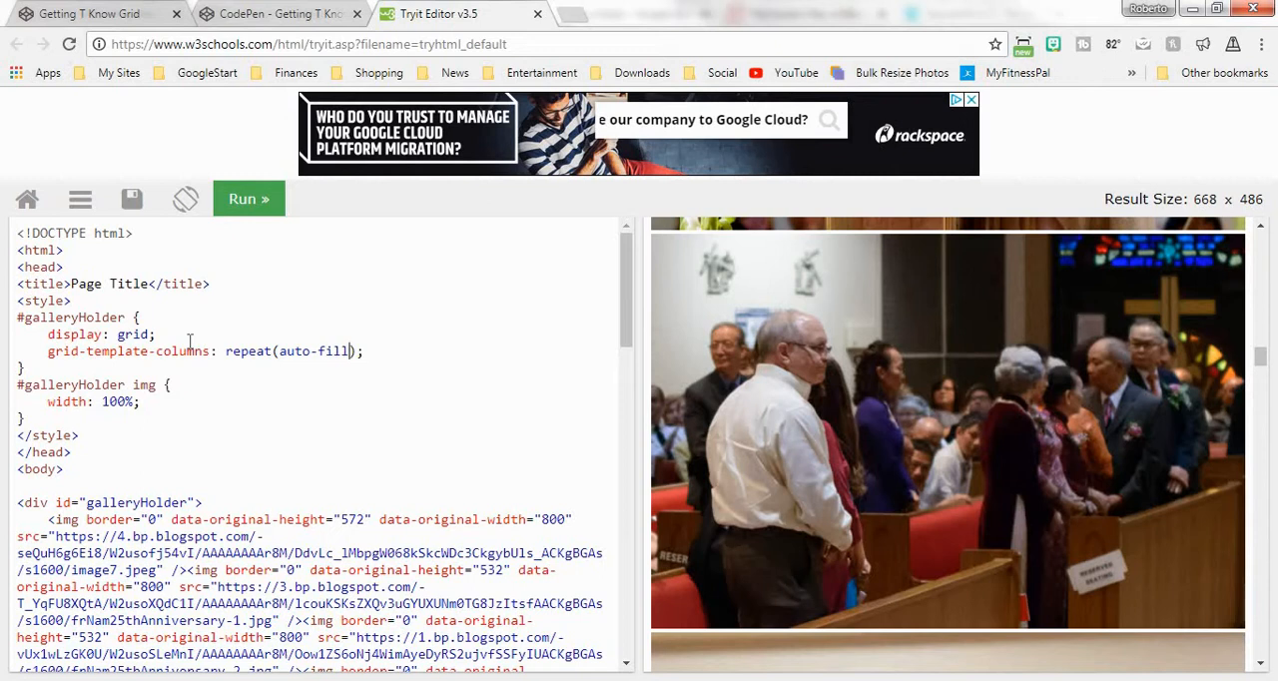
text(, m)
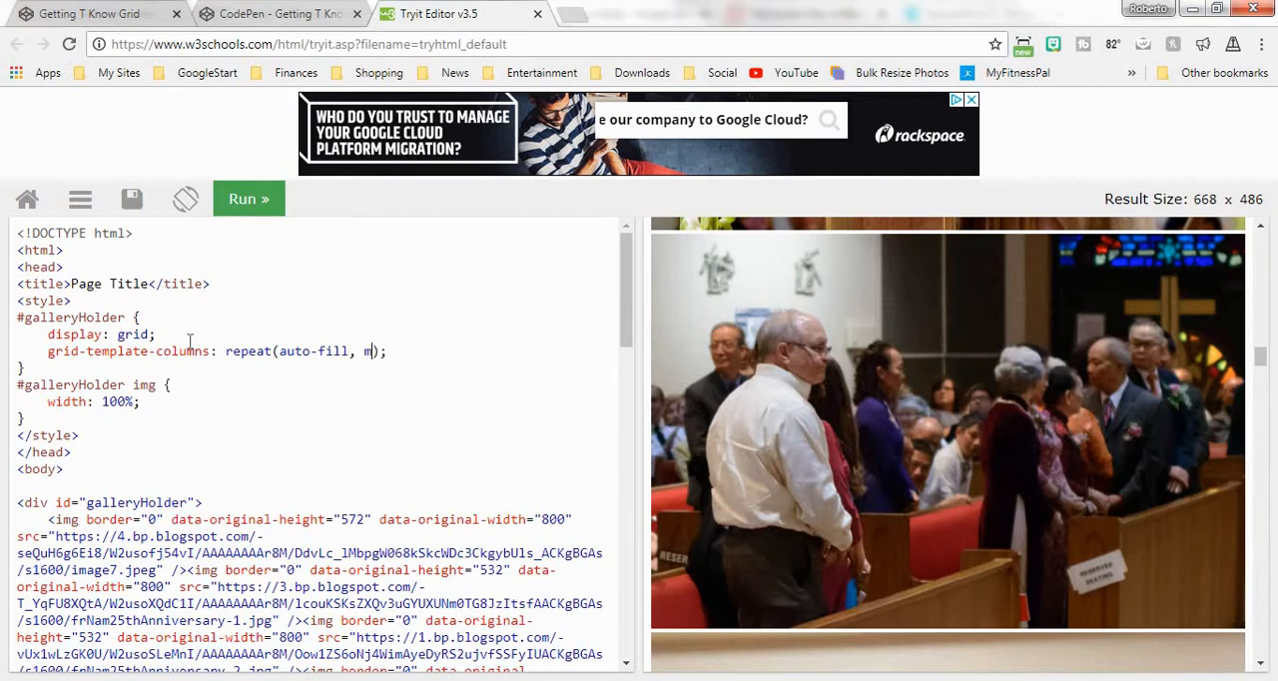
text(inma)
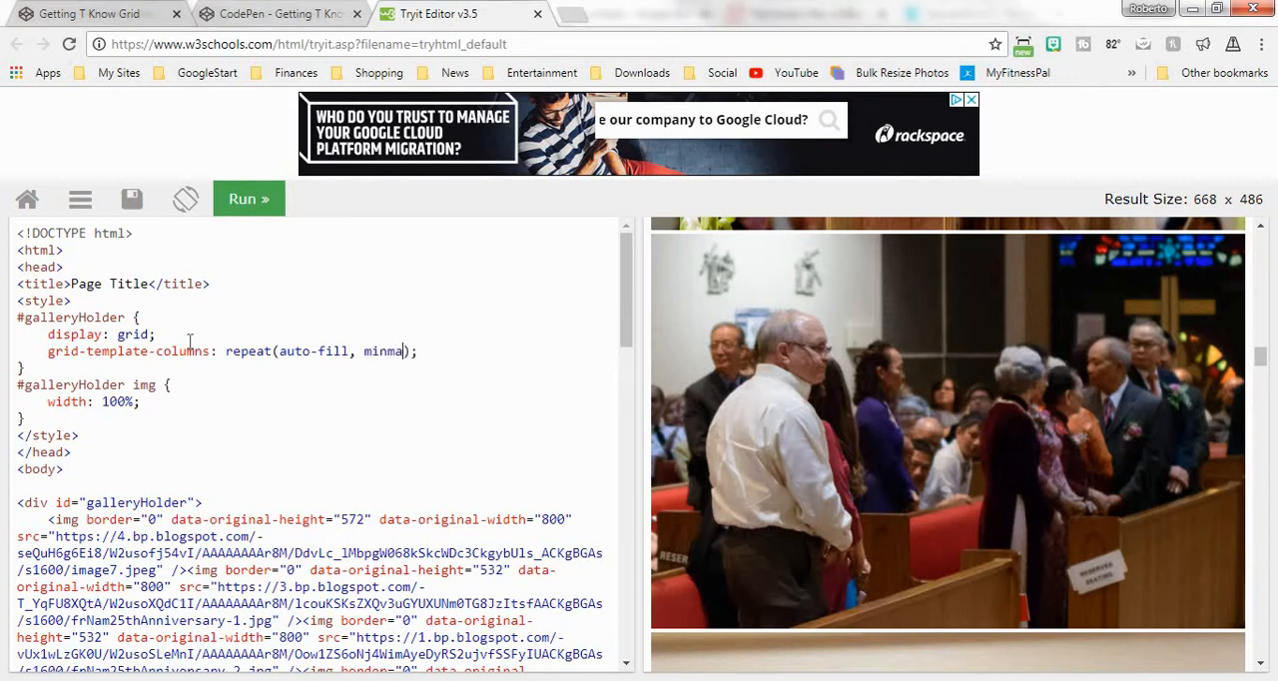
text(x())
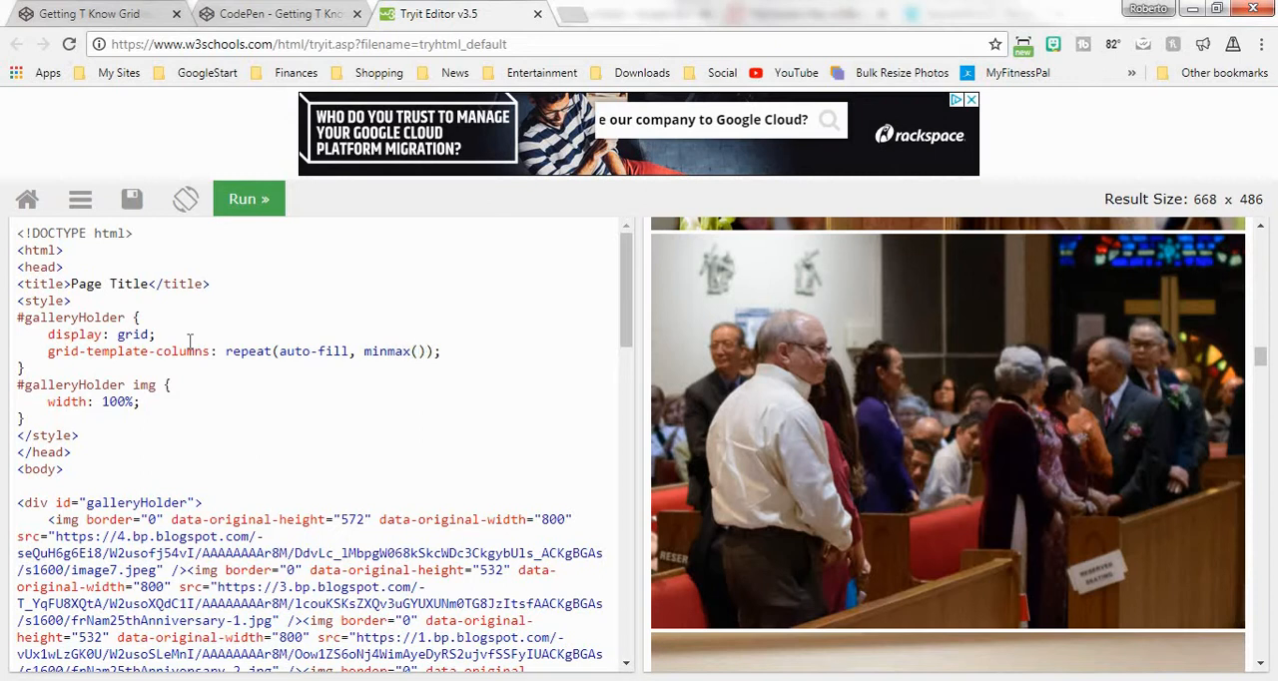
text(200px,)
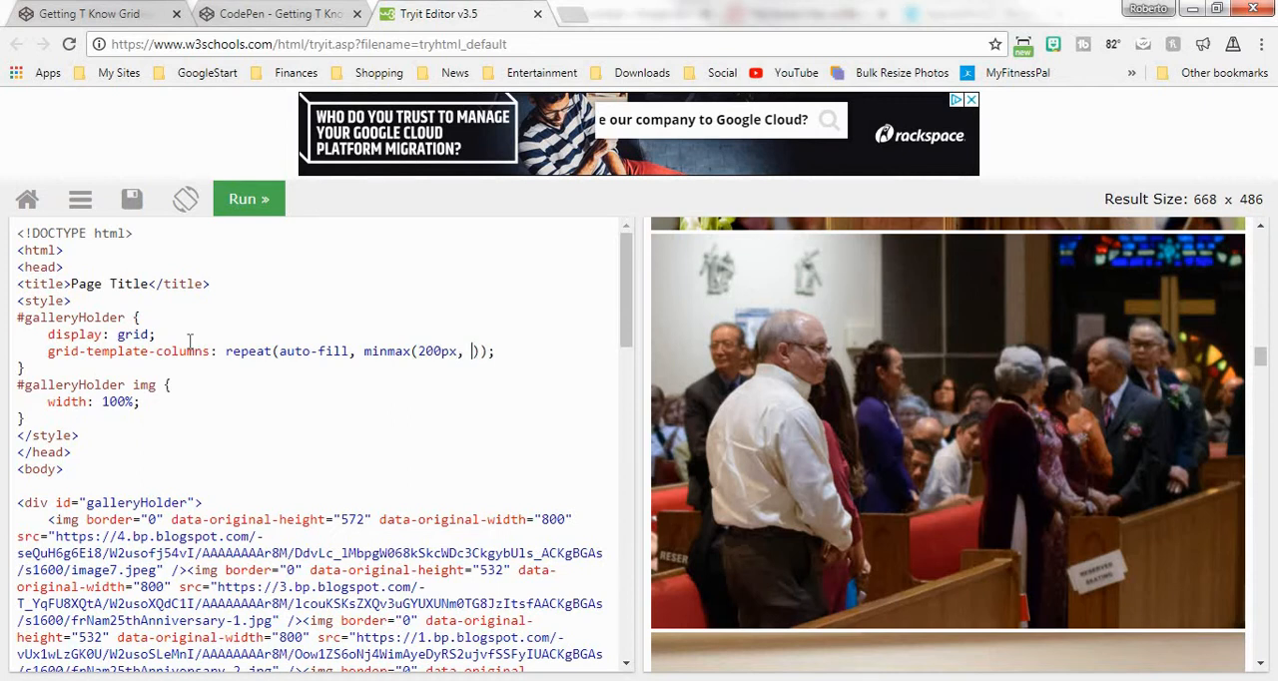
text(1fr)
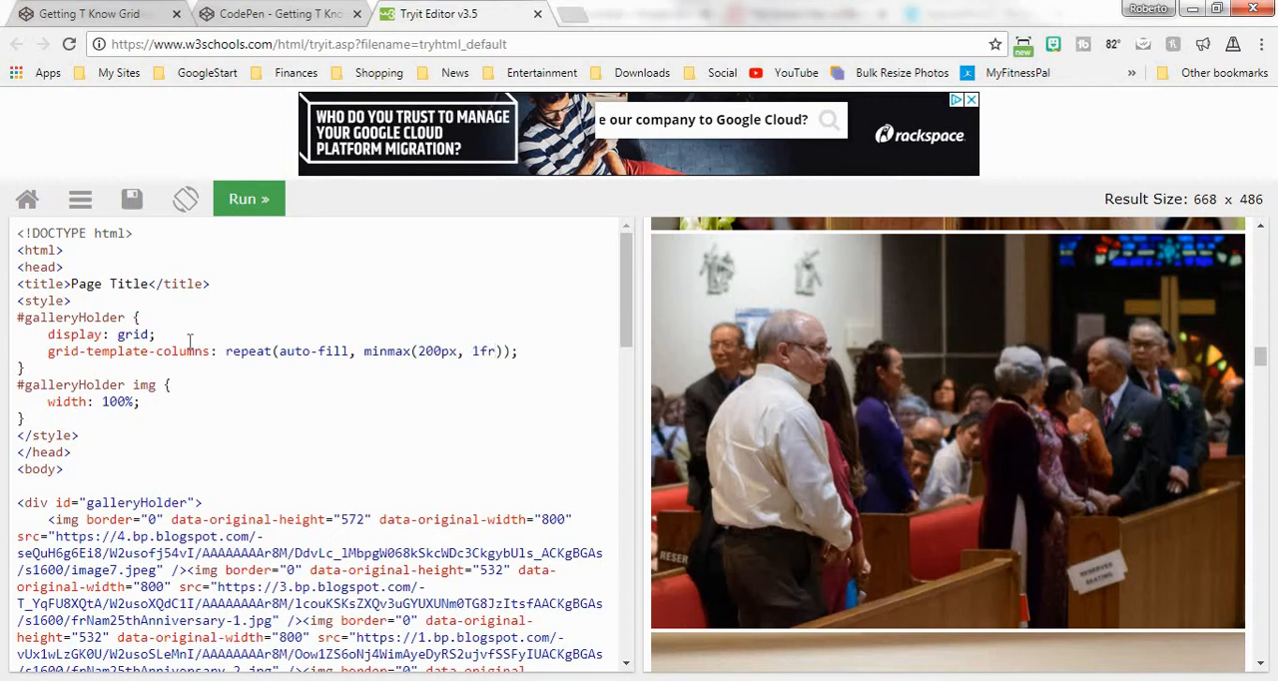
click(248, 199)
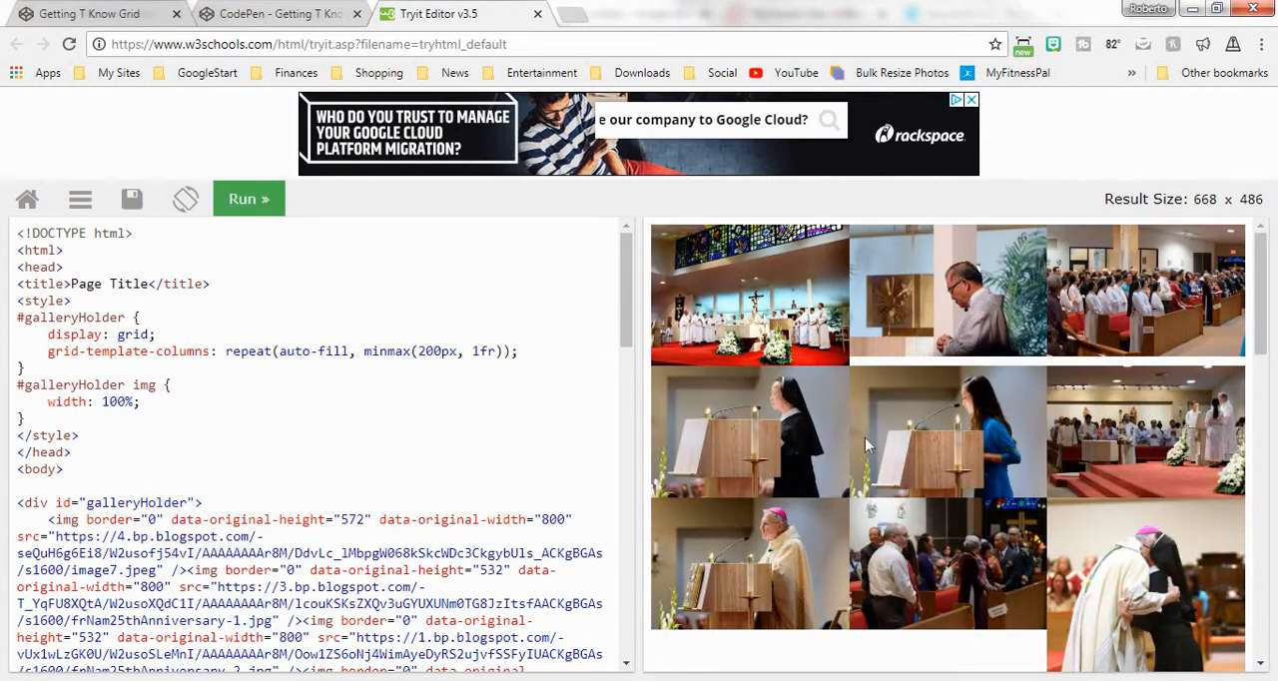
mouse_move(860, 354)
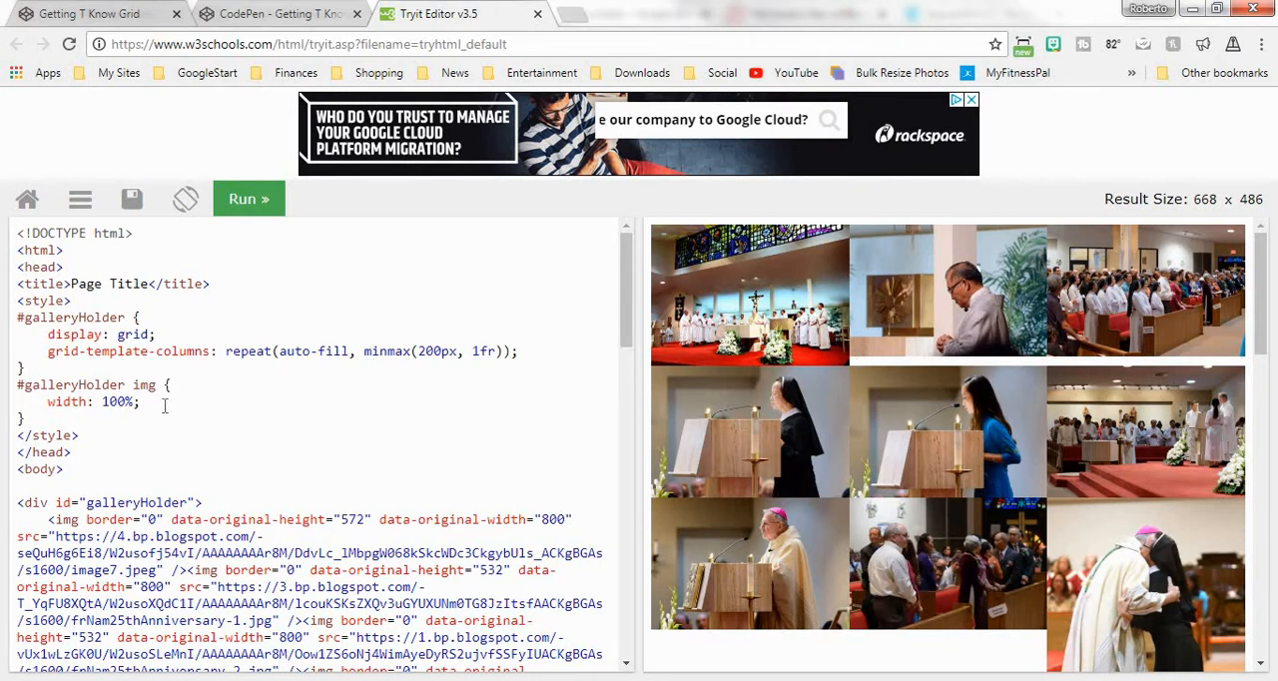
Step: Add align-self: center; to the #galleryHolder img rule
text(align-s)
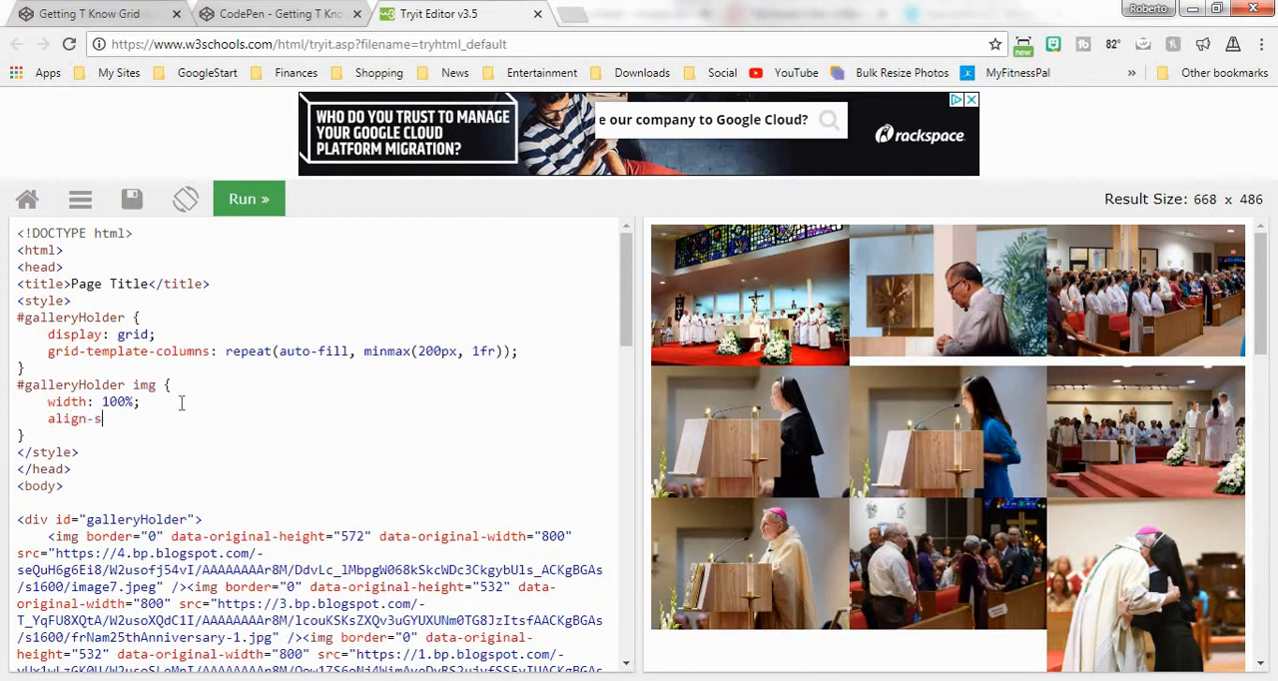
text(elf:)
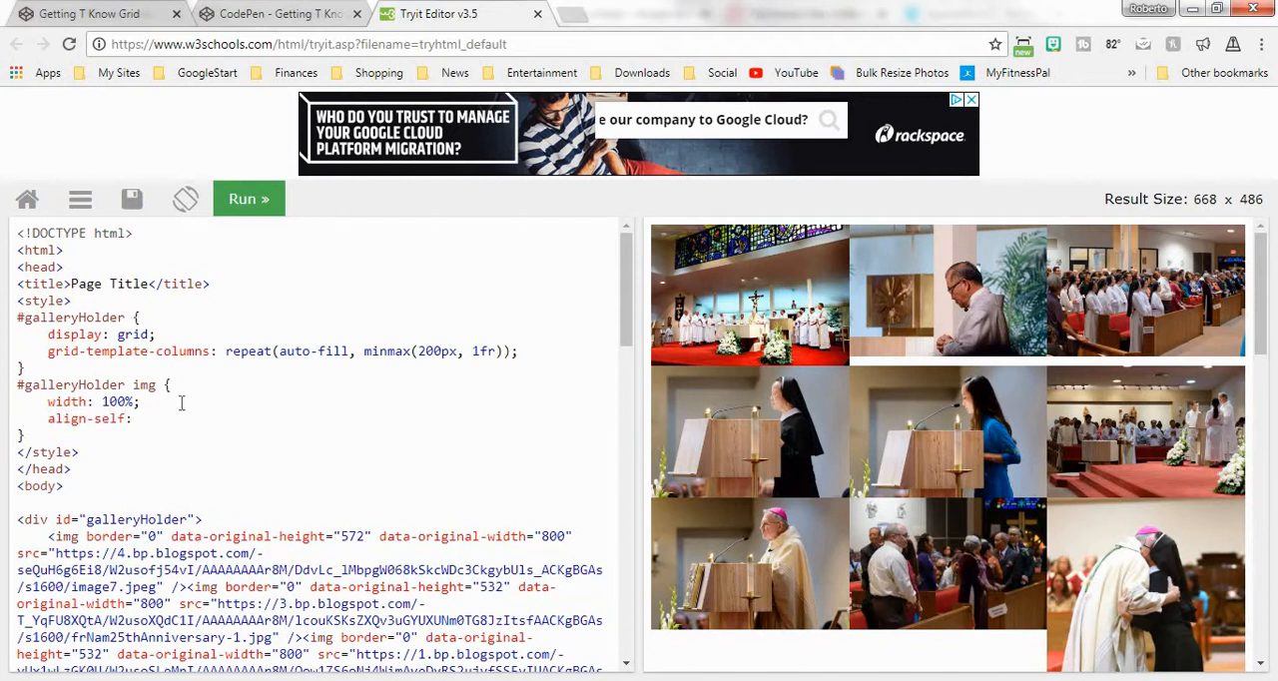
text(center;)
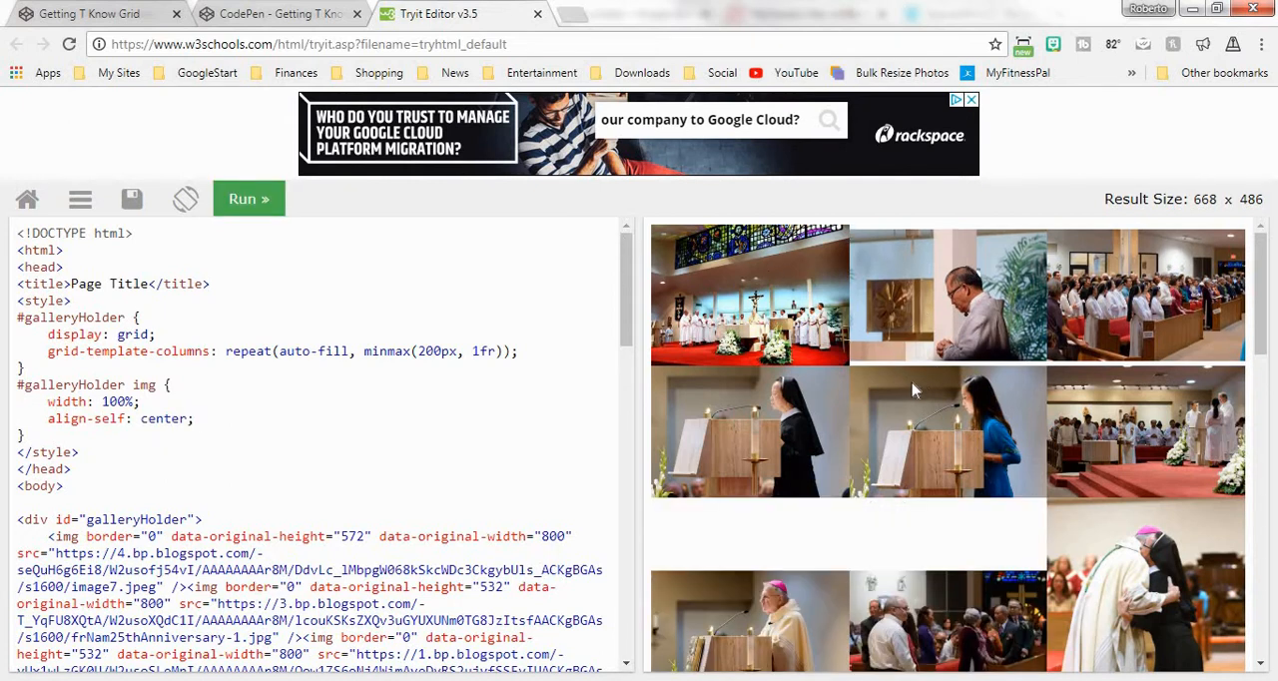
scroll(down, 3)
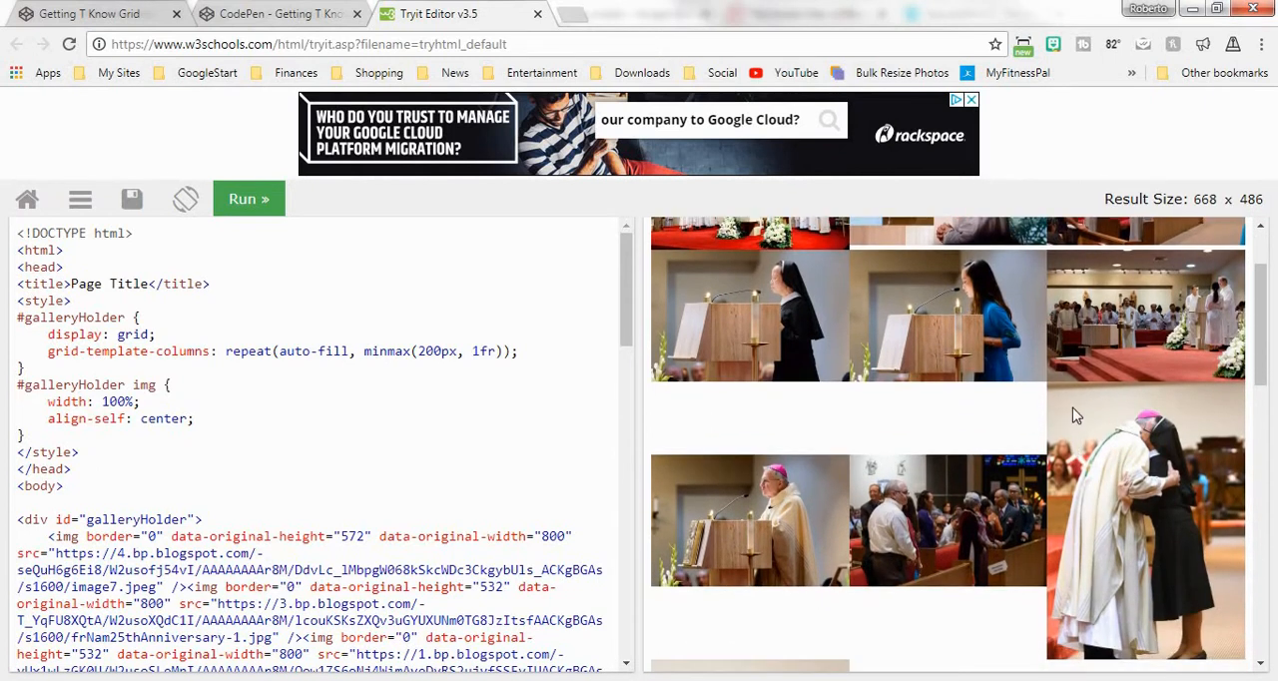
mouse_move(834, 499)
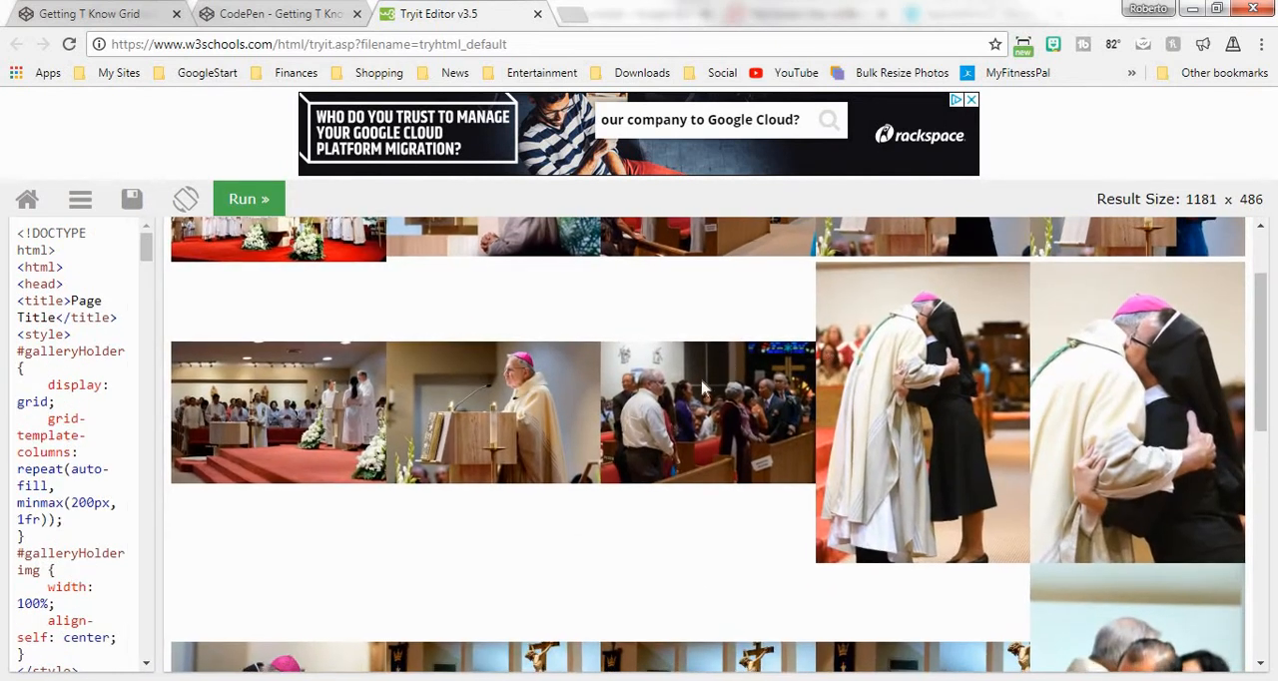
scroll(down, 3)
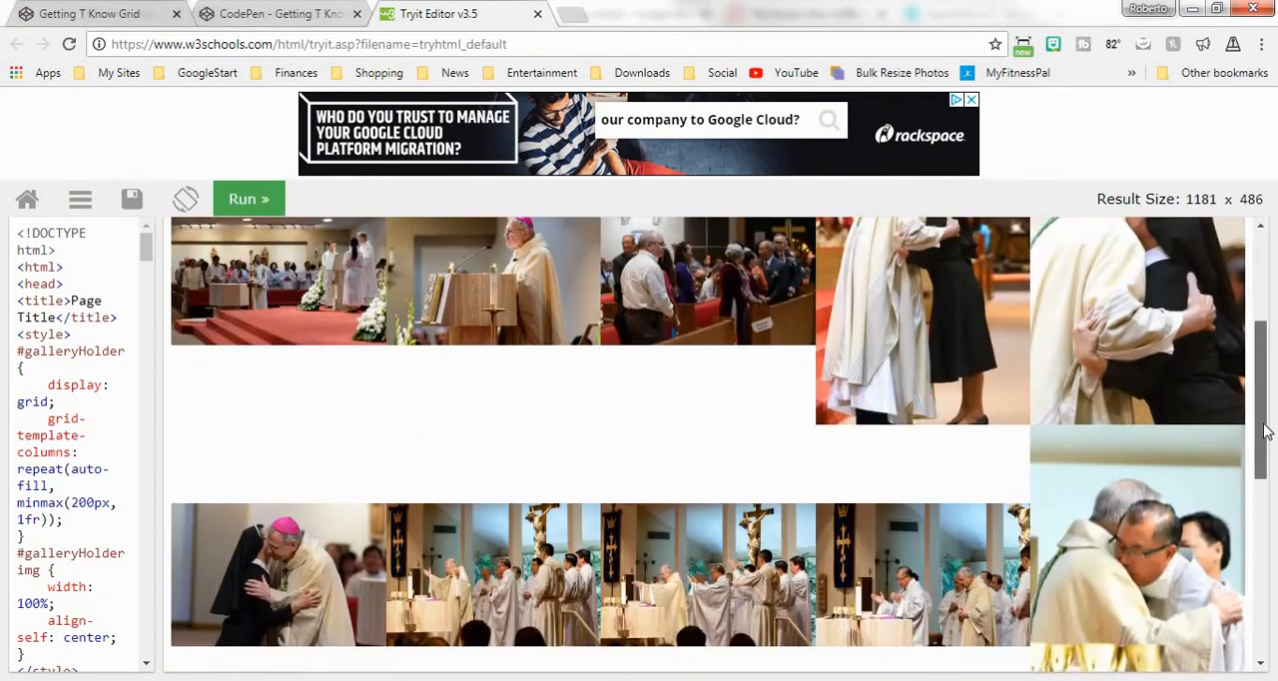
scroll(down, 3)
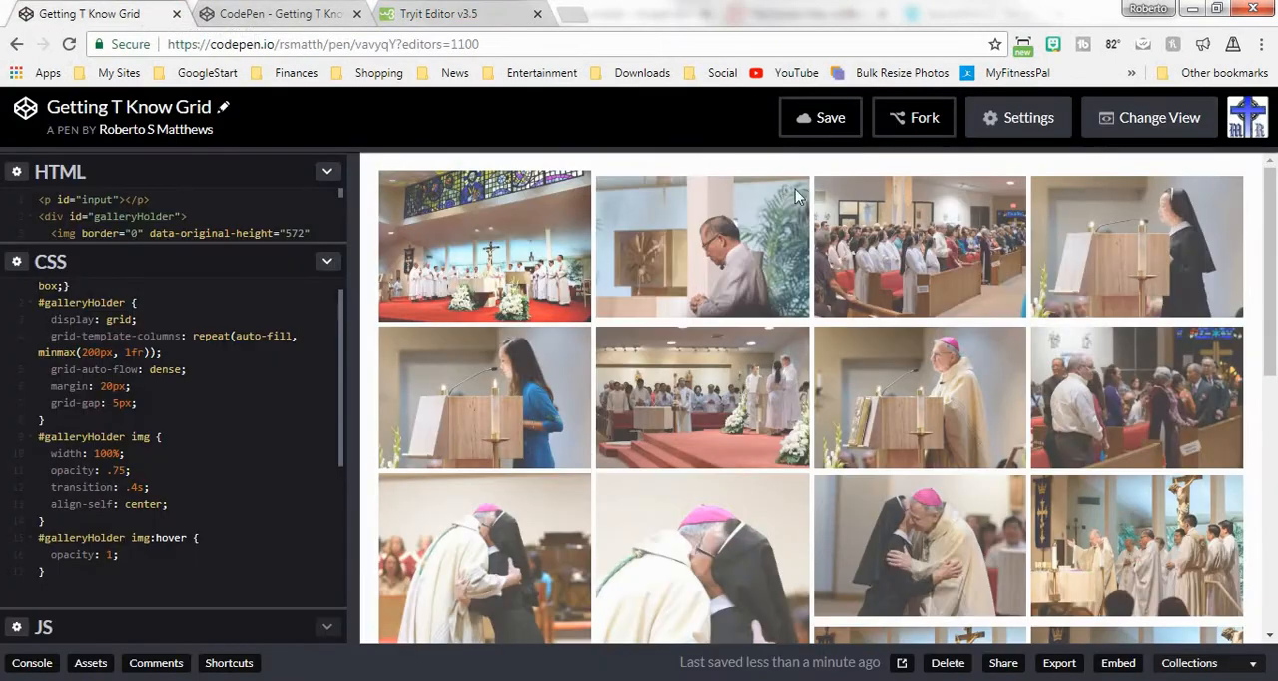
Step: Select the jQuery CDN URL from the pen's JavaScript settings to copy it
click(1017, 117)
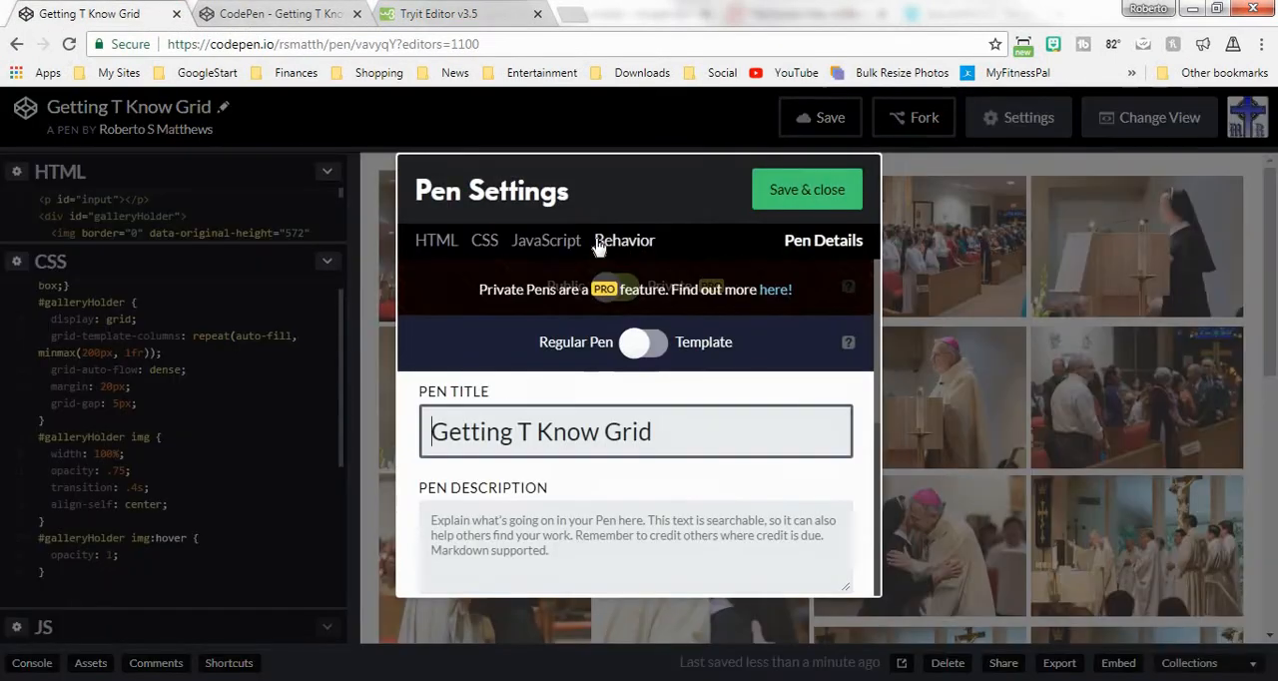
click(546, 240)
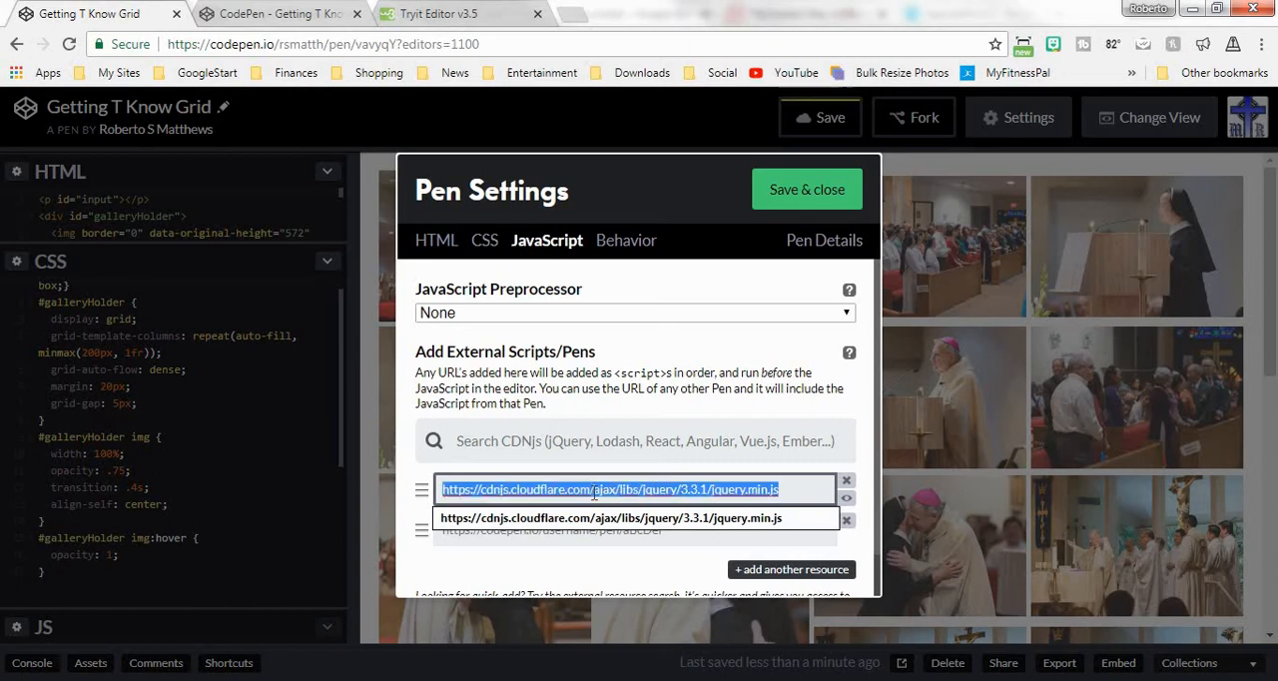
click(450, 13)
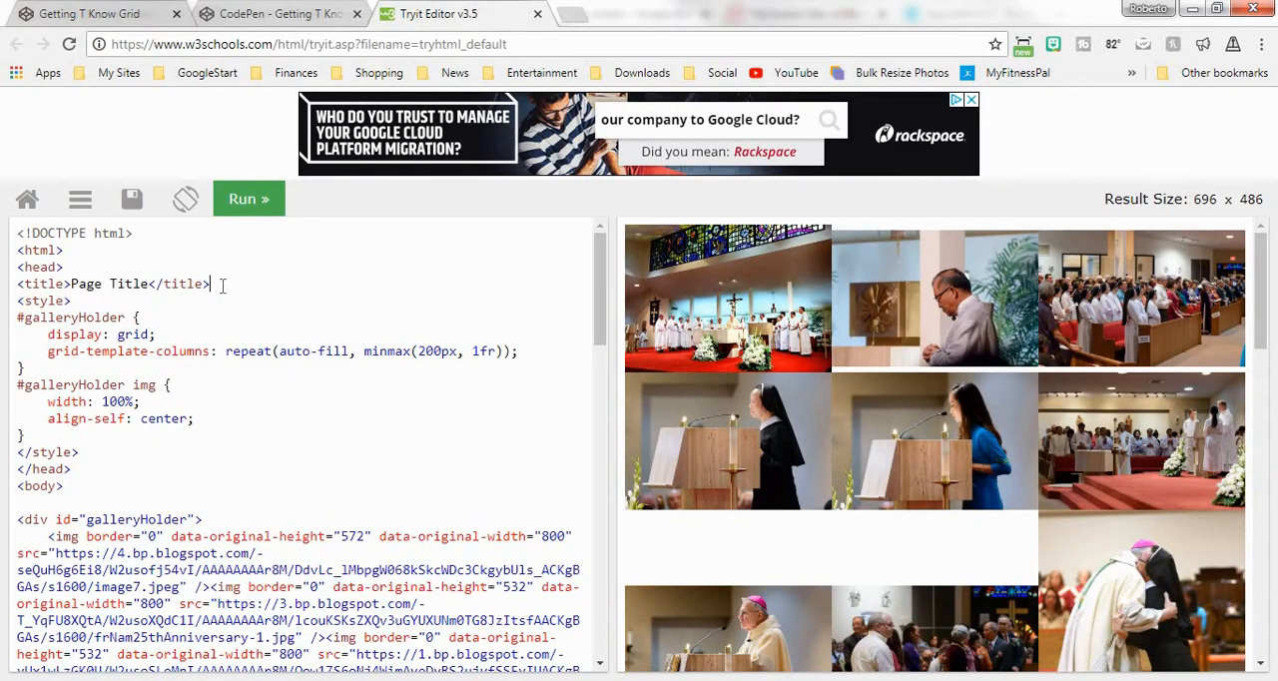
Step: Add a head script tag loading jquery.min.js 3.3.1 from cdnjs.cloudflare.com
text(<script></sc)
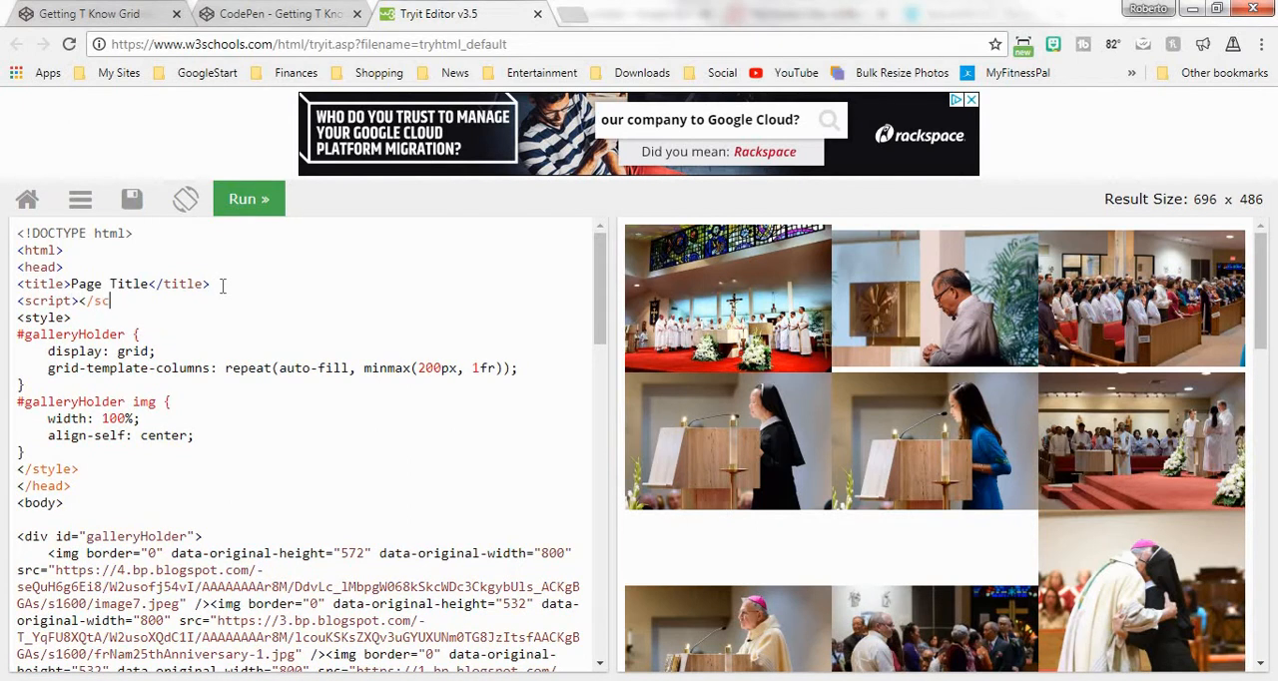
text(ript>)
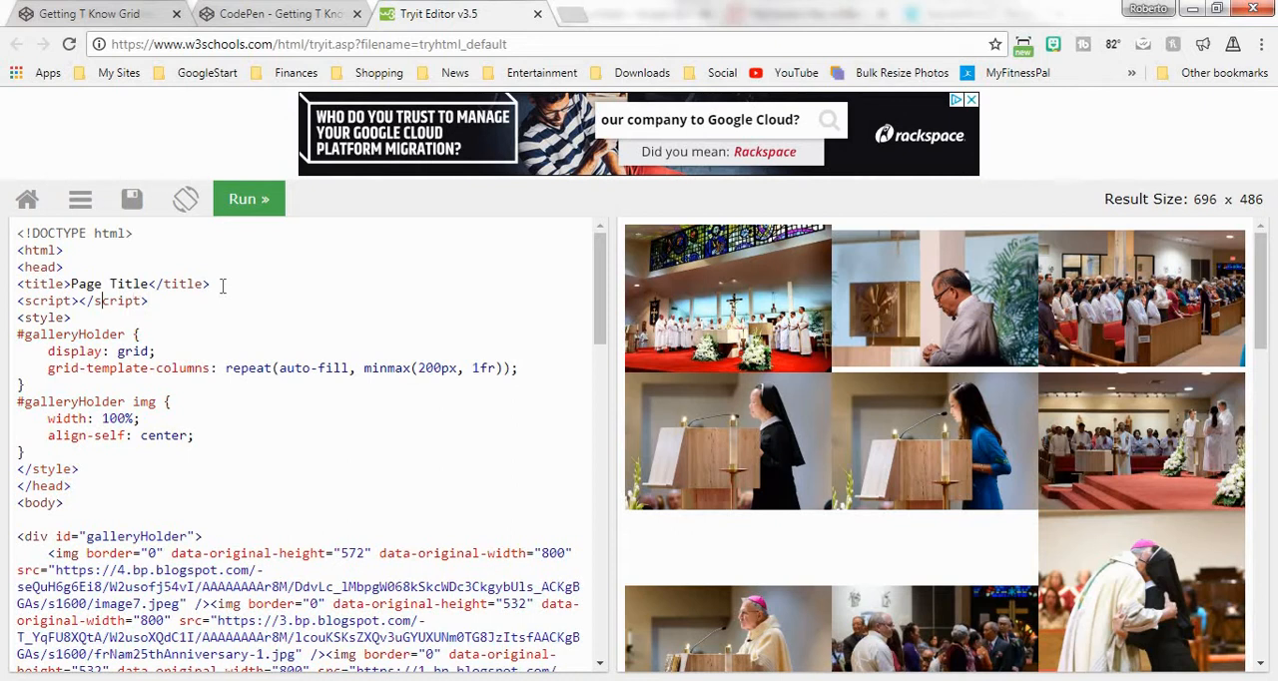
text(src)
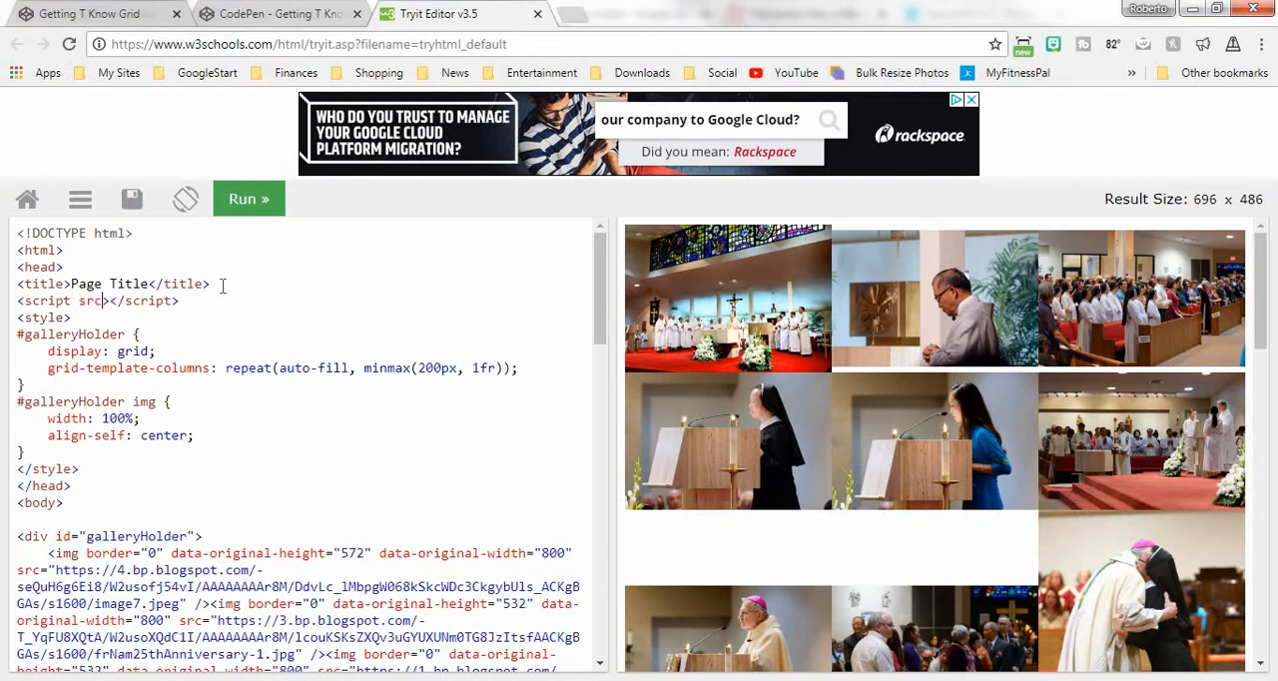
text(=)
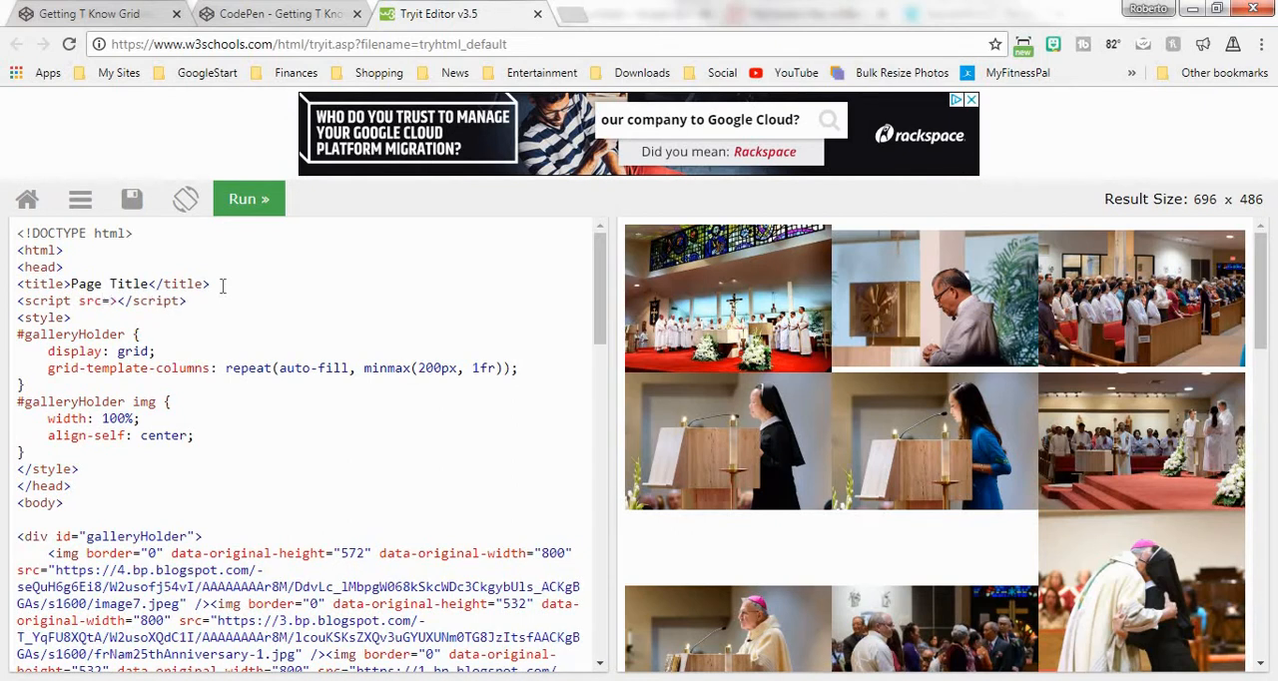
text(https://cdnjs.cloudflare.com/ajax/libs/jquery/3.3.1/jquery.min.js")
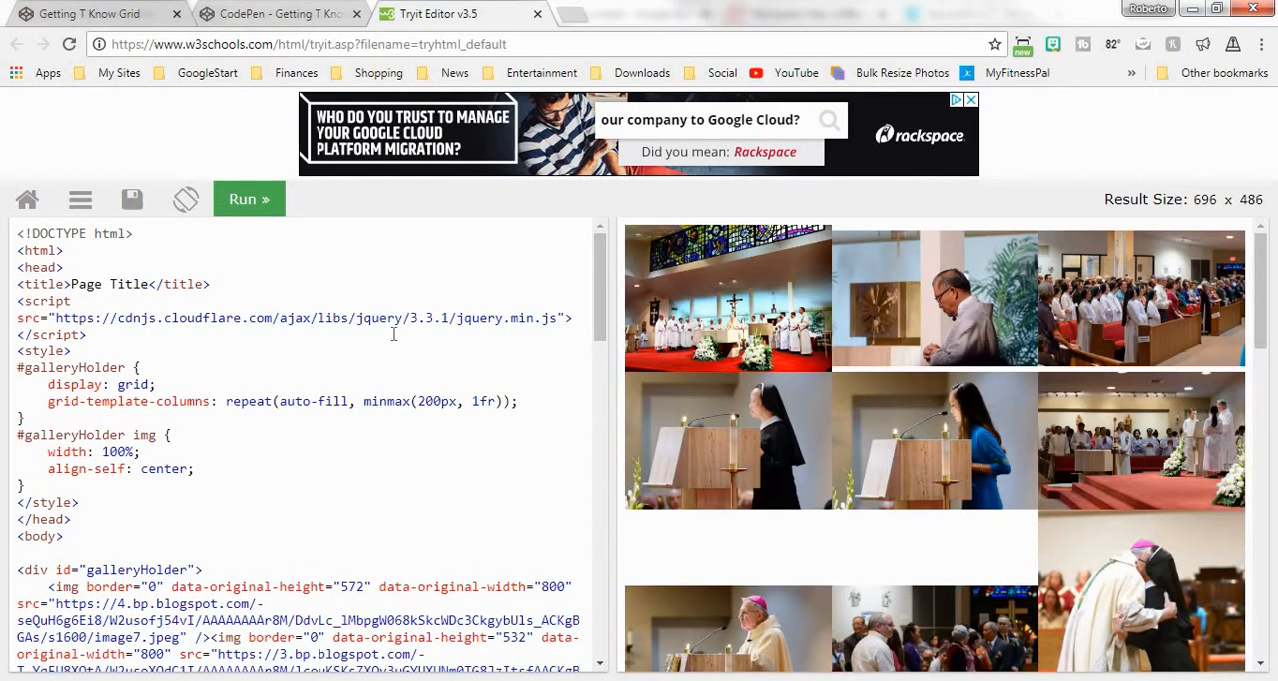
mouse_move(623, 340)
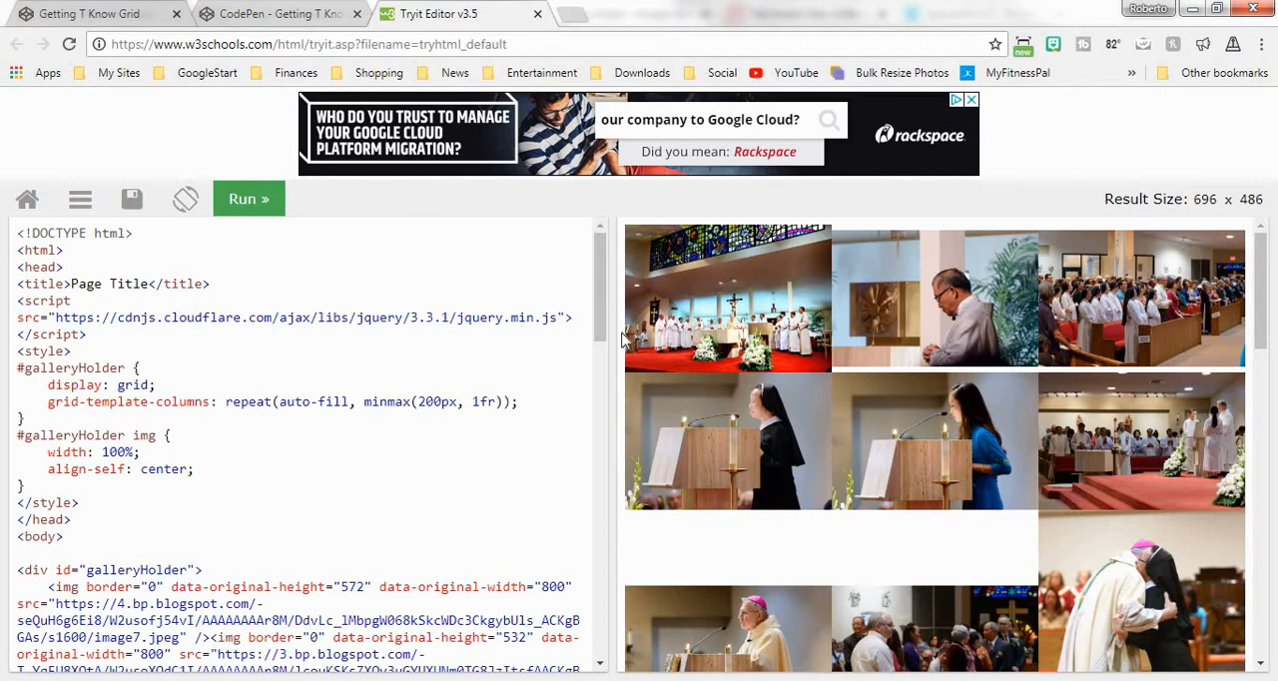
scroll(down, 3)
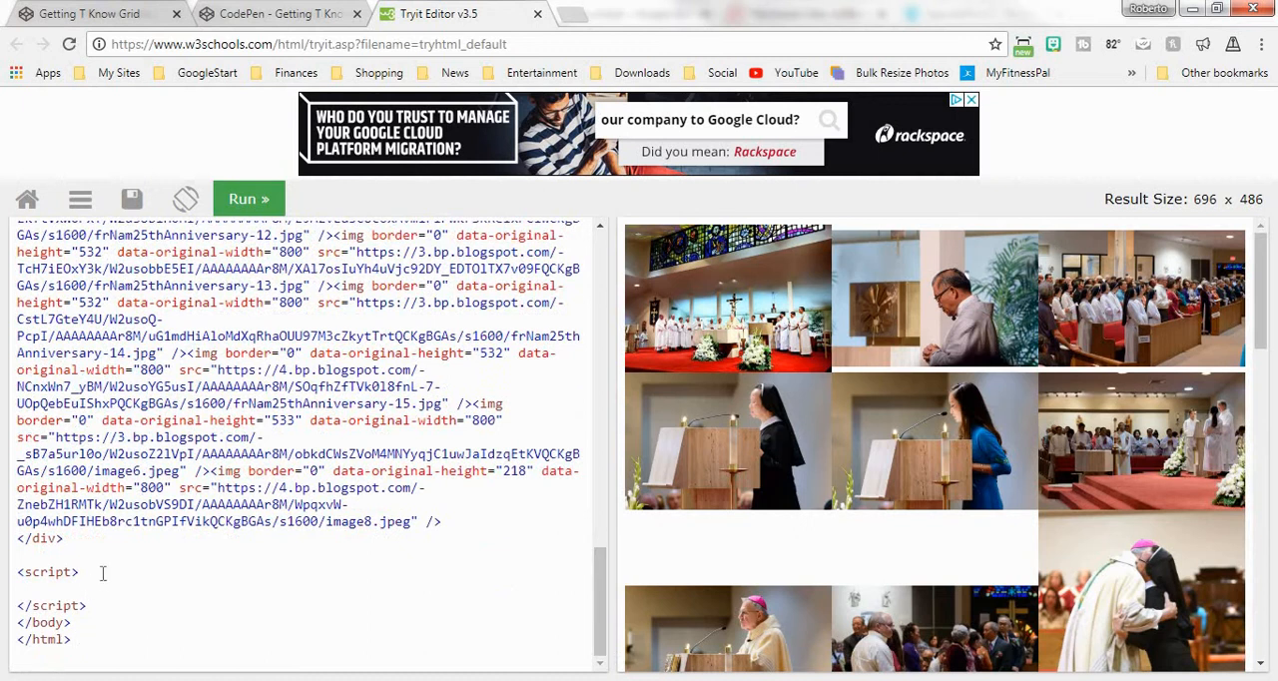
Step: Write a ready handler calling $("#galleryHolder img").each(function(){ }) in the script block
click(20, 588)
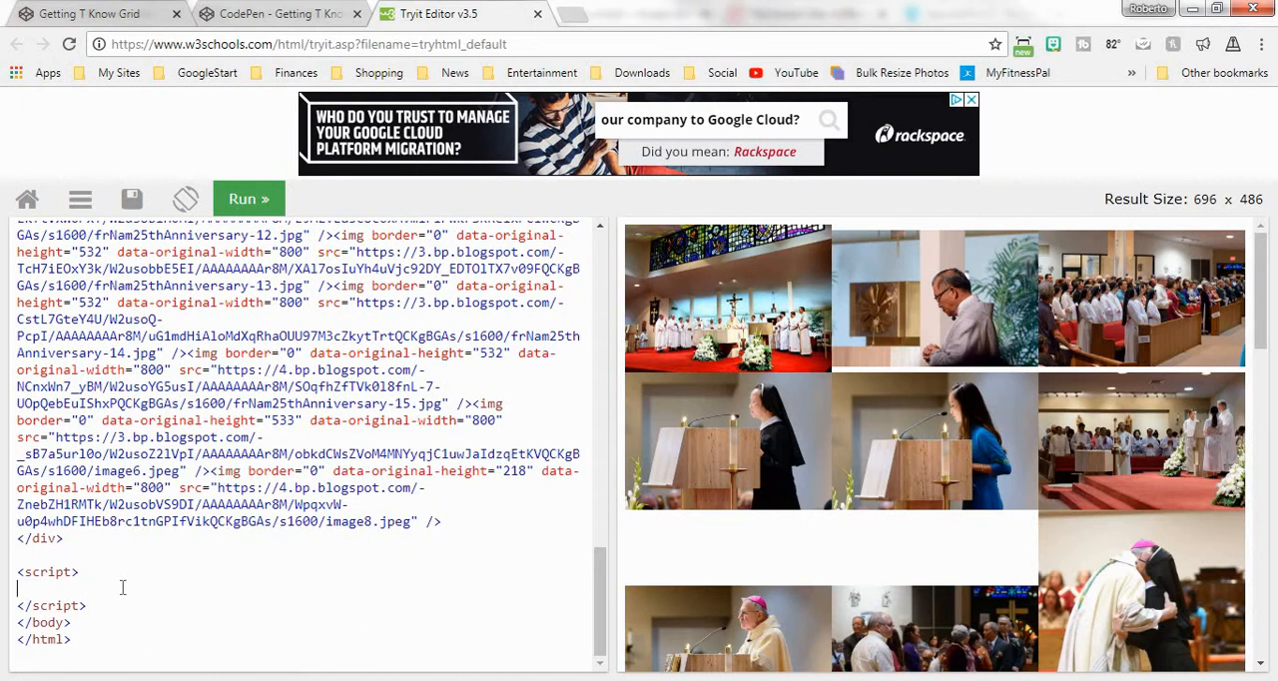
text($(funci)
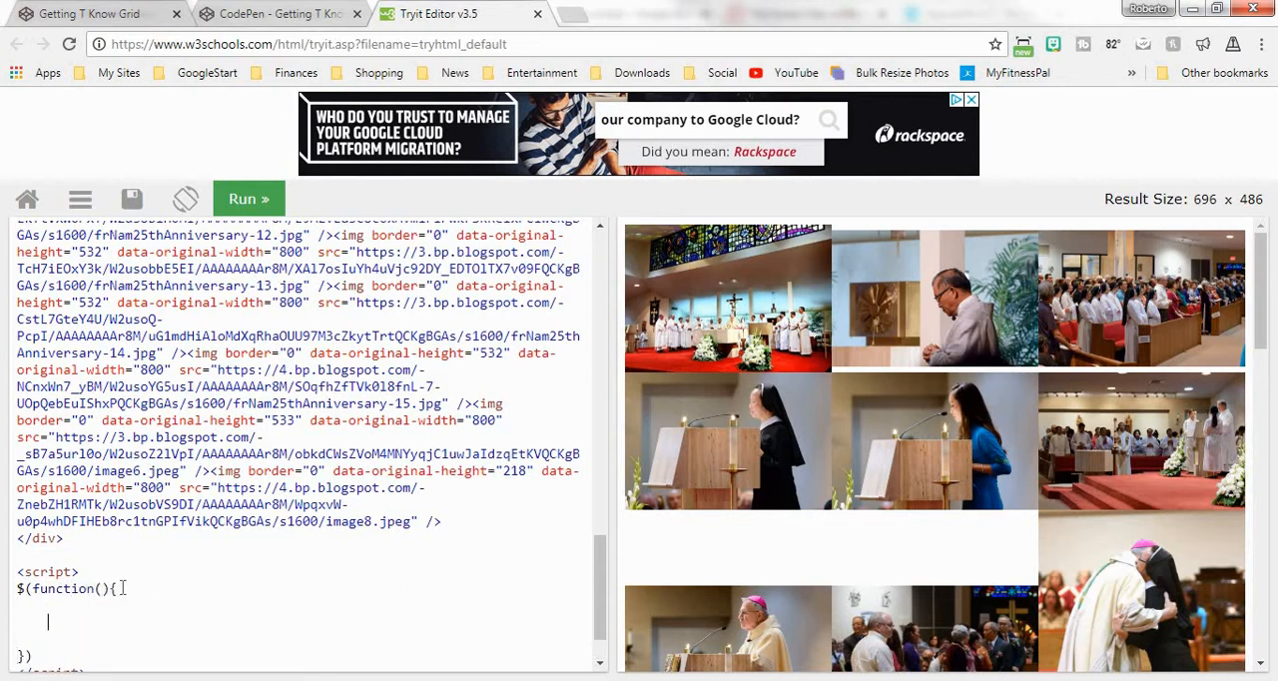
text($)
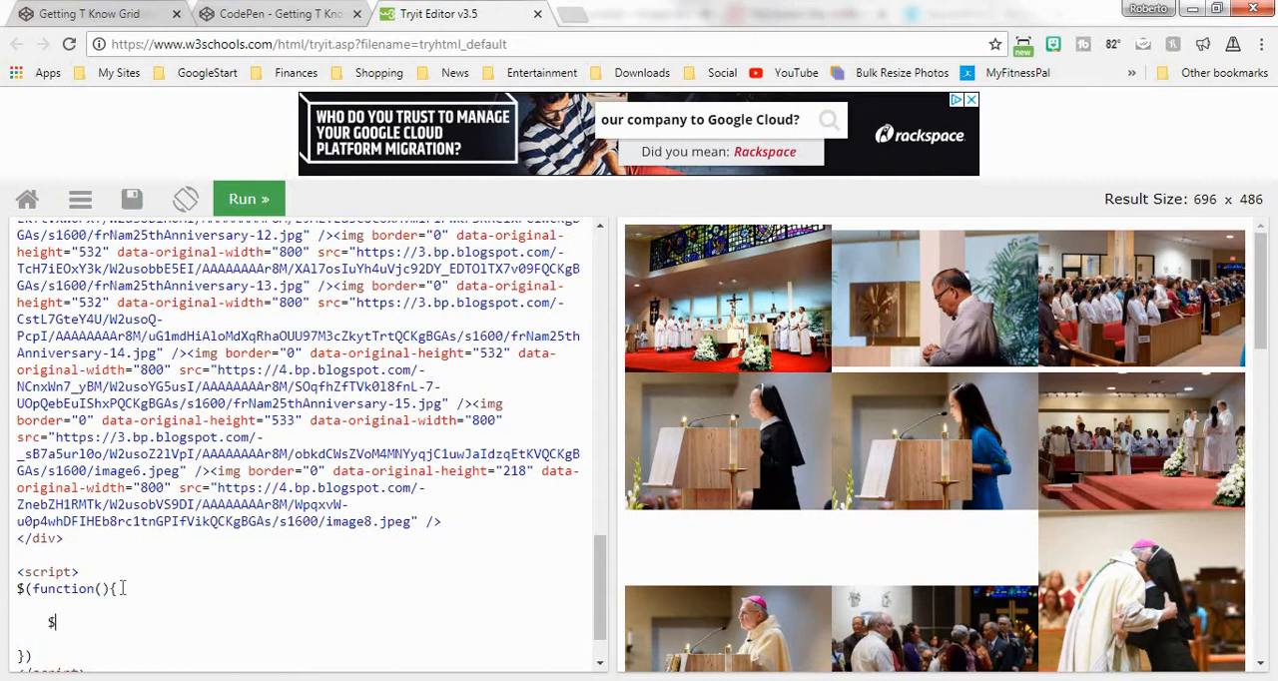
text(())
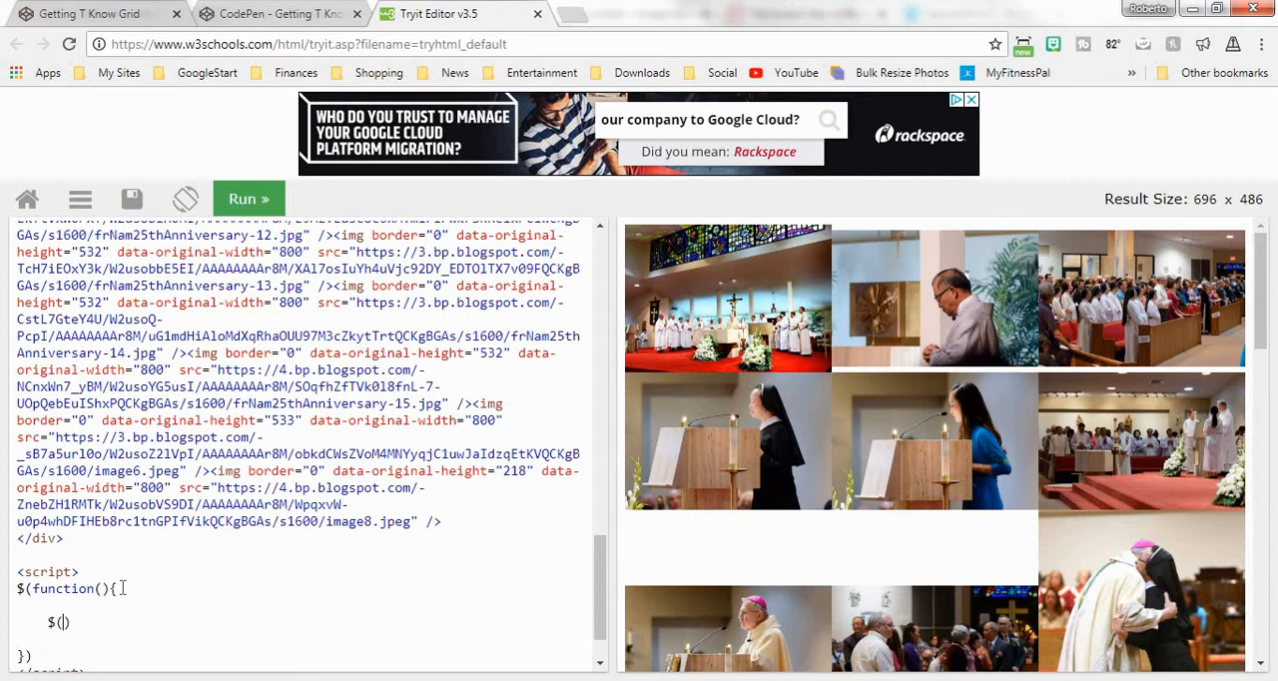
text("")
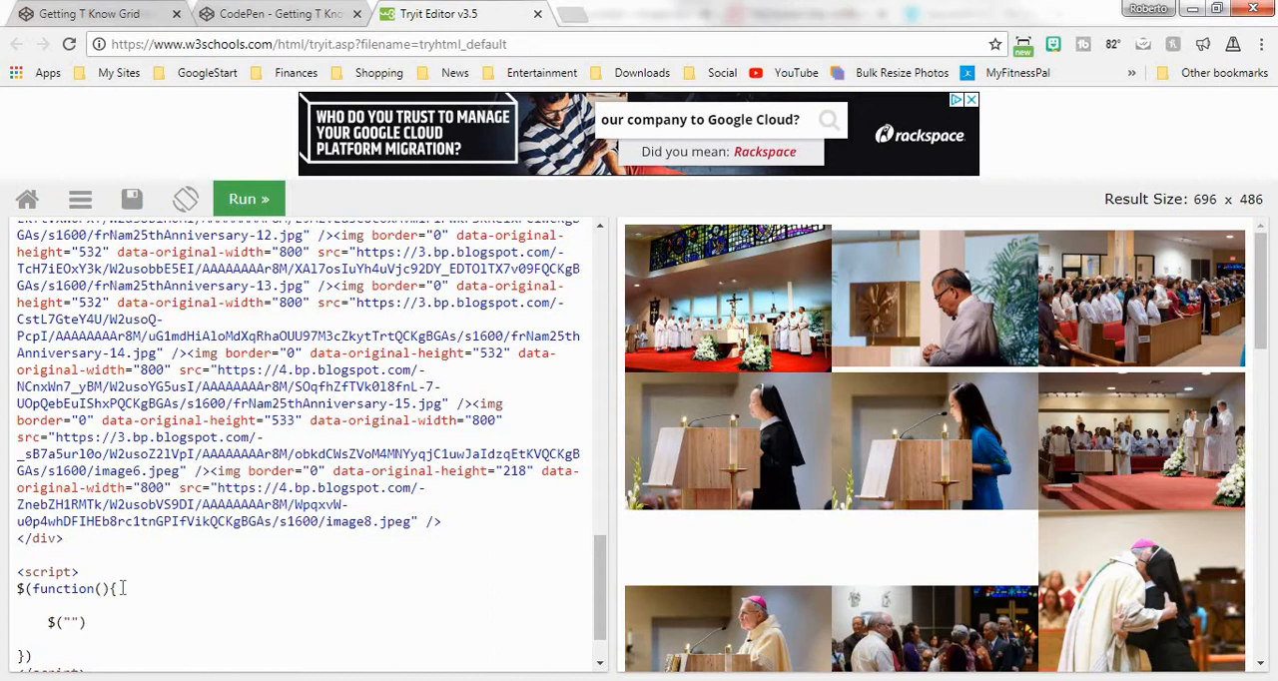
text(#gallery)
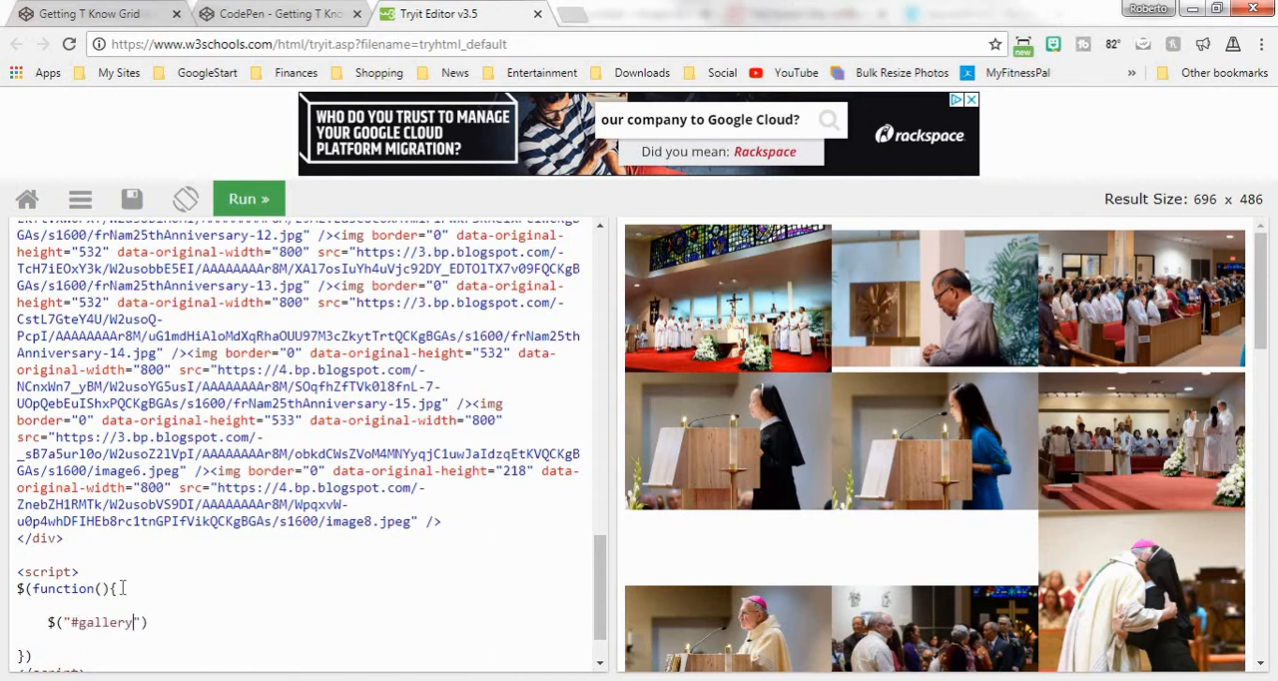
text(Holder img)
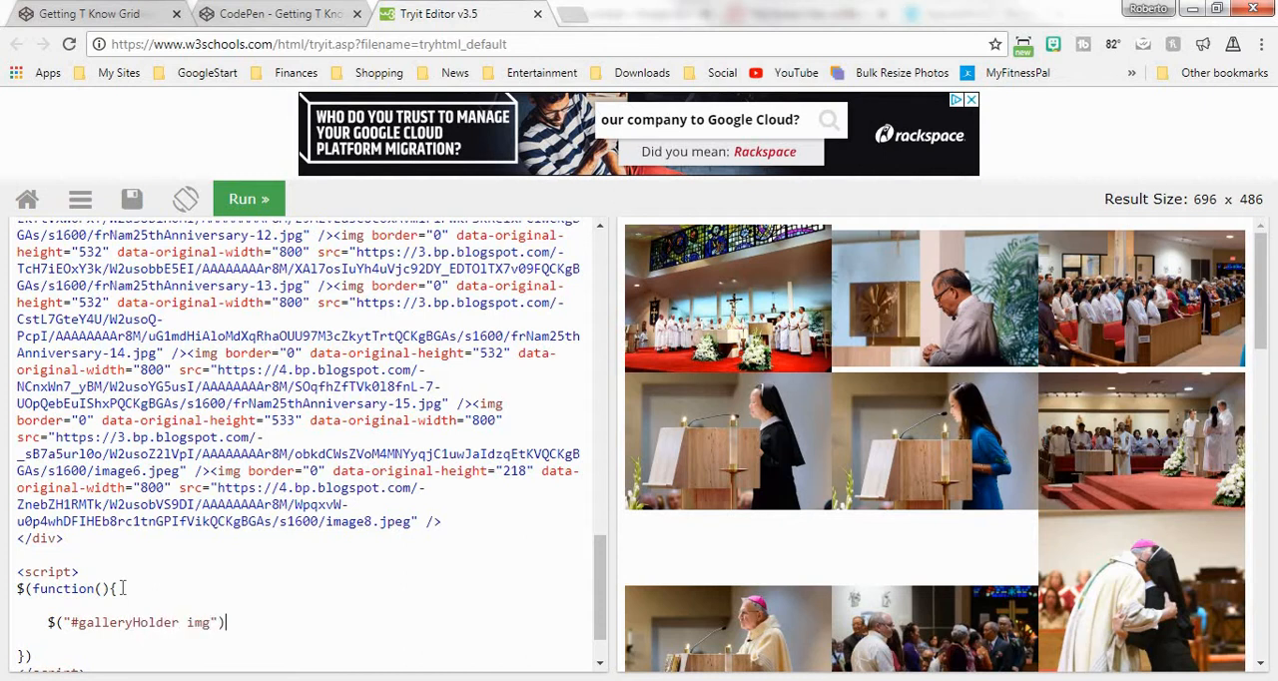
text(.each)
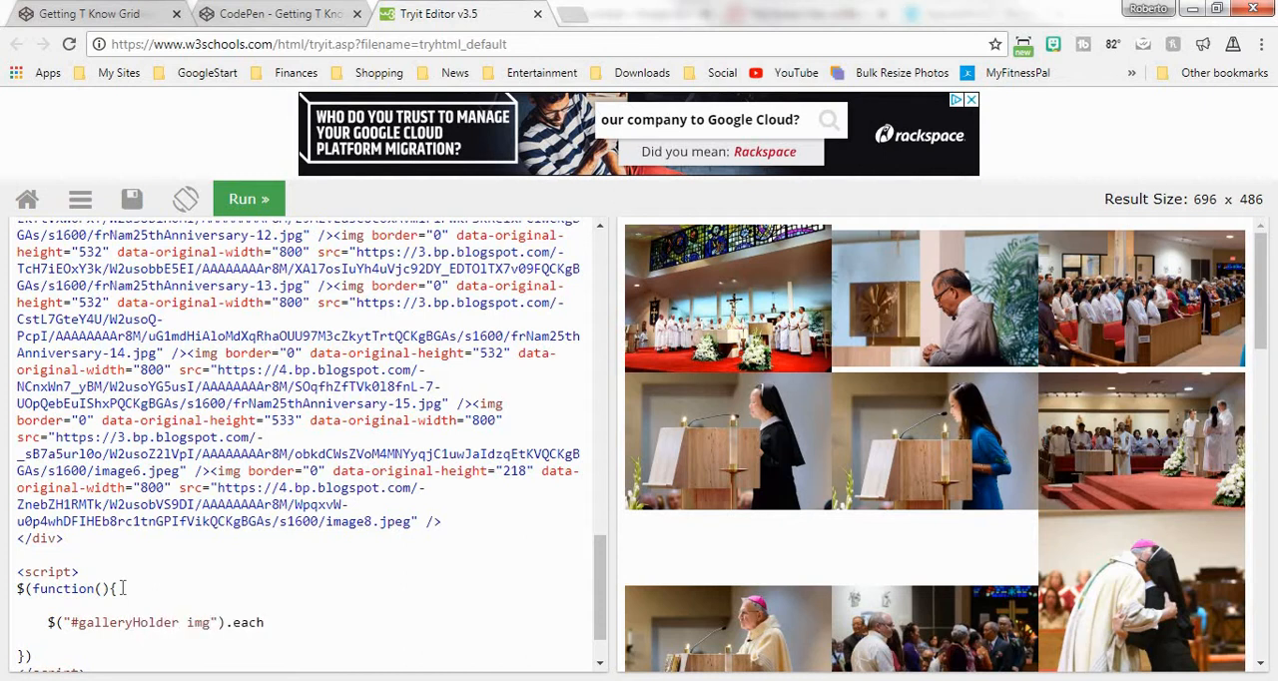
text(())
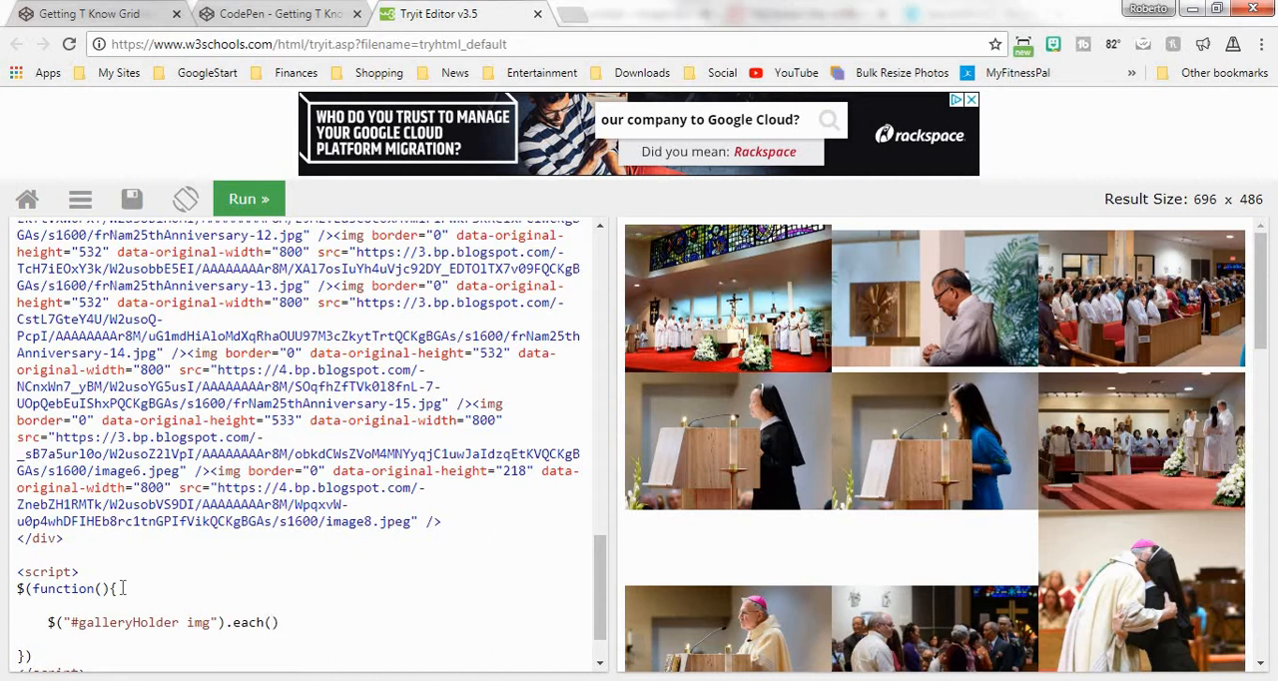
text(function()
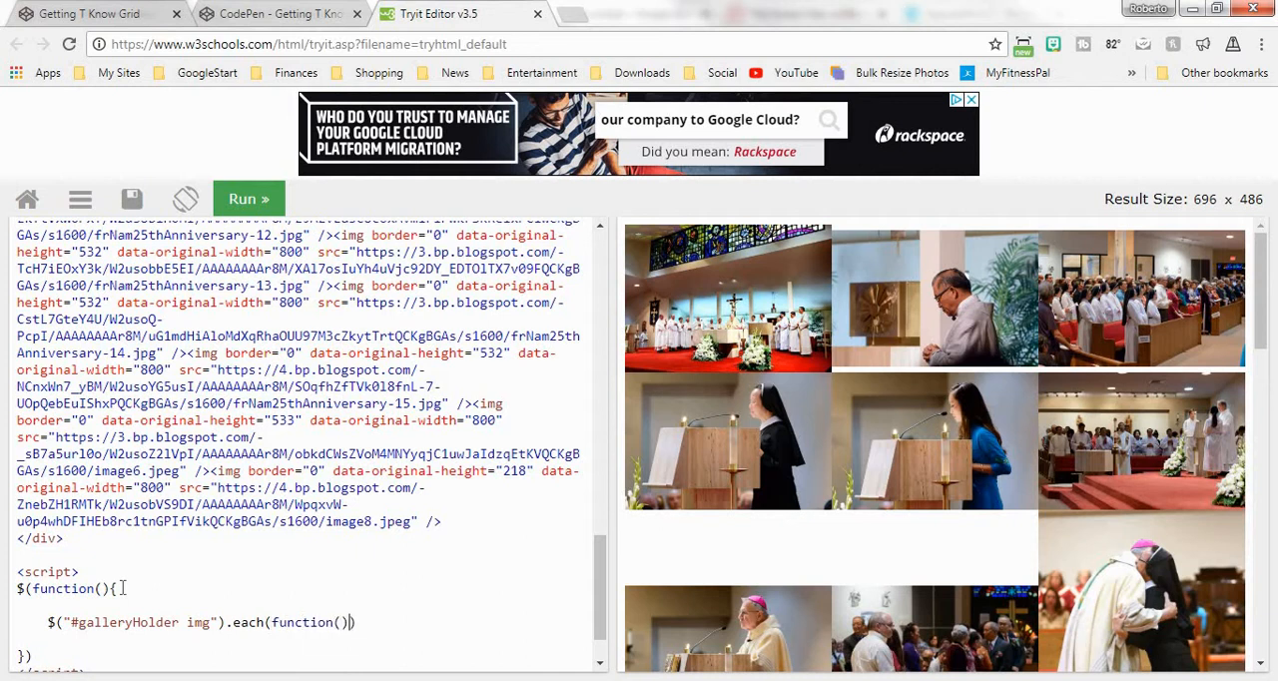
text({)
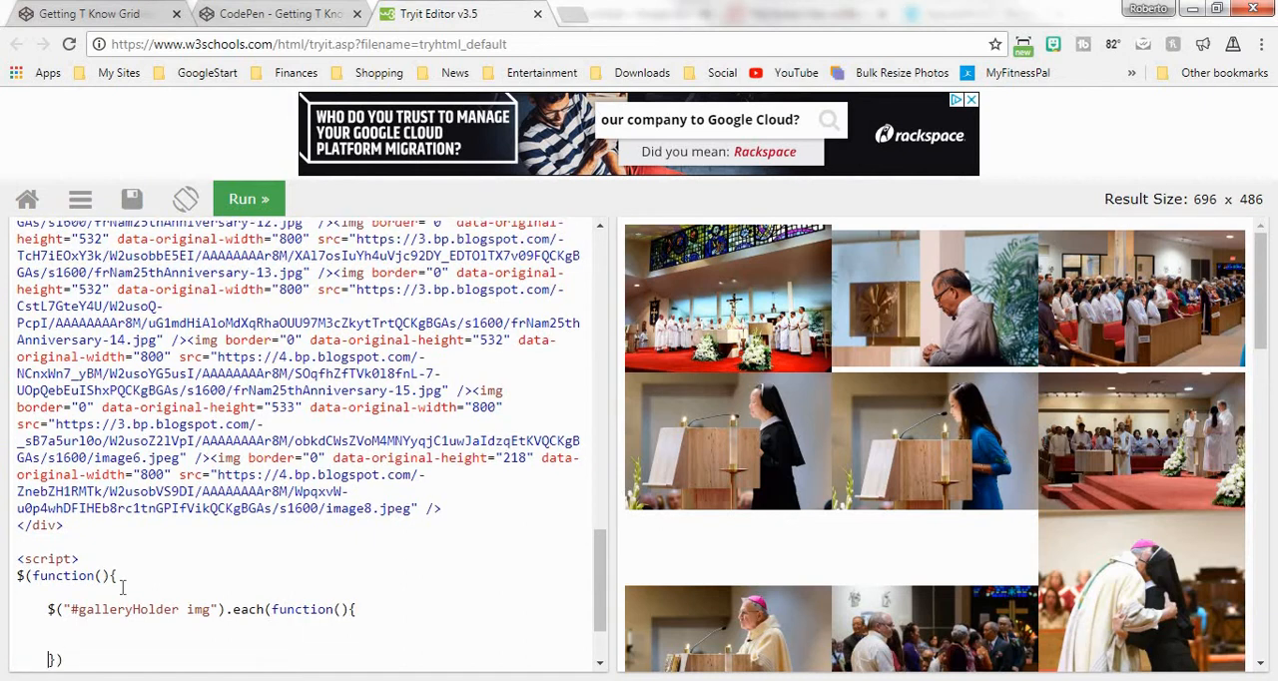
Step: Inside the loop, declare var width = $(this).outerWidth()
scroll(down, 3)
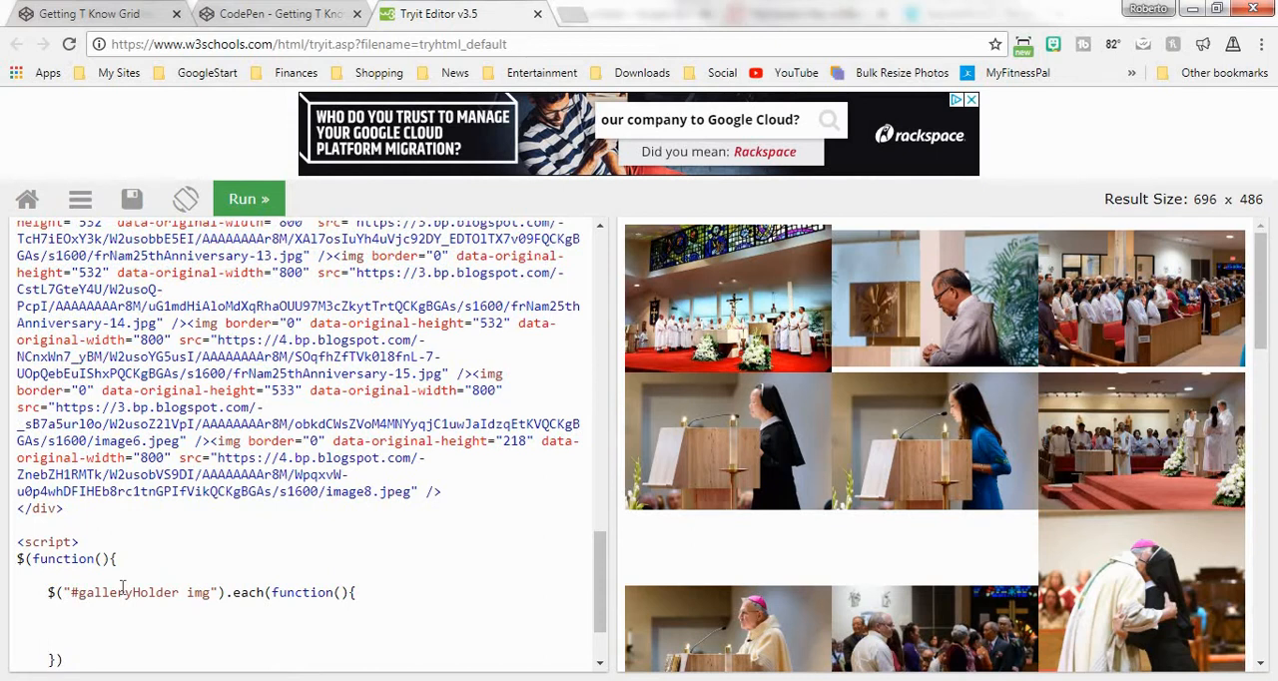
text(var)
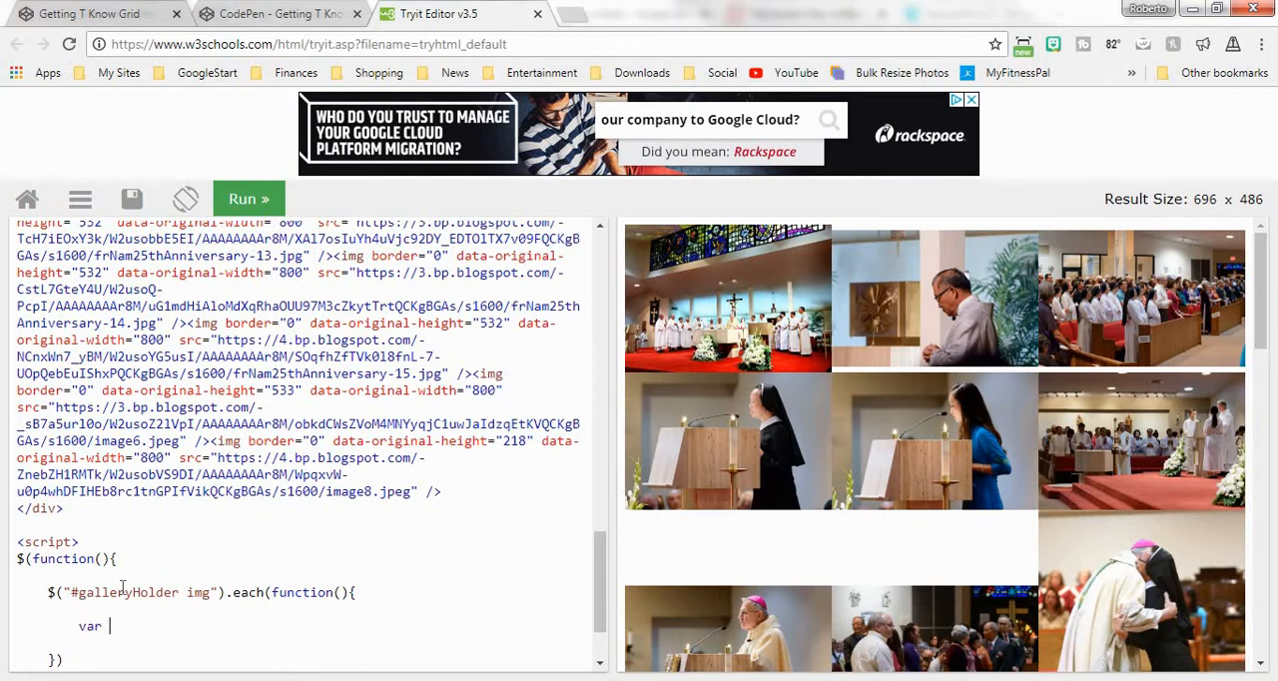
text(w)
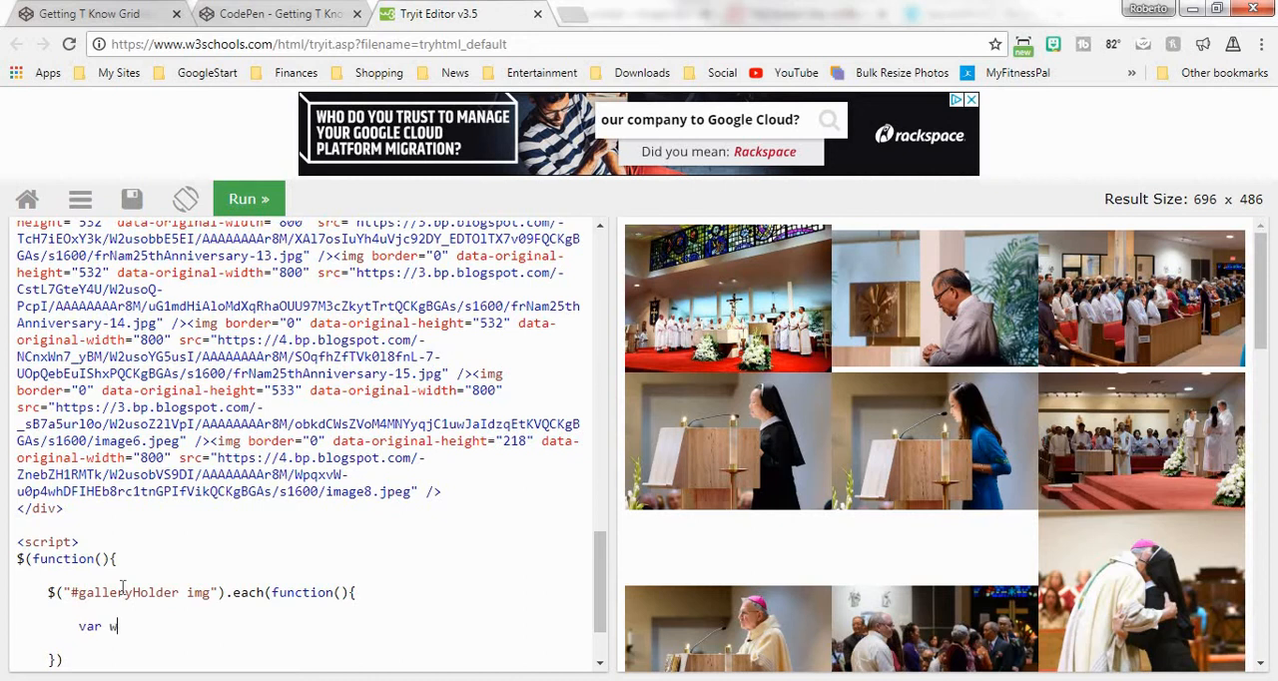
text(idth =)
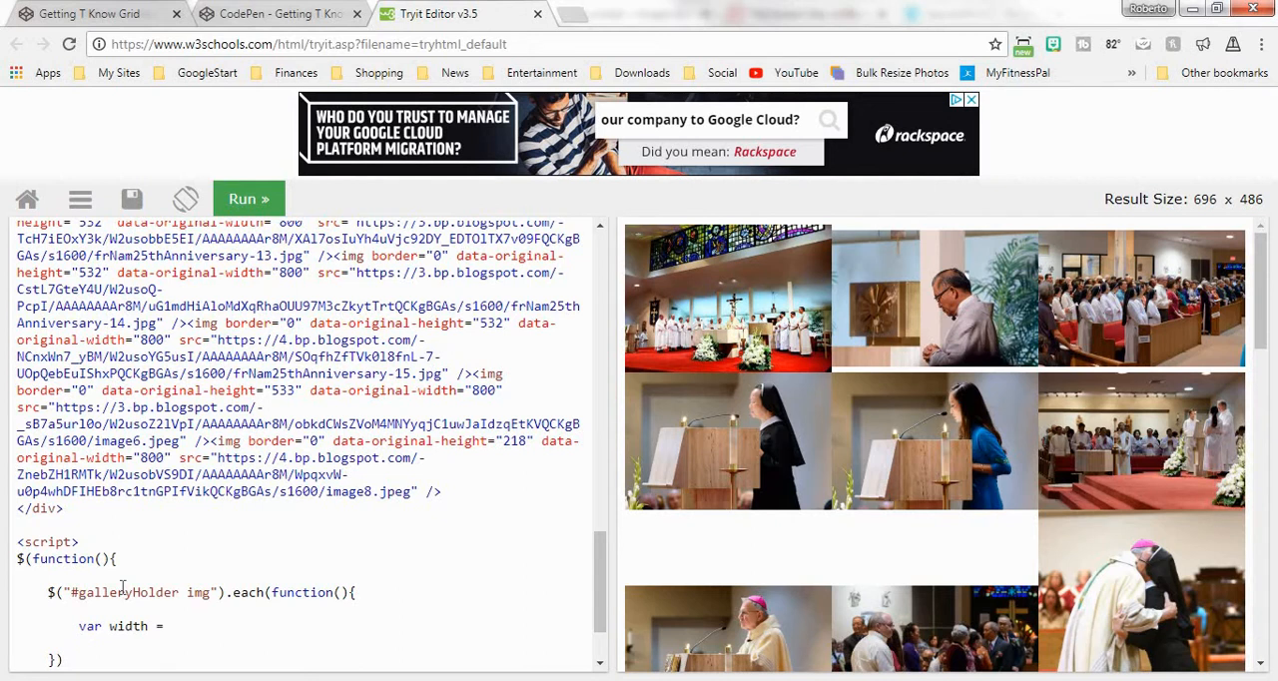
text($())
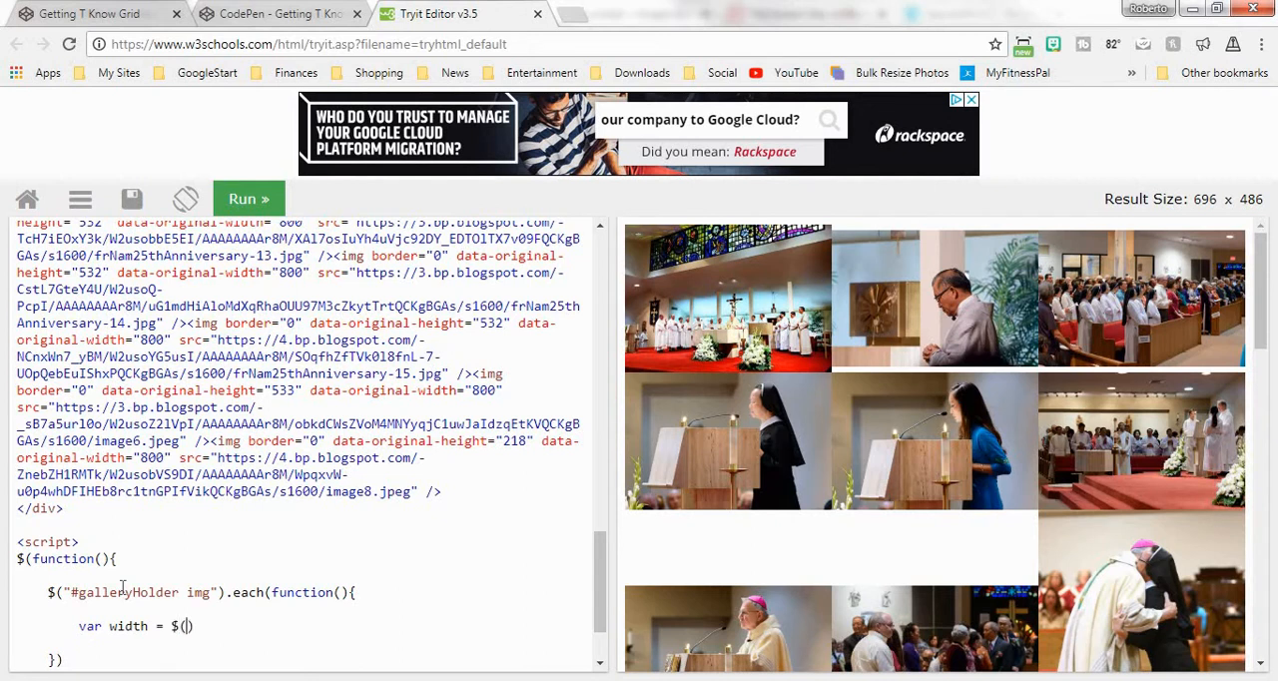
text(this)
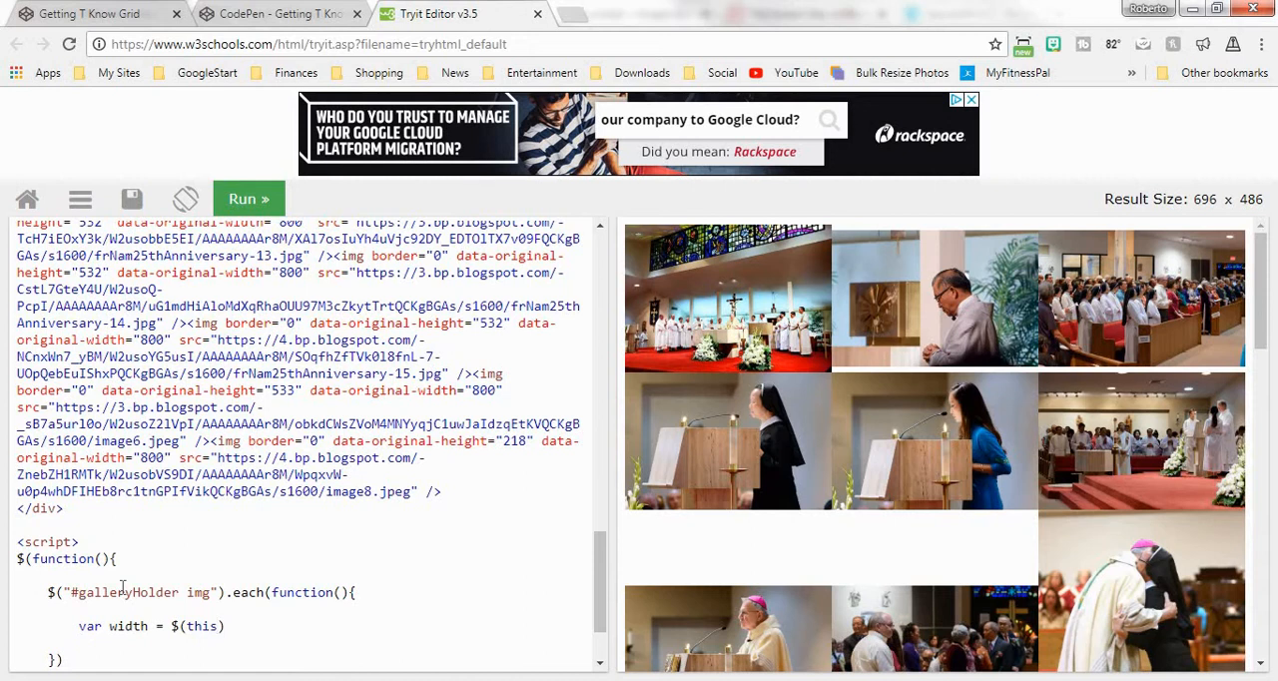
click(226, 626)
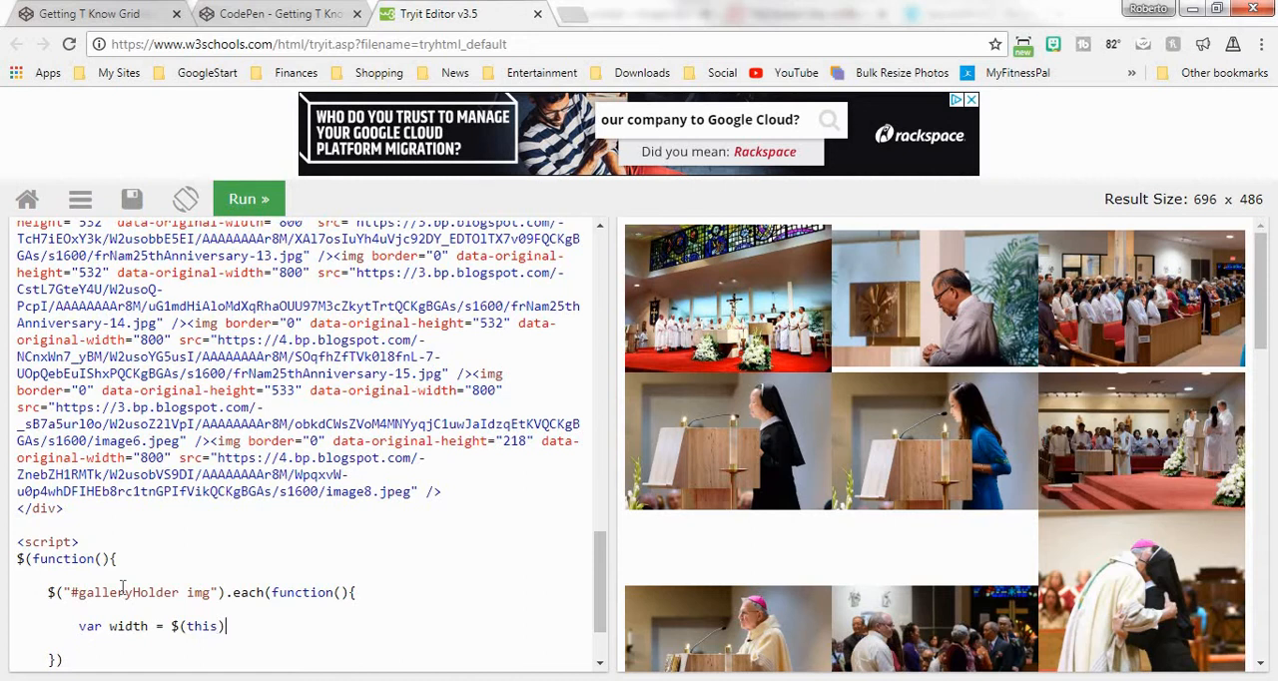
text(.)
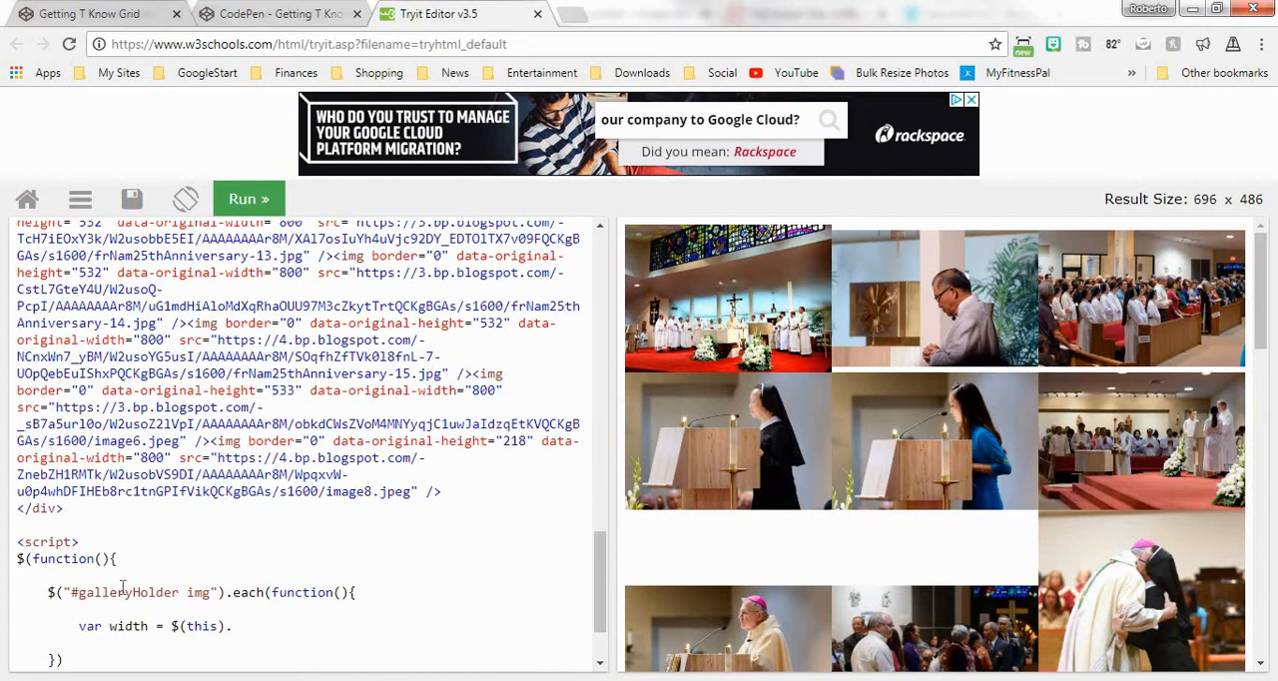
text(.outerWi)
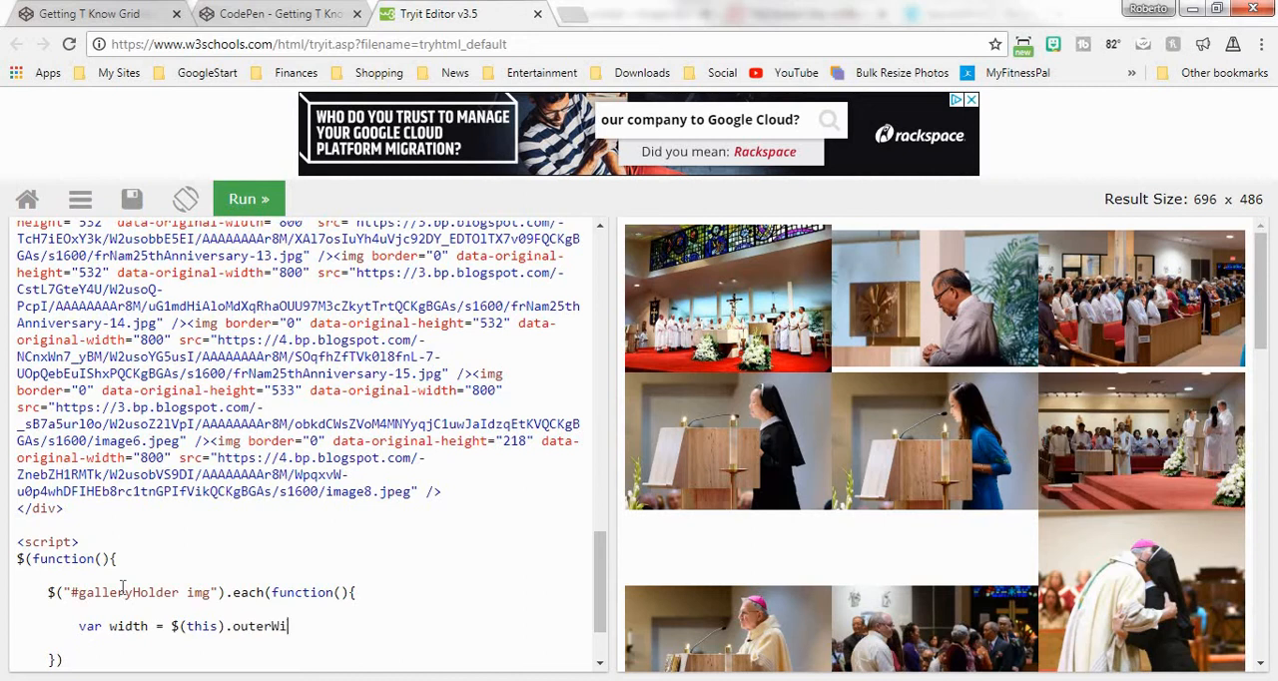
text(dth();)
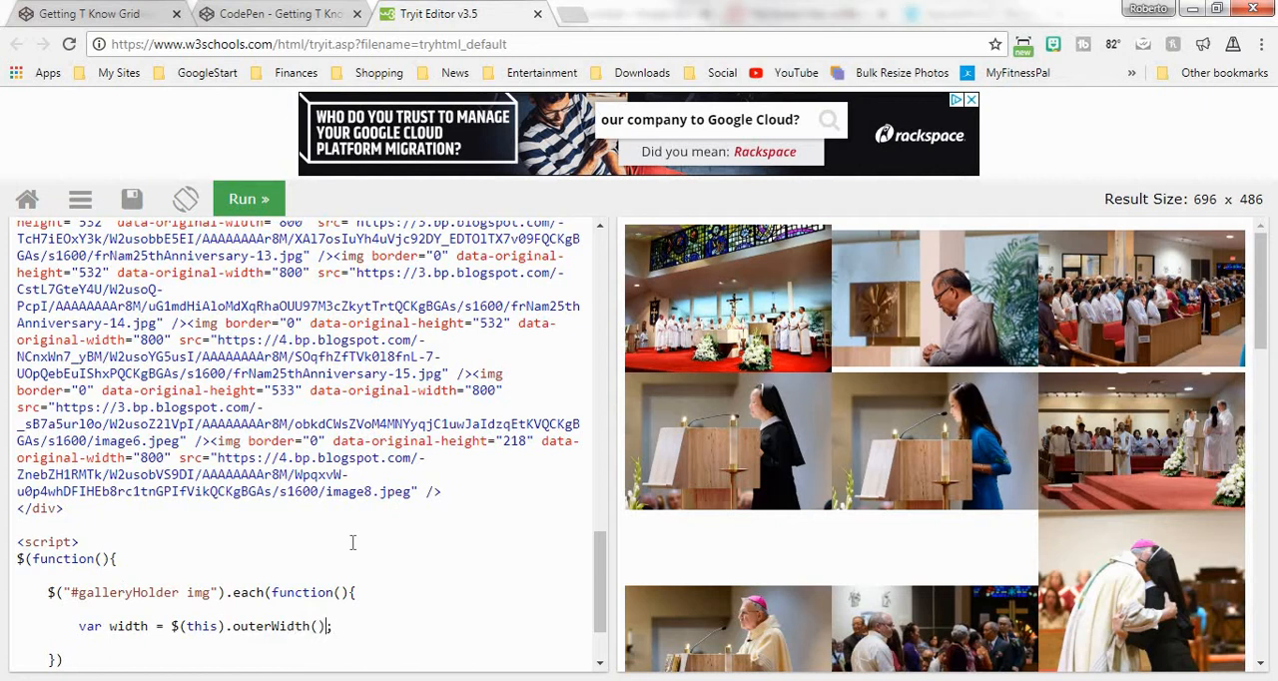
Step: Extend the declaration with height = $(this).outerHeight()
text(,)
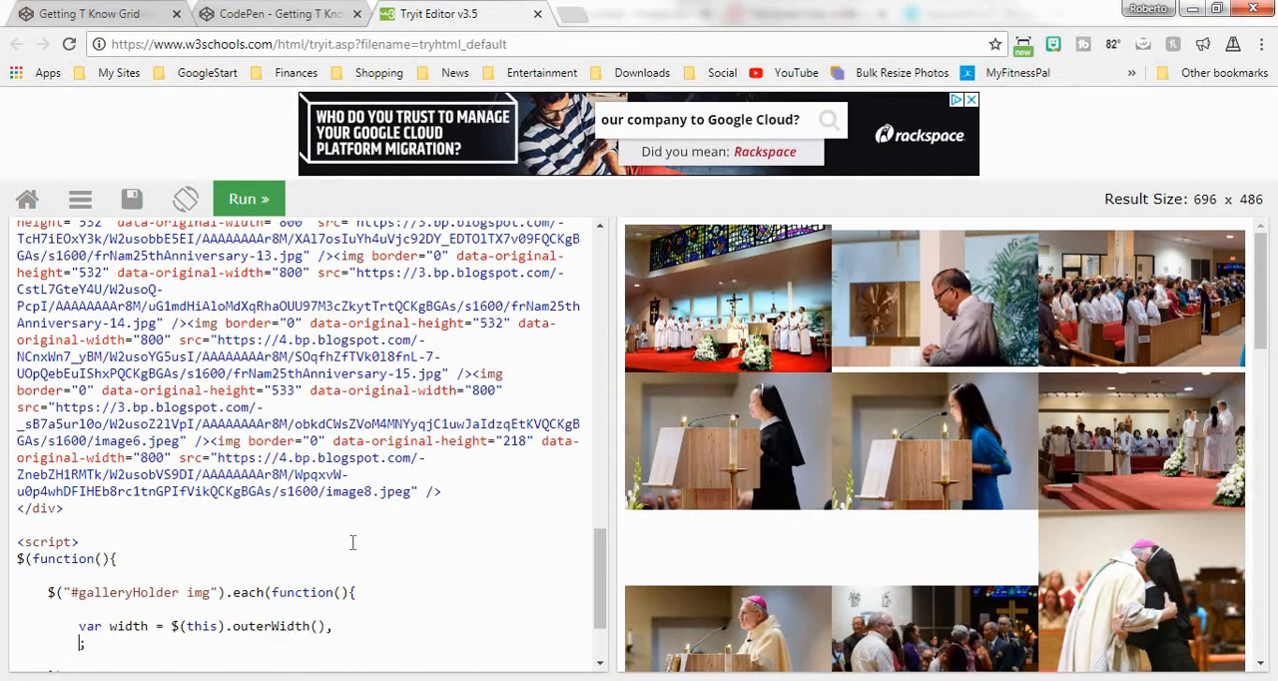
text(height =)
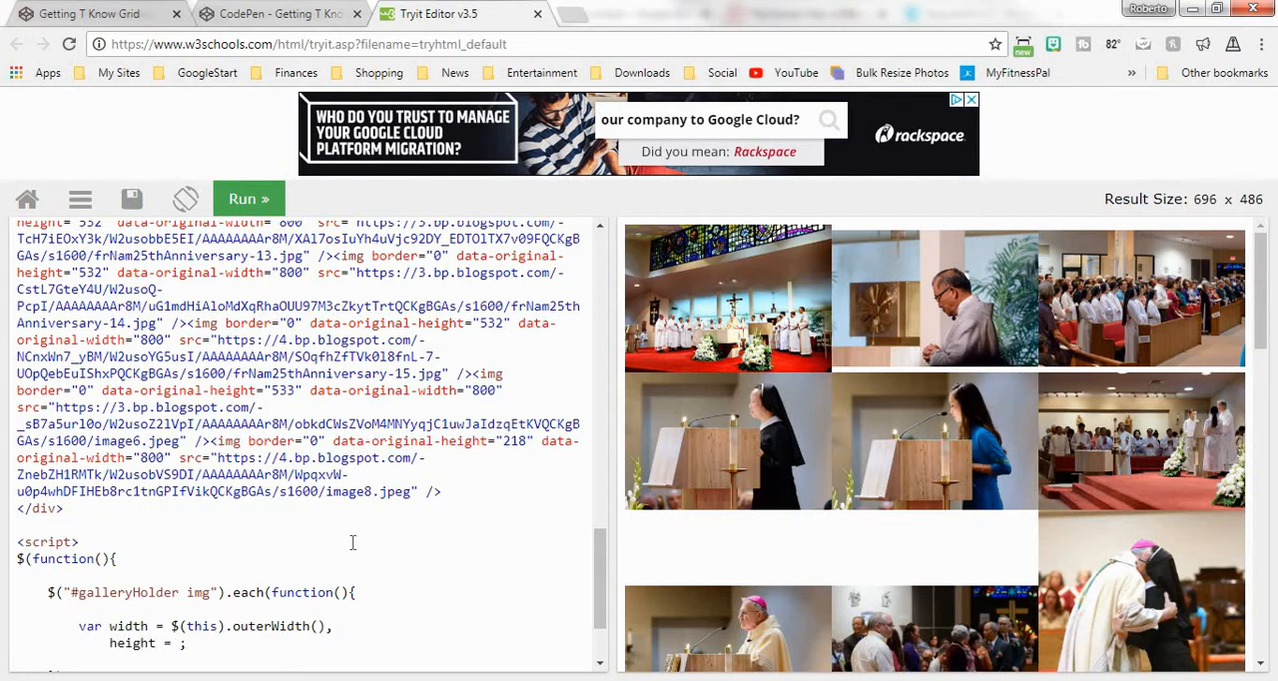
text($(this))
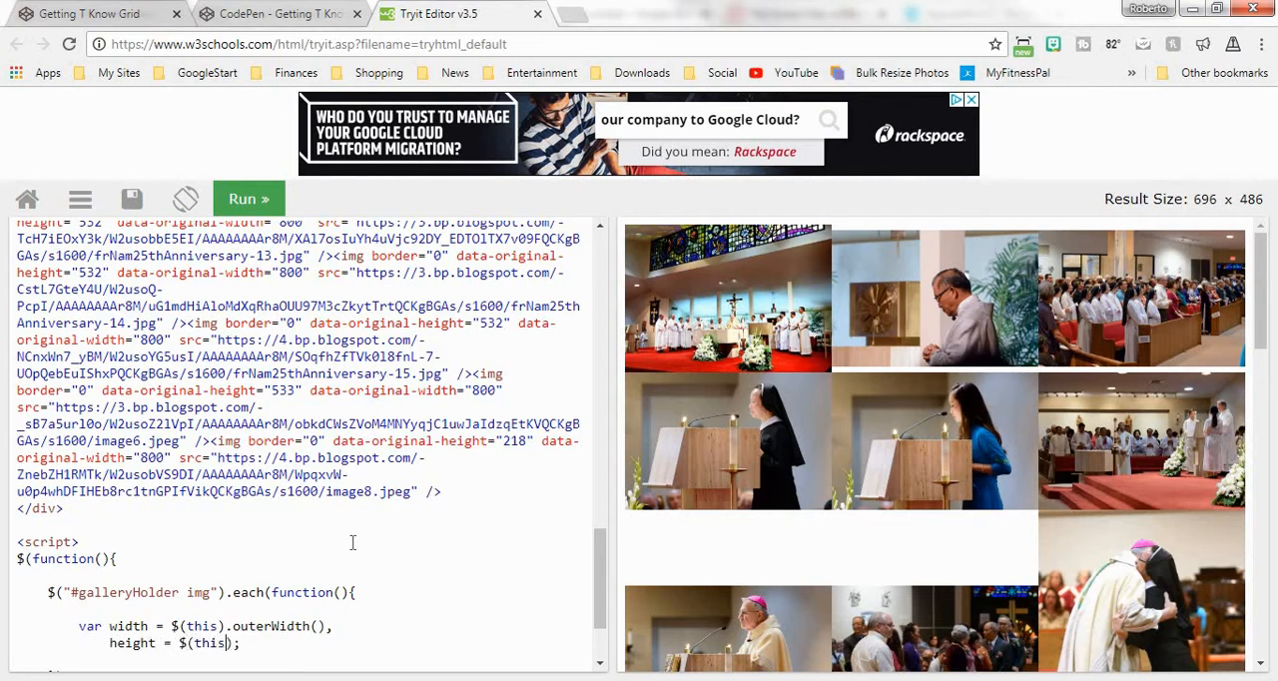
text(.outer)
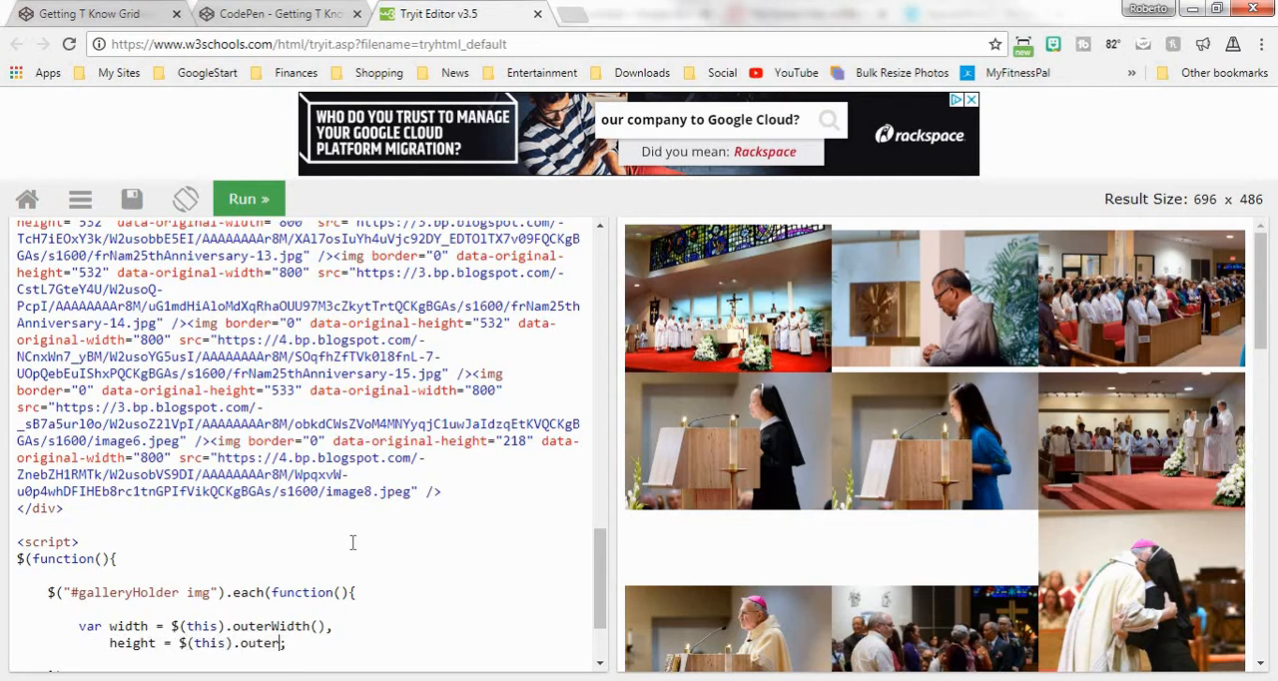
text(Height)
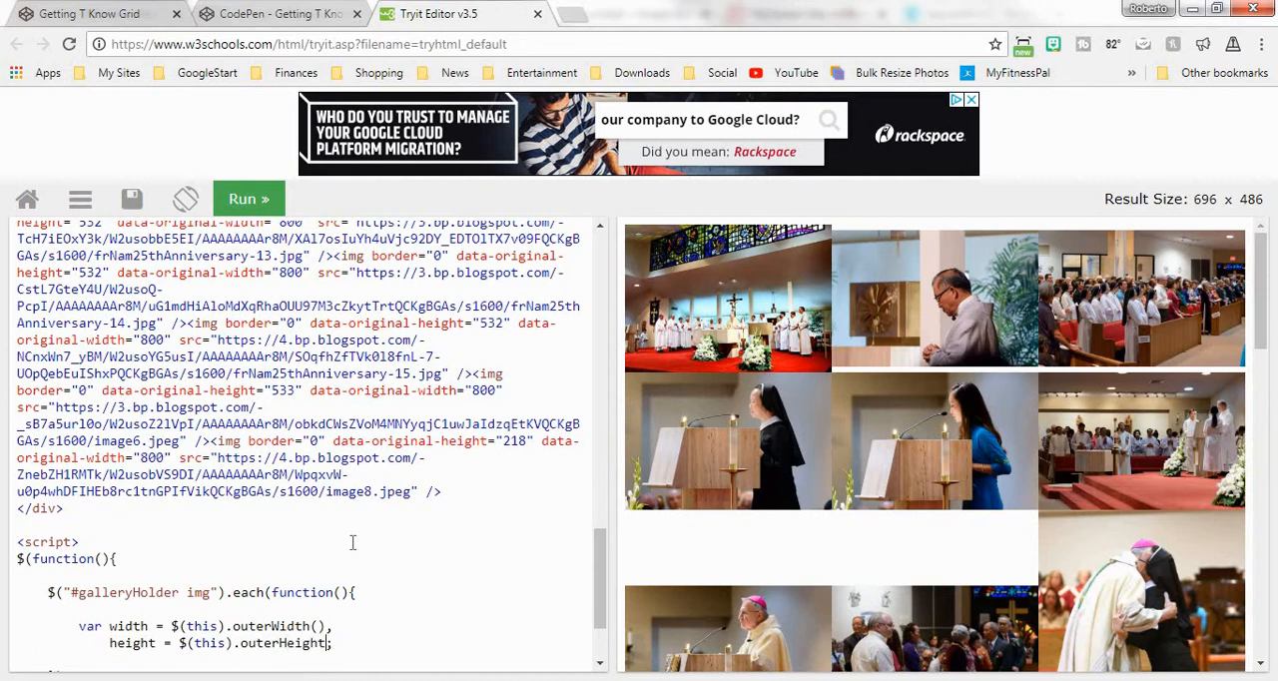
scroll(down, 3)
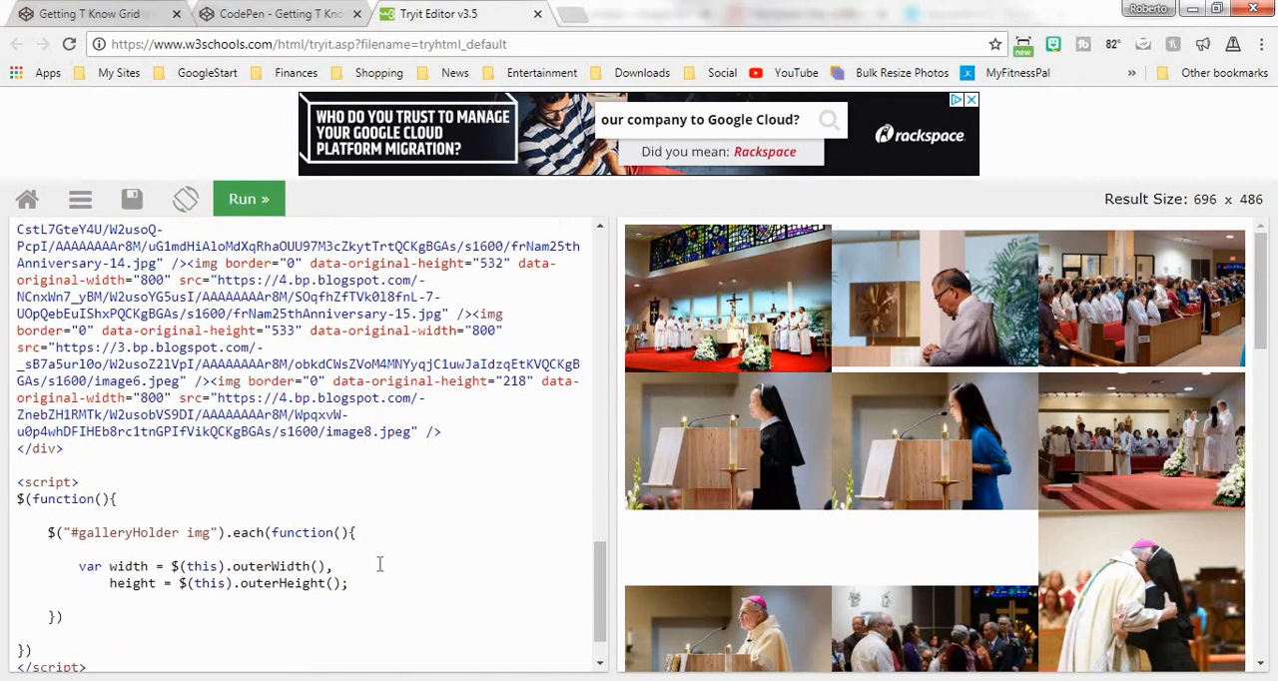
scroll(down, 3)
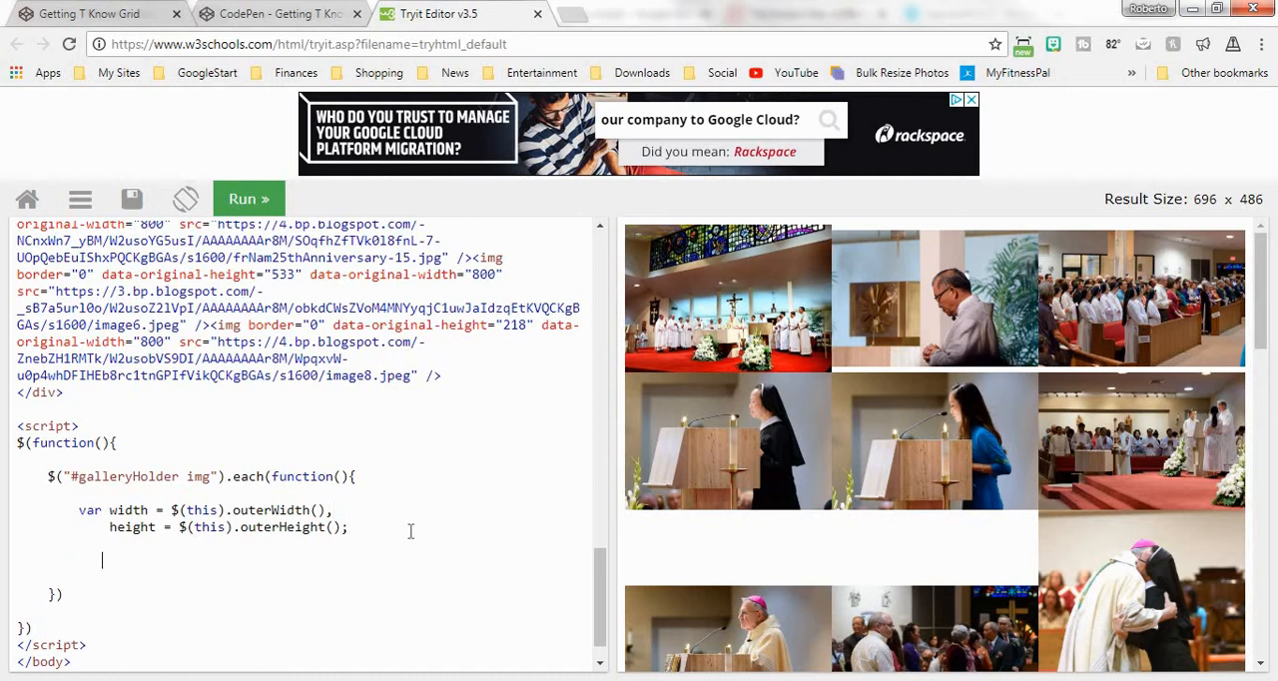
Step: Add an if (height > width) block inside the loop
text(i)
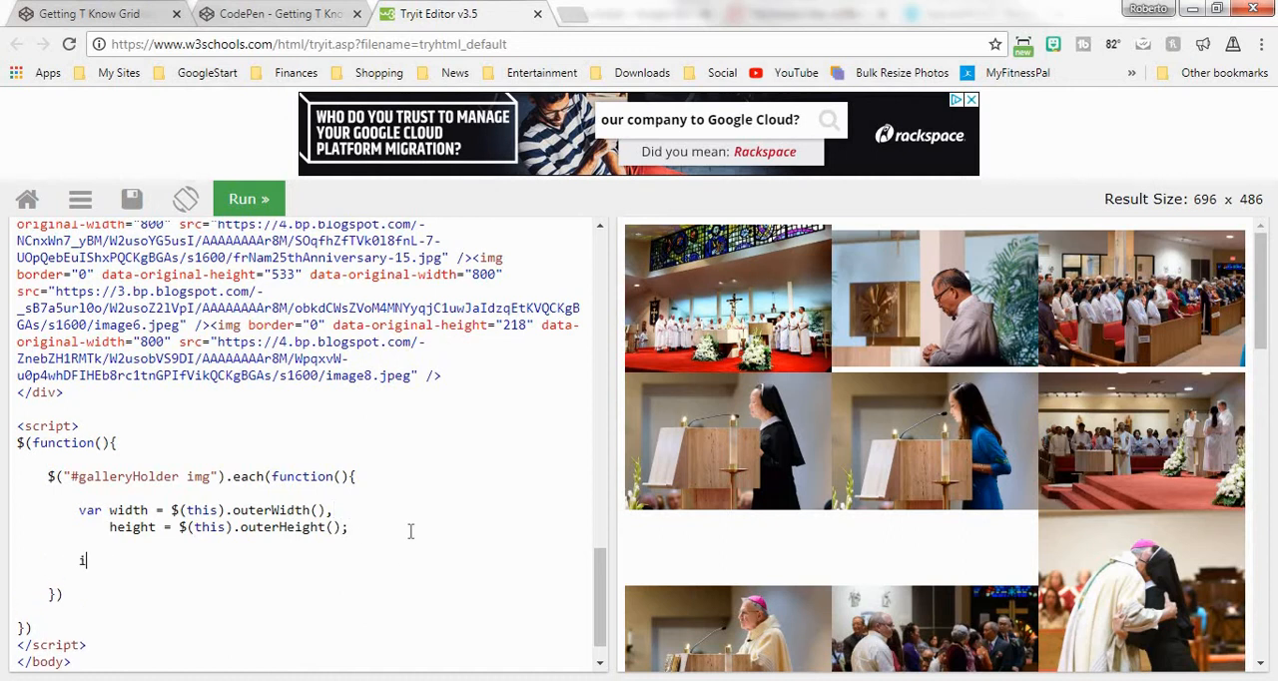
text(f(){})
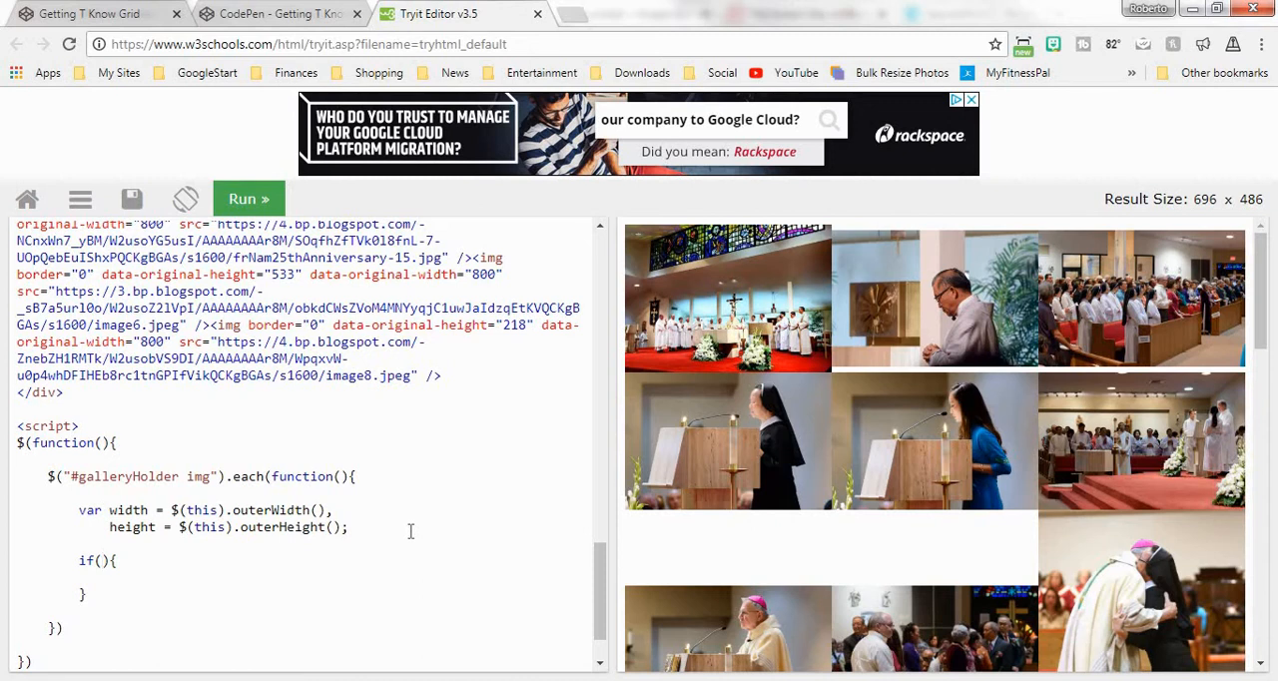
text(height)
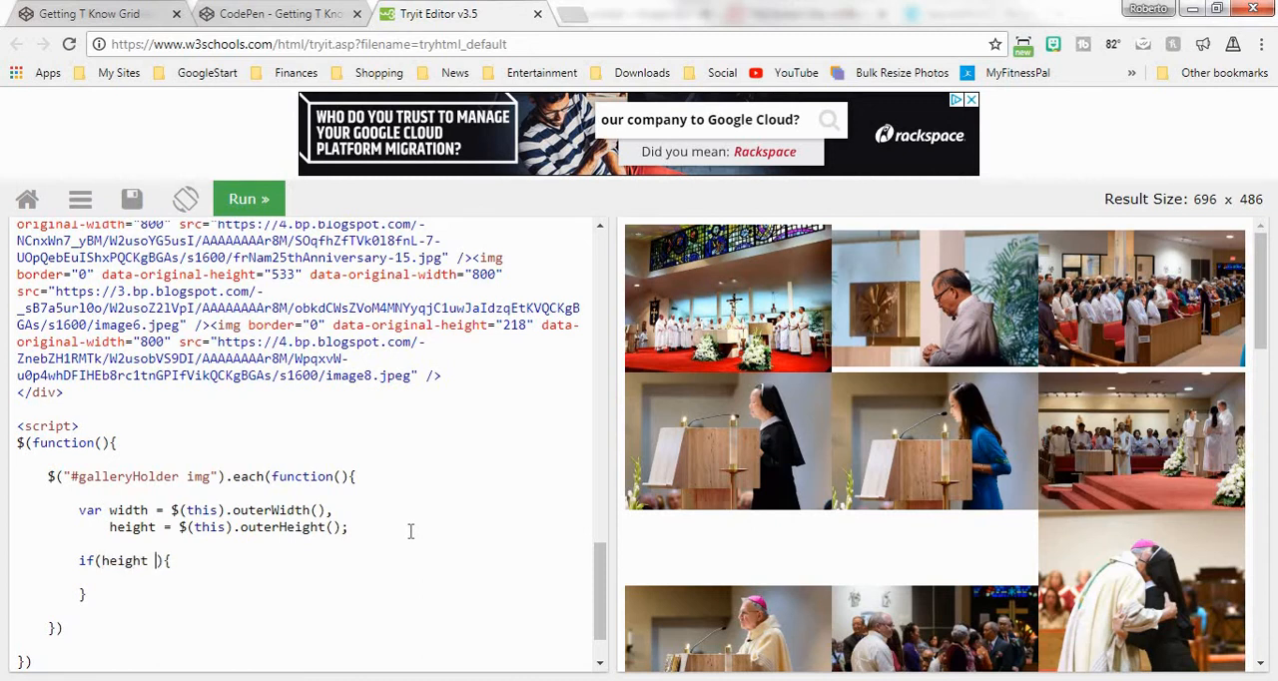
text(> width)
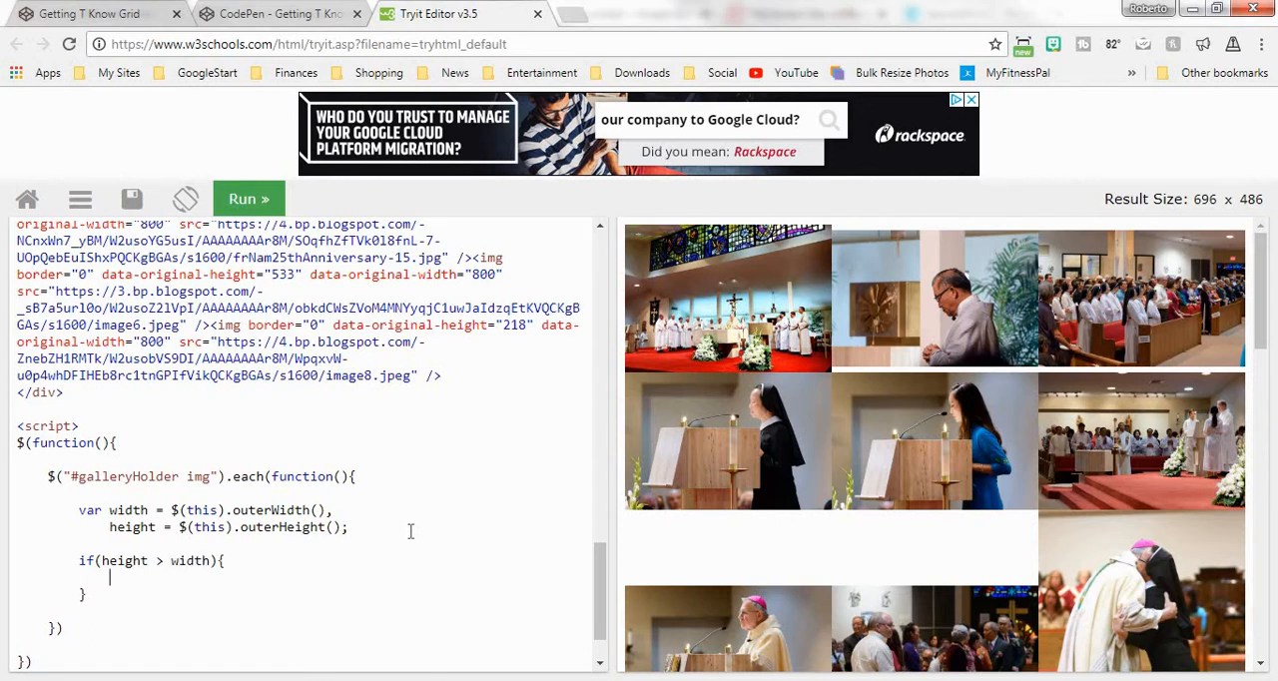
Step: Inside the if block, set $(this).css({border: "green solid"})
text($90)
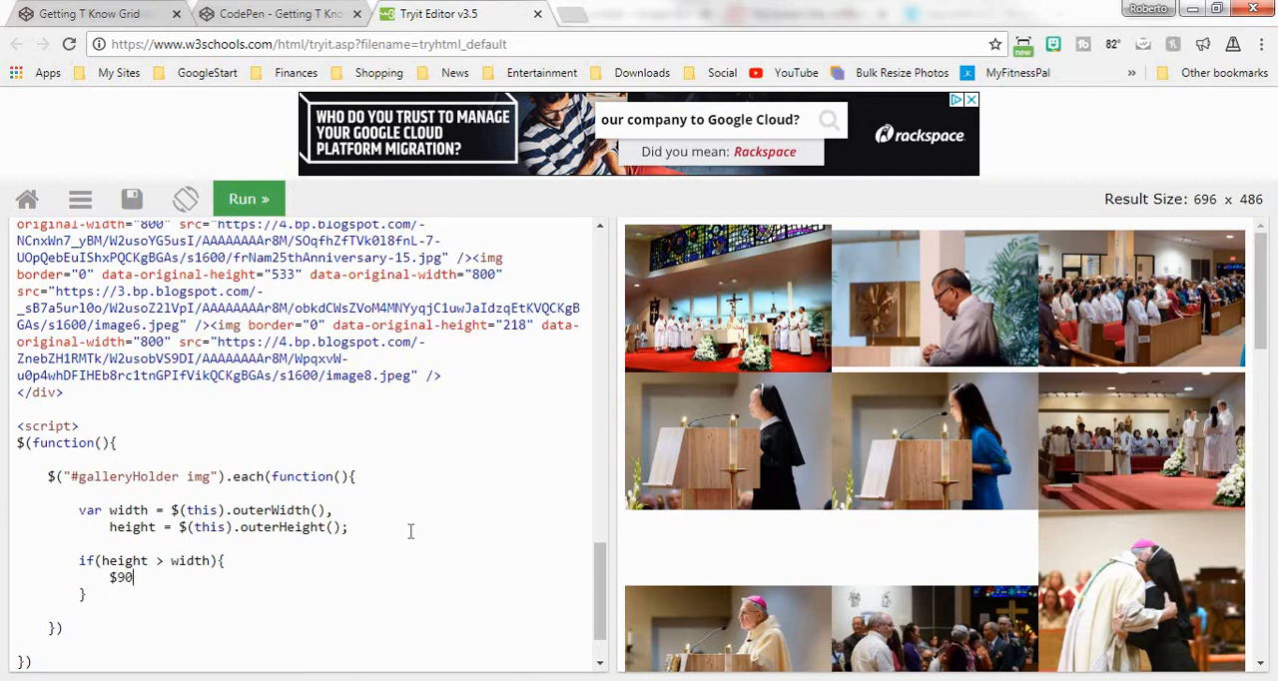
key(BackSpace)
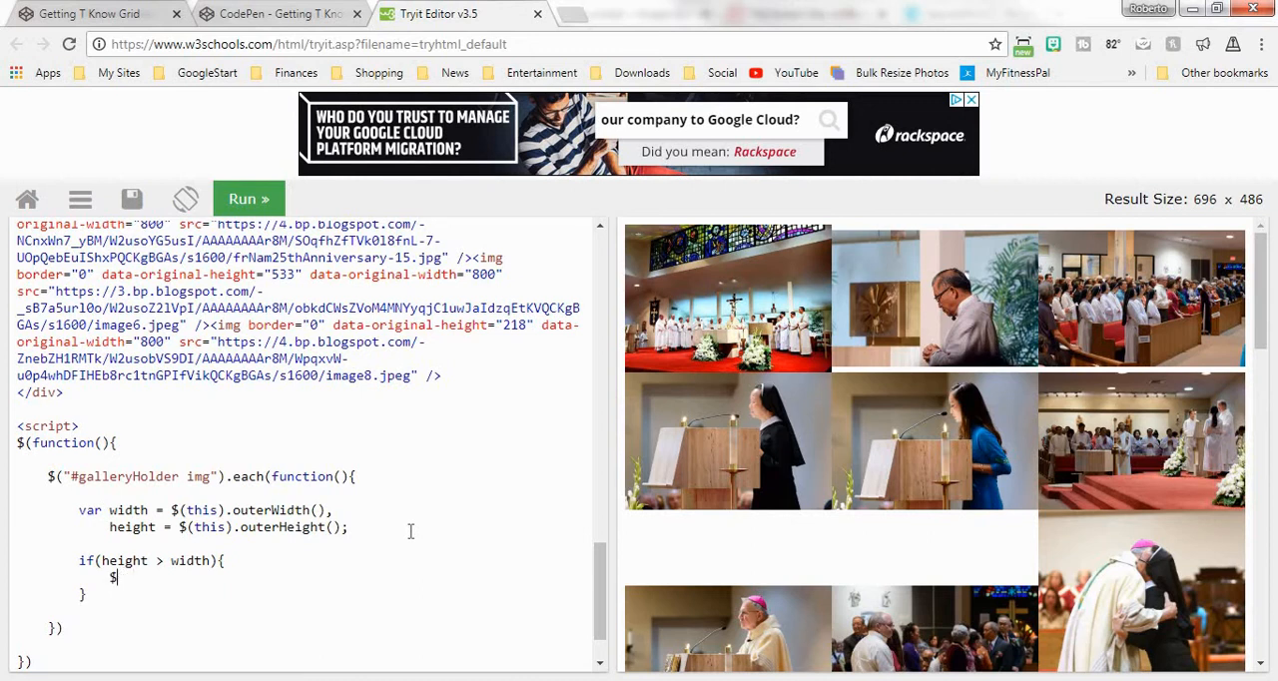
text((this)
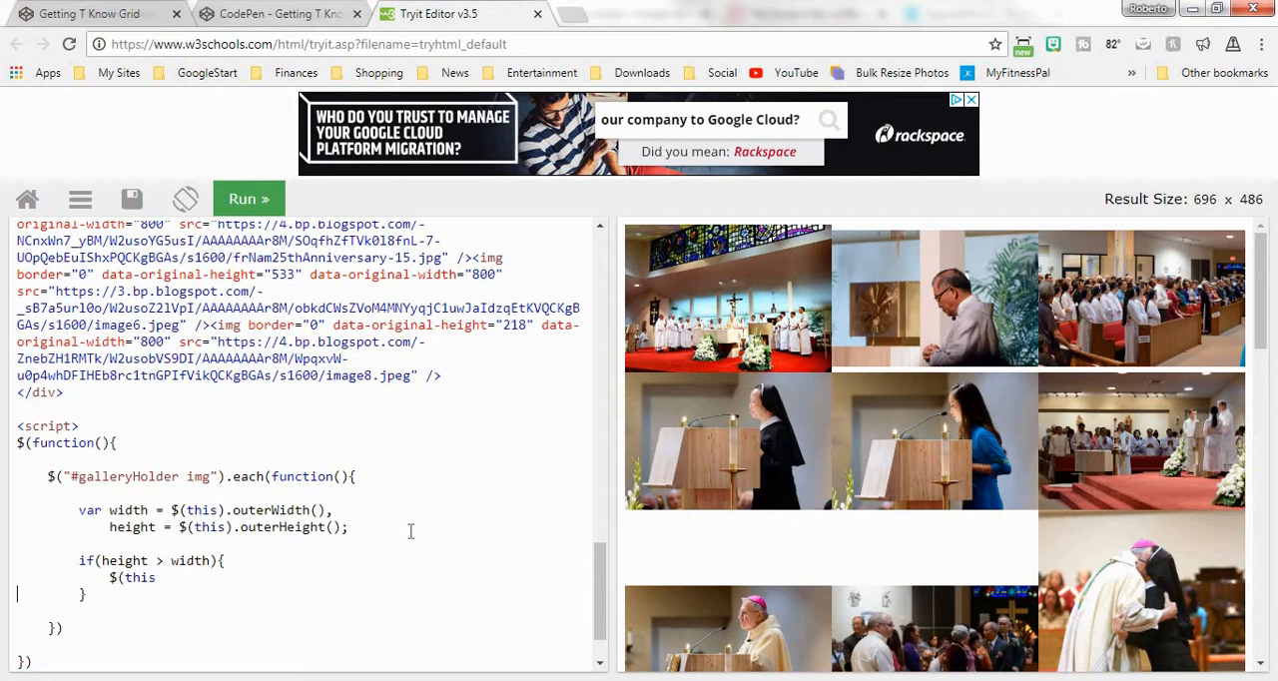
click(156, 577)
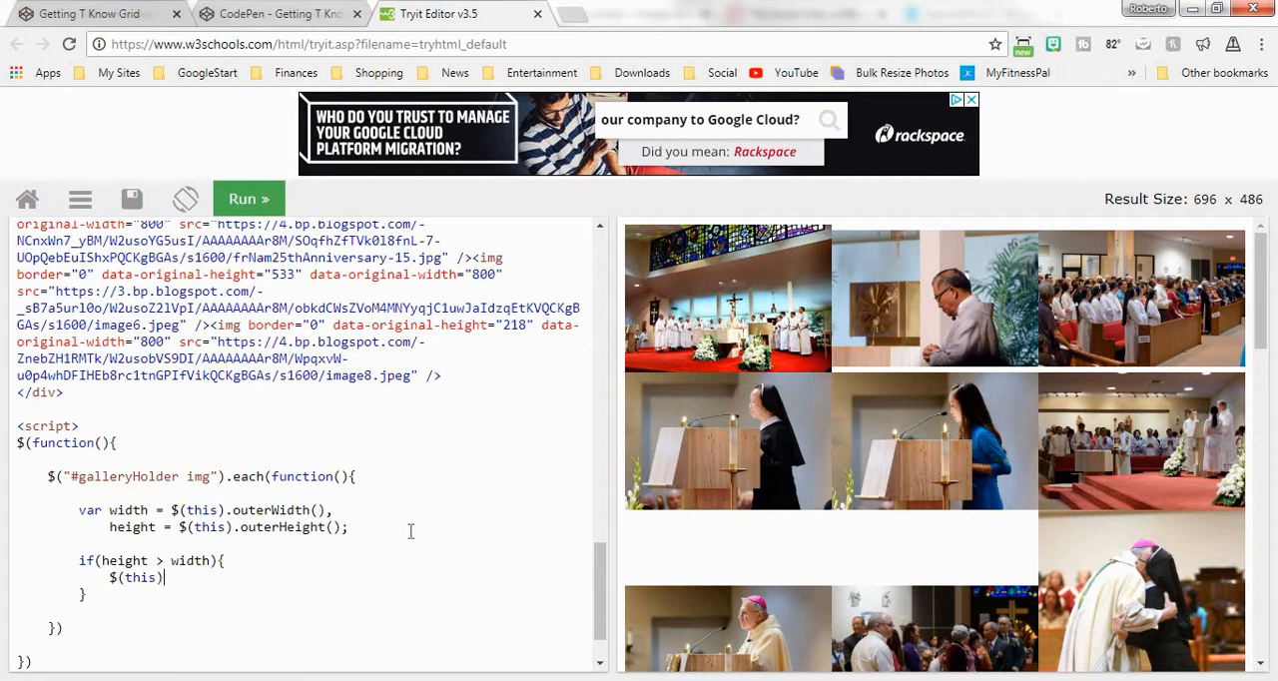
text(.)
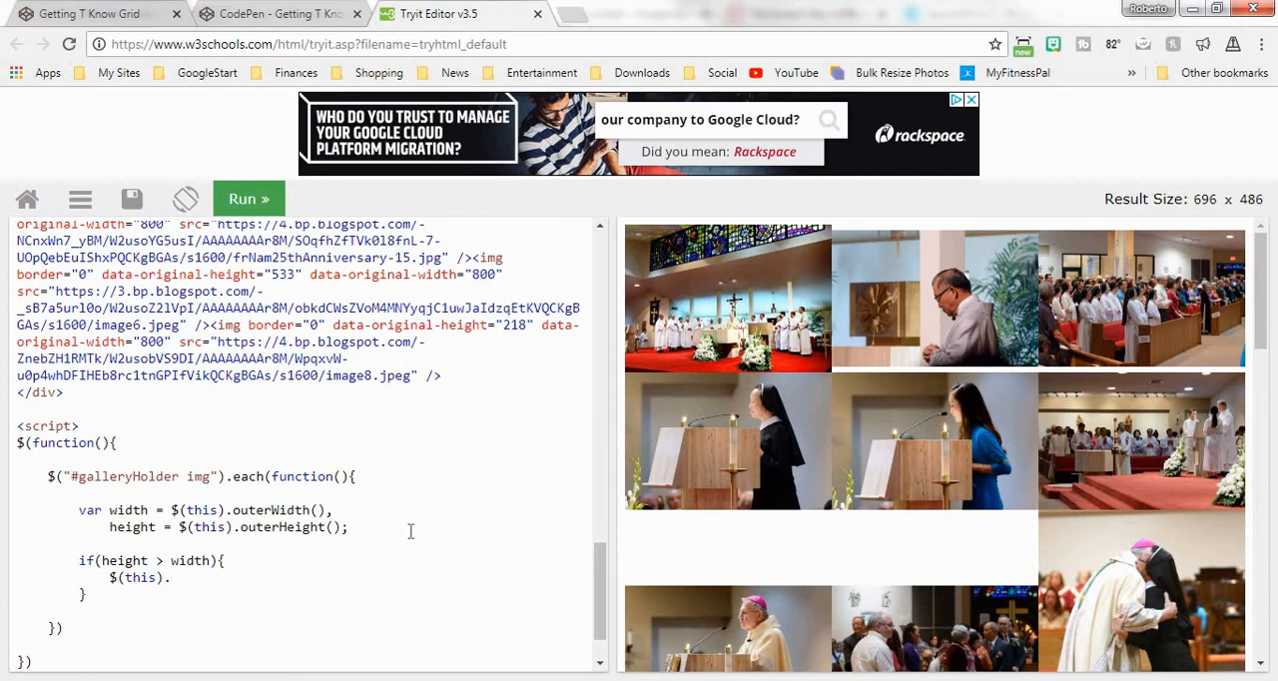
text(css)
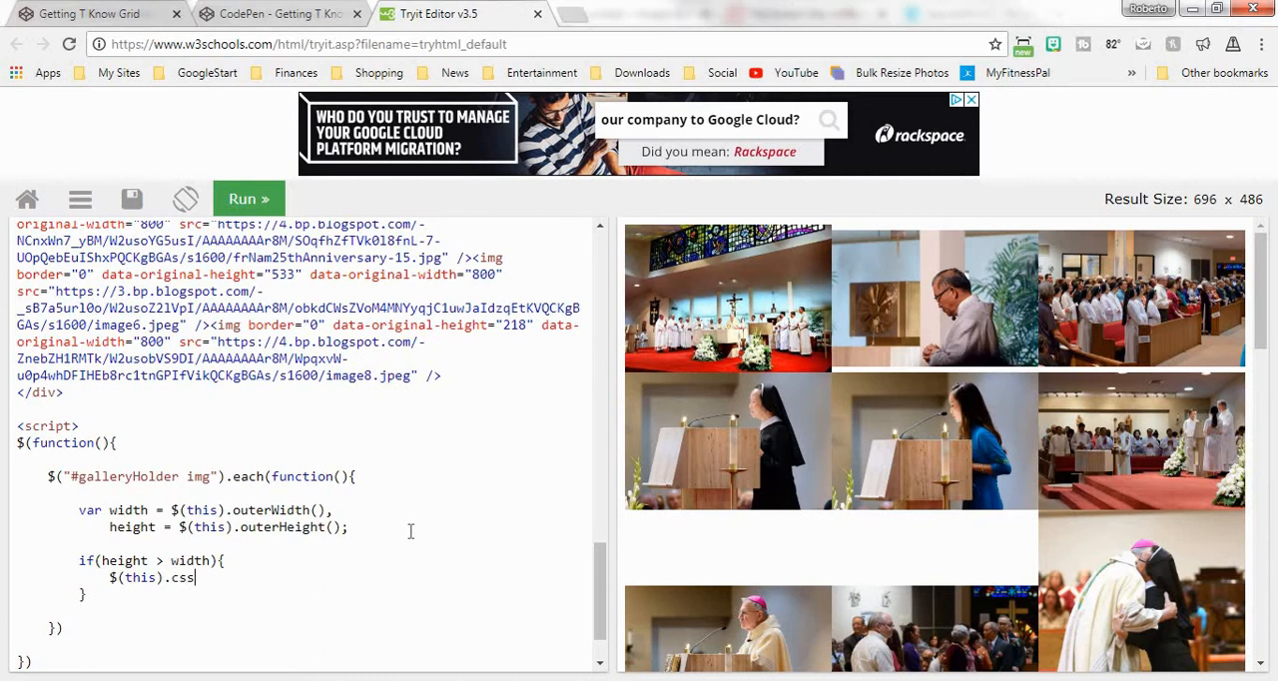
text(({}))
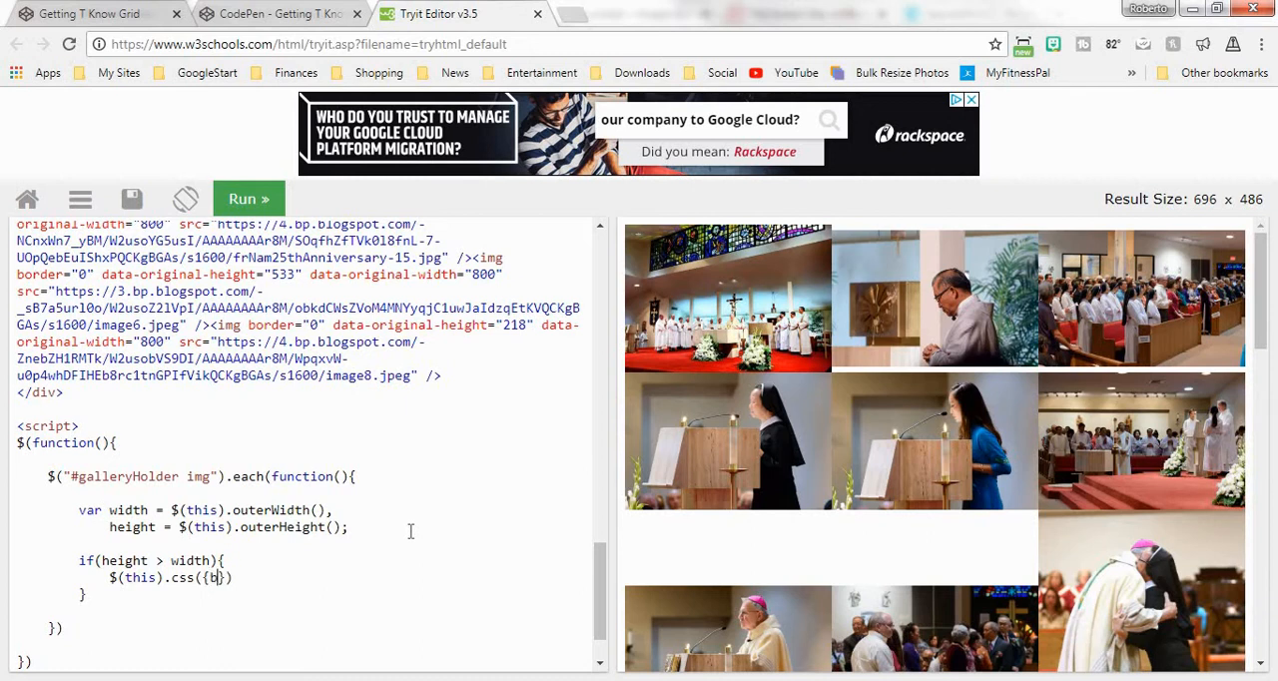
text(order:)
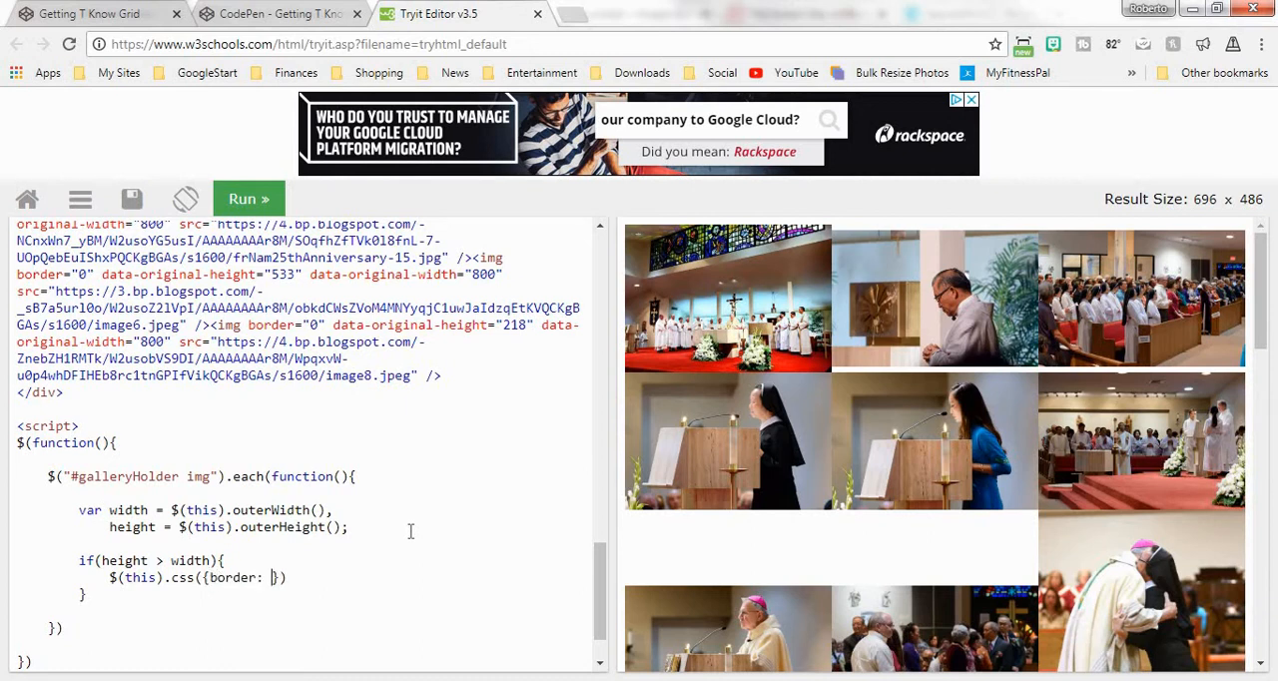
text("g)
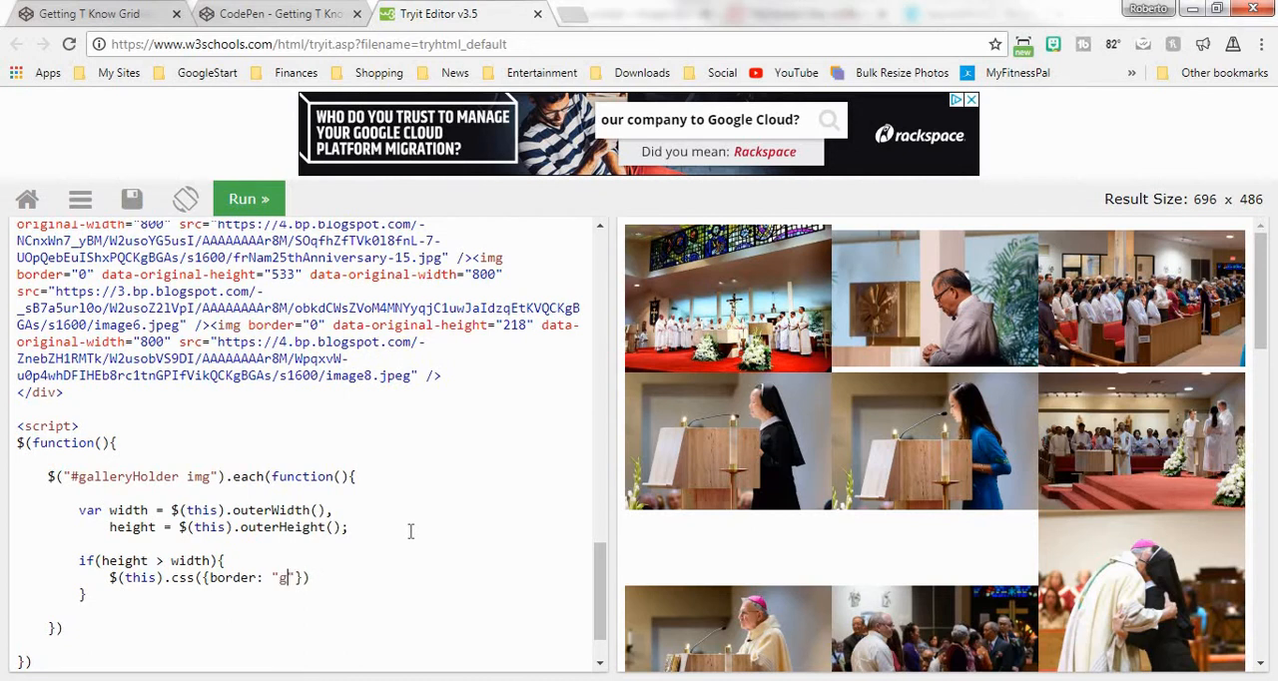
text(reen)
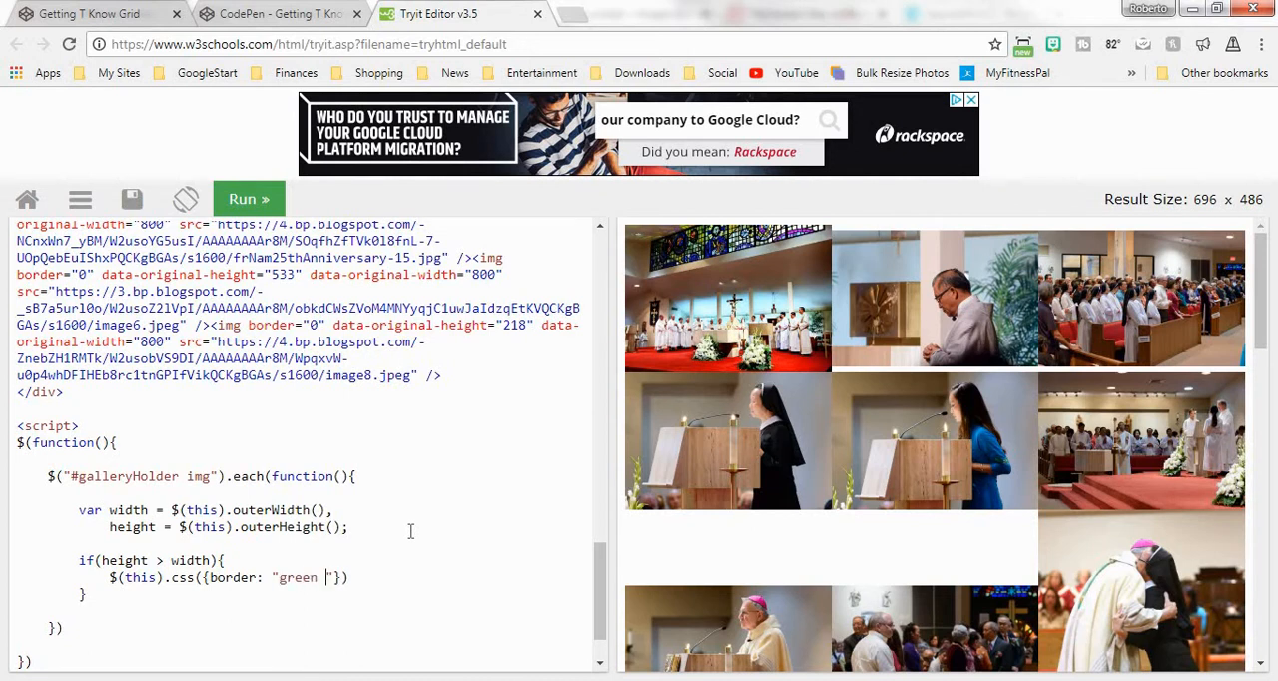
text(solid)
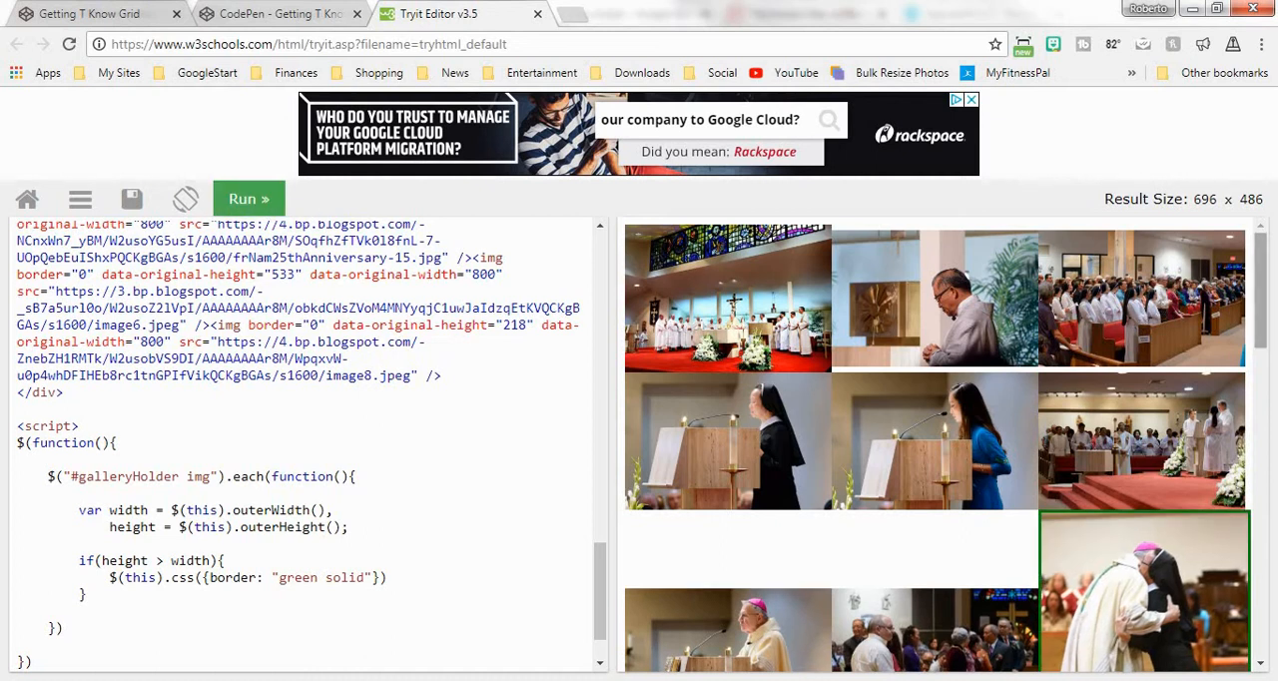
scroll(down, 3)
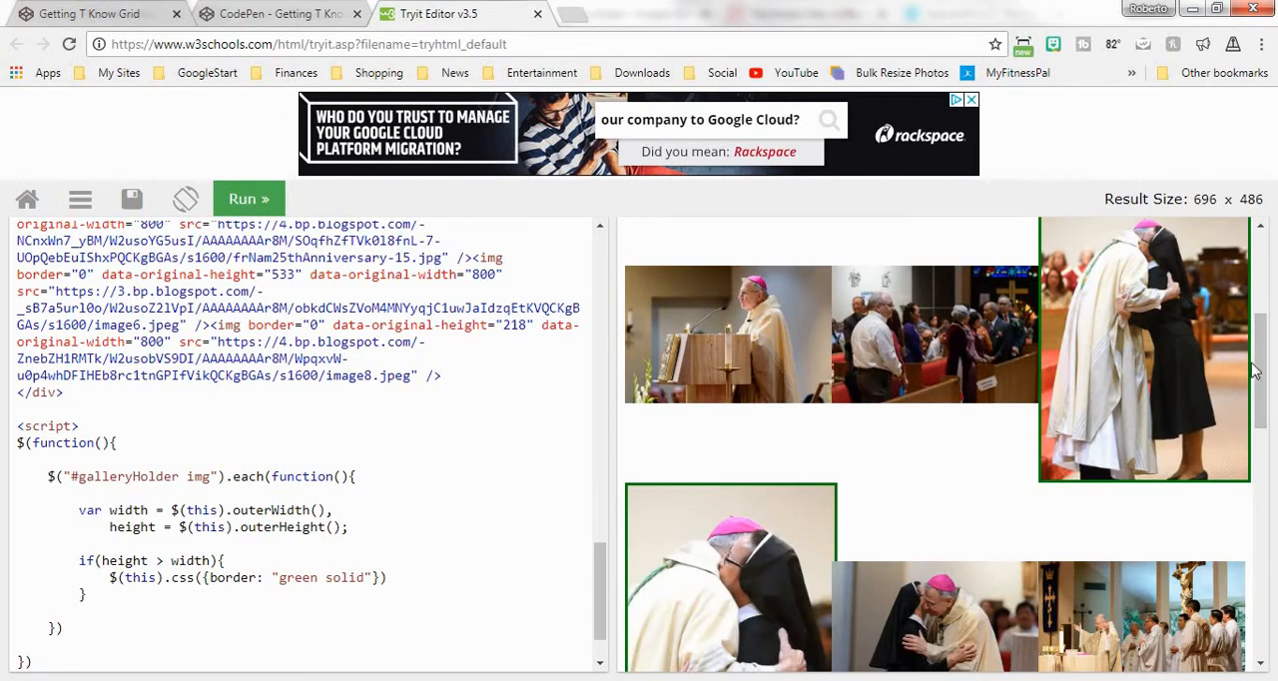
scroll(down, 3)
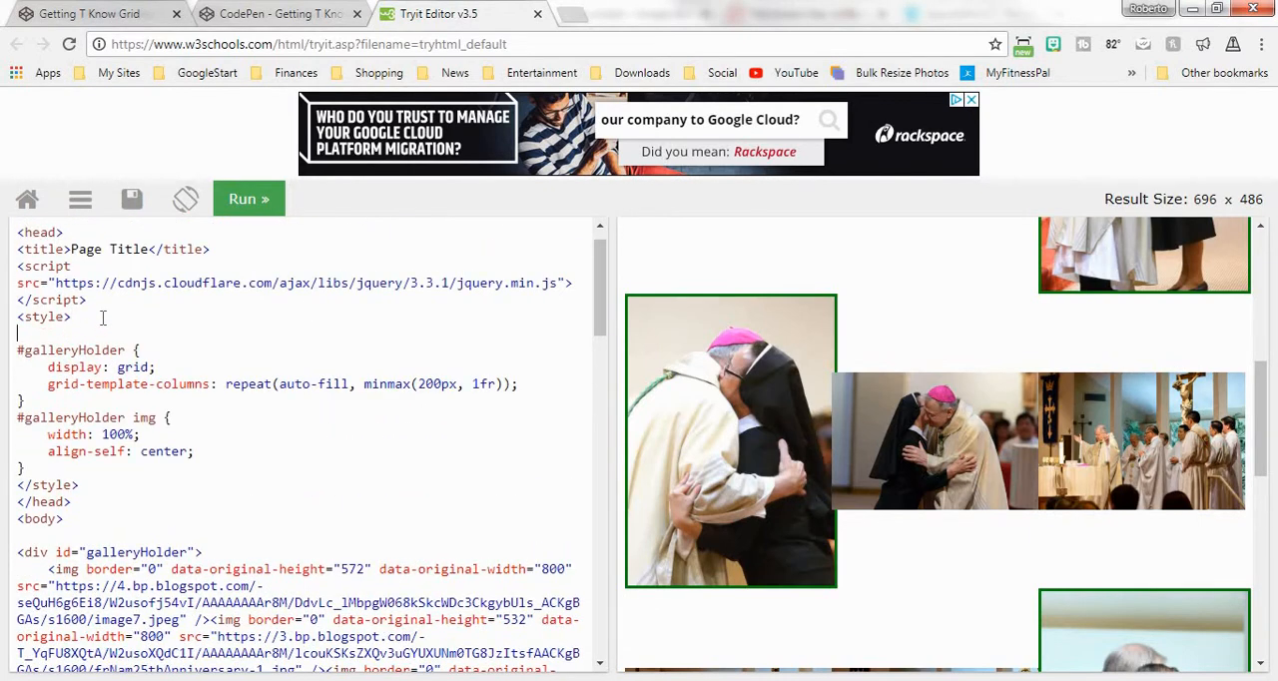
Step: Add a * rule with padding: 0, margin: 0 and box-sizing: border-box under <style>
text(*)
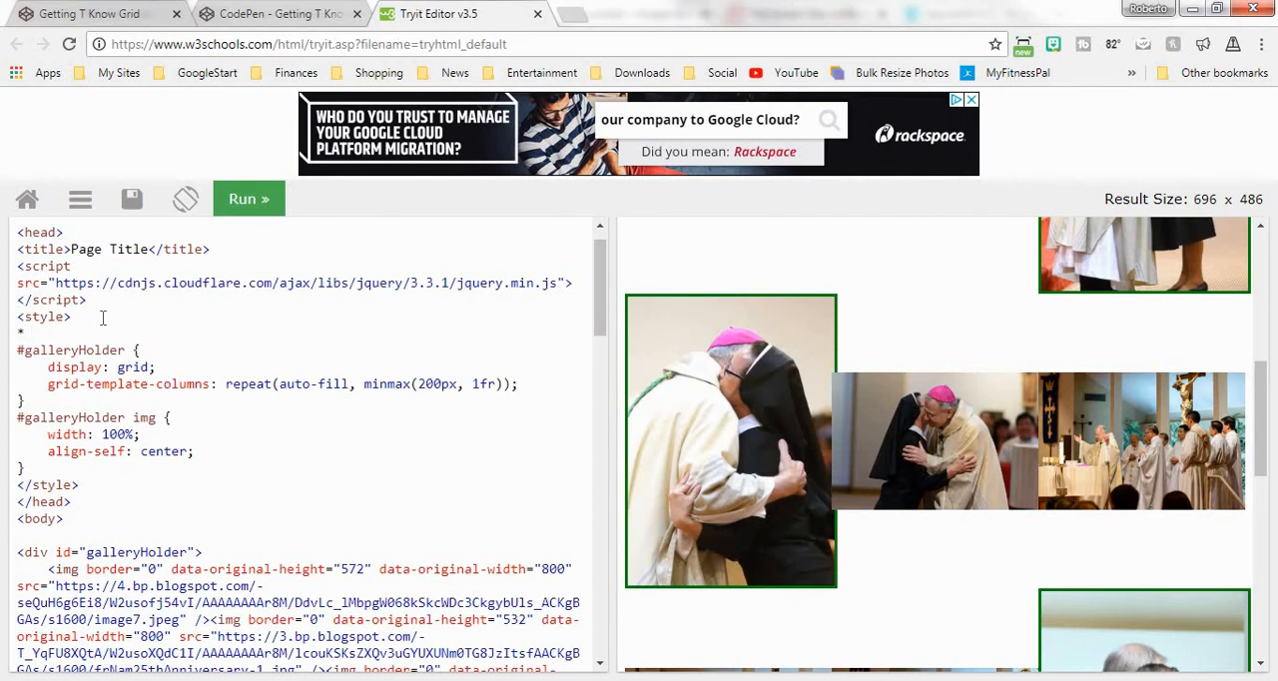
text({p})
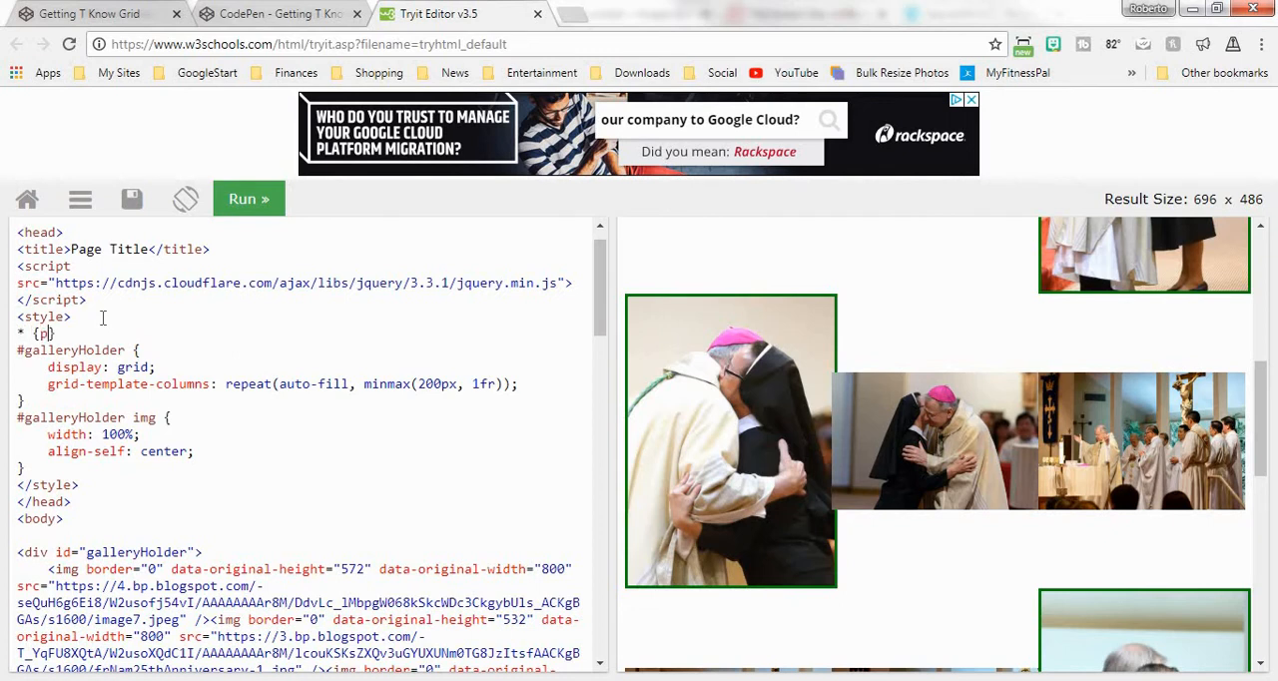
text(padding: 0;)
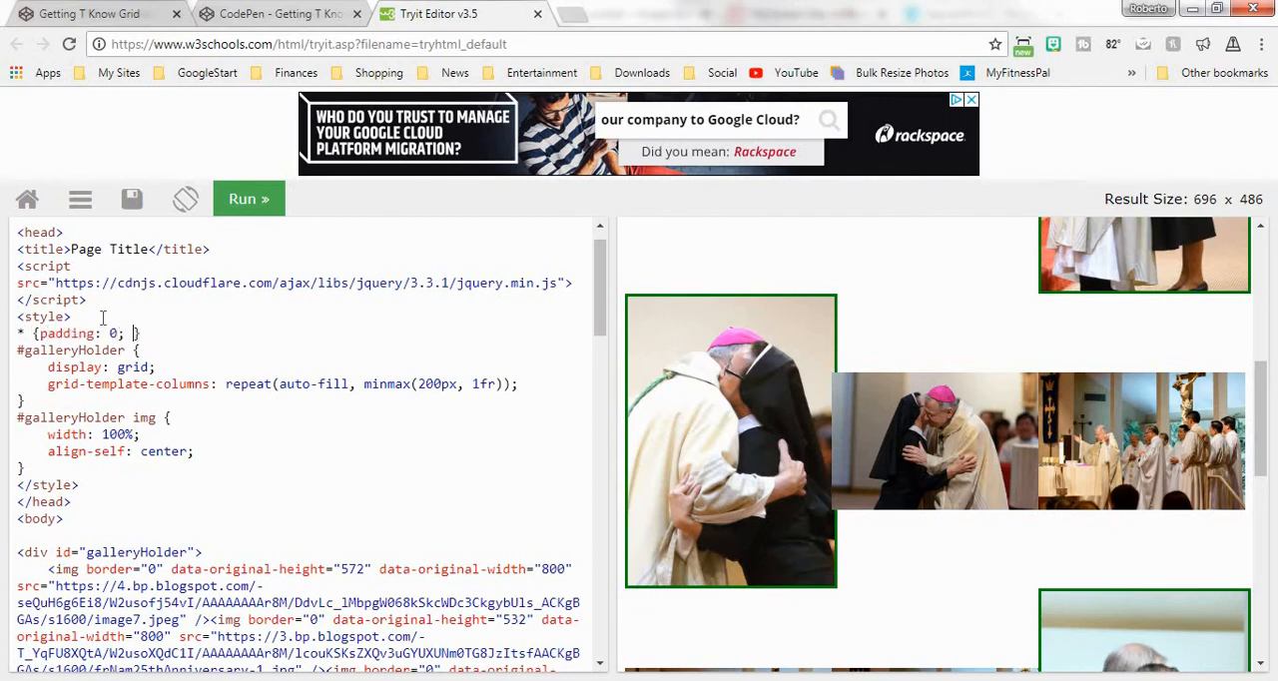
text(margin: 0;)
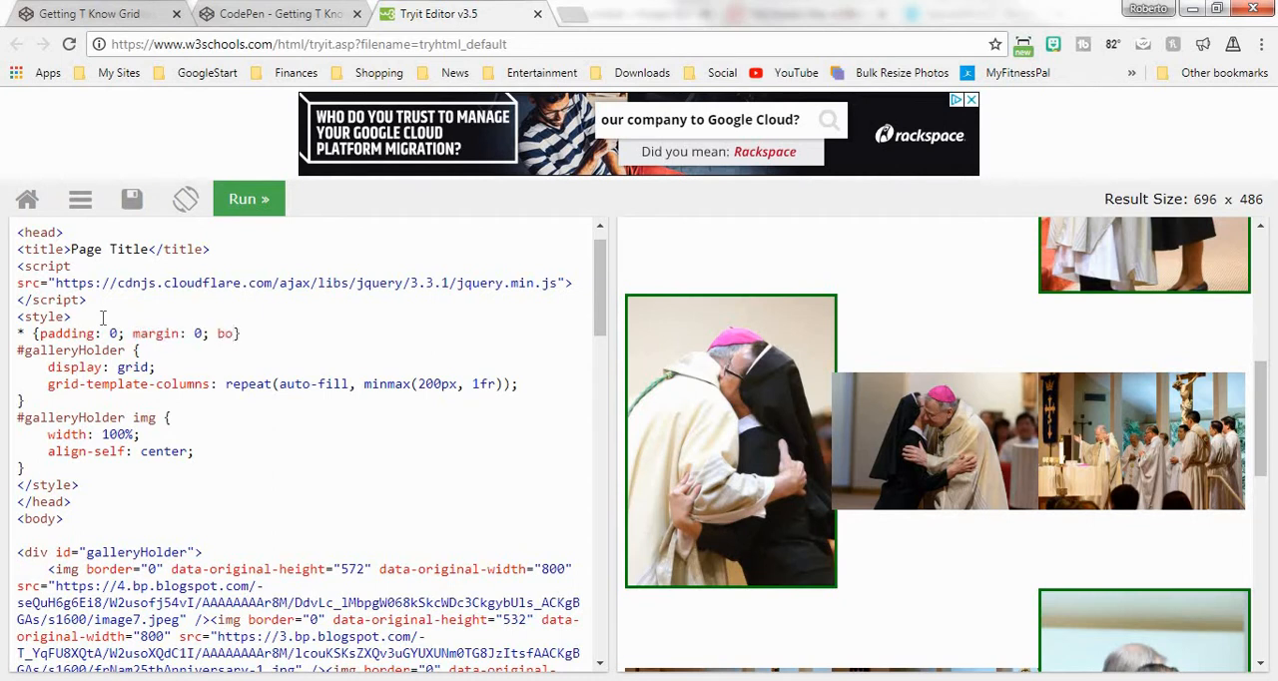
text(box-siing:)
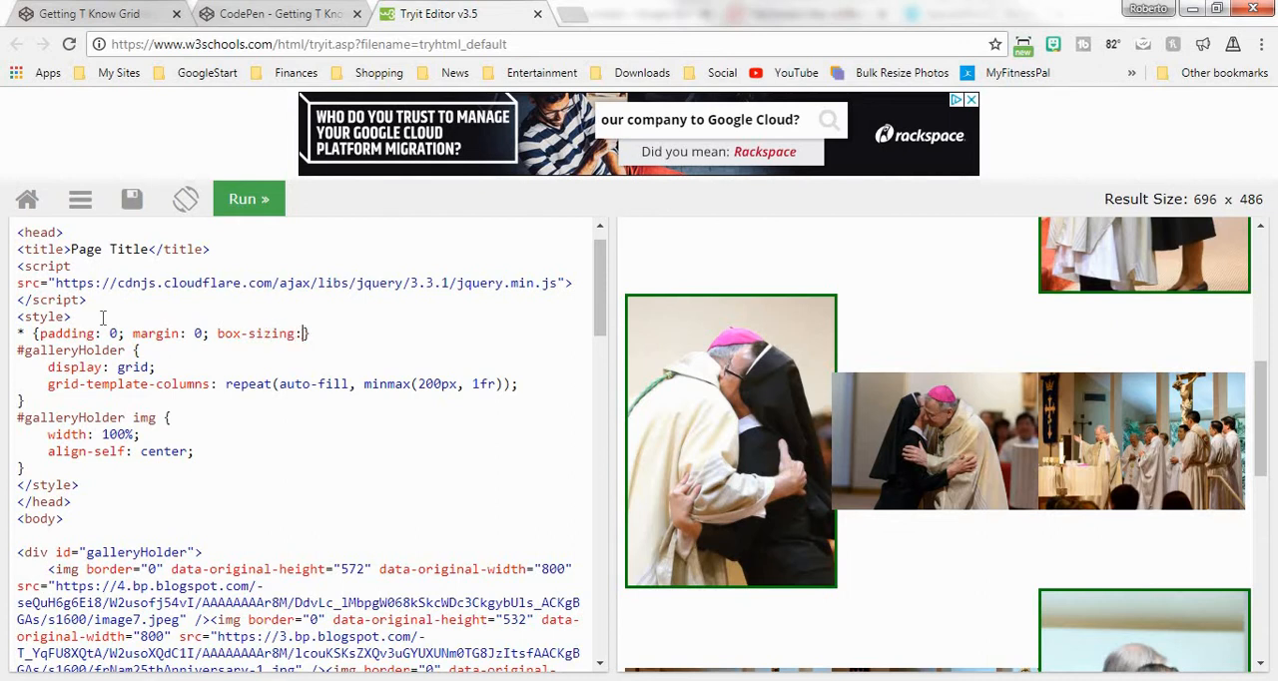
text(border-box;)
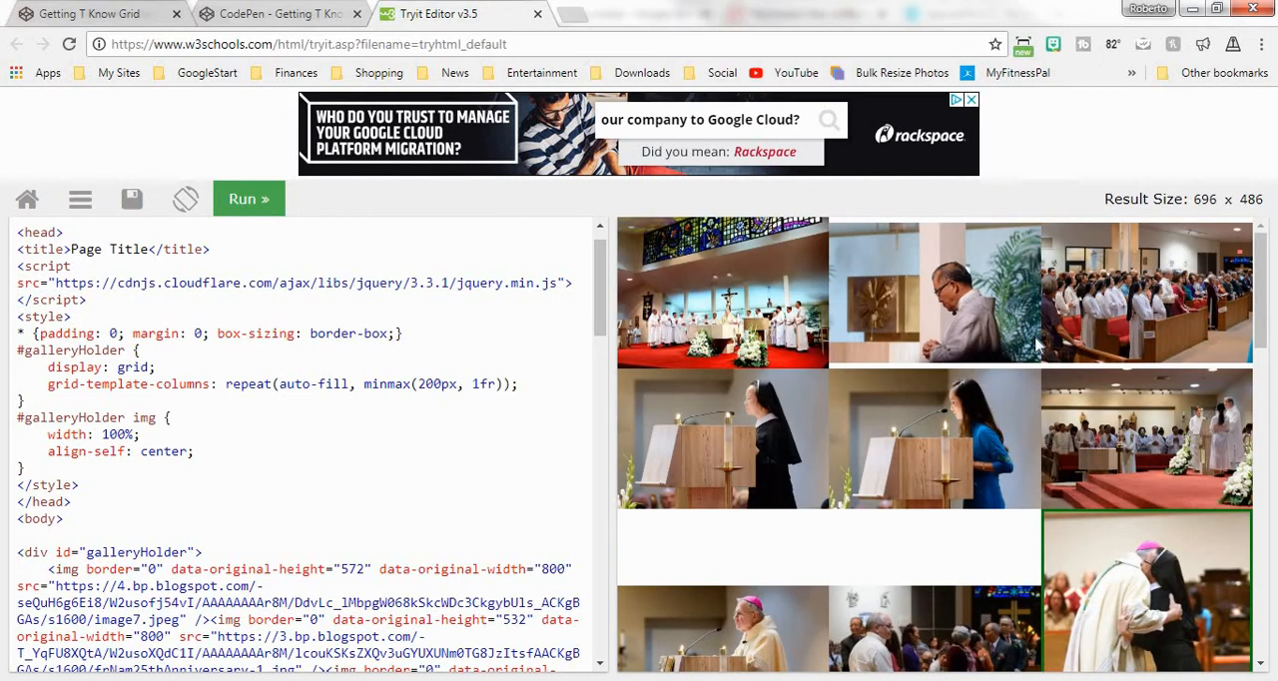
scroll(down, 3)
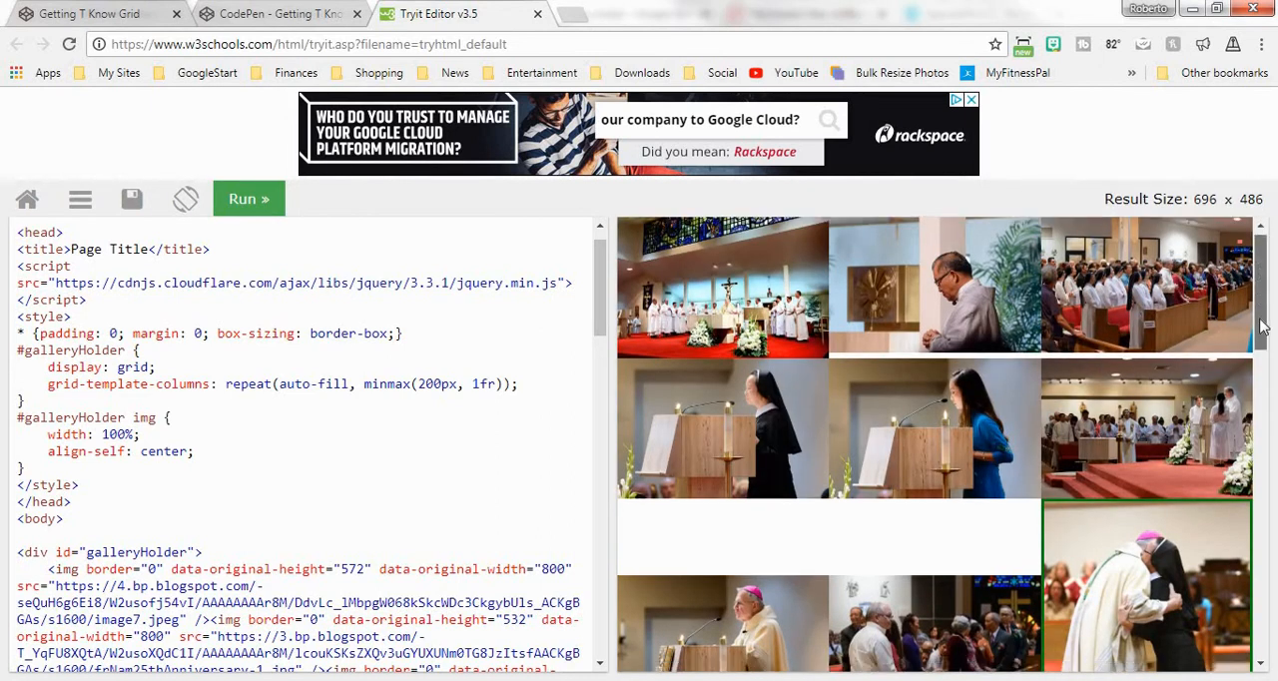
scroll(down, 3)
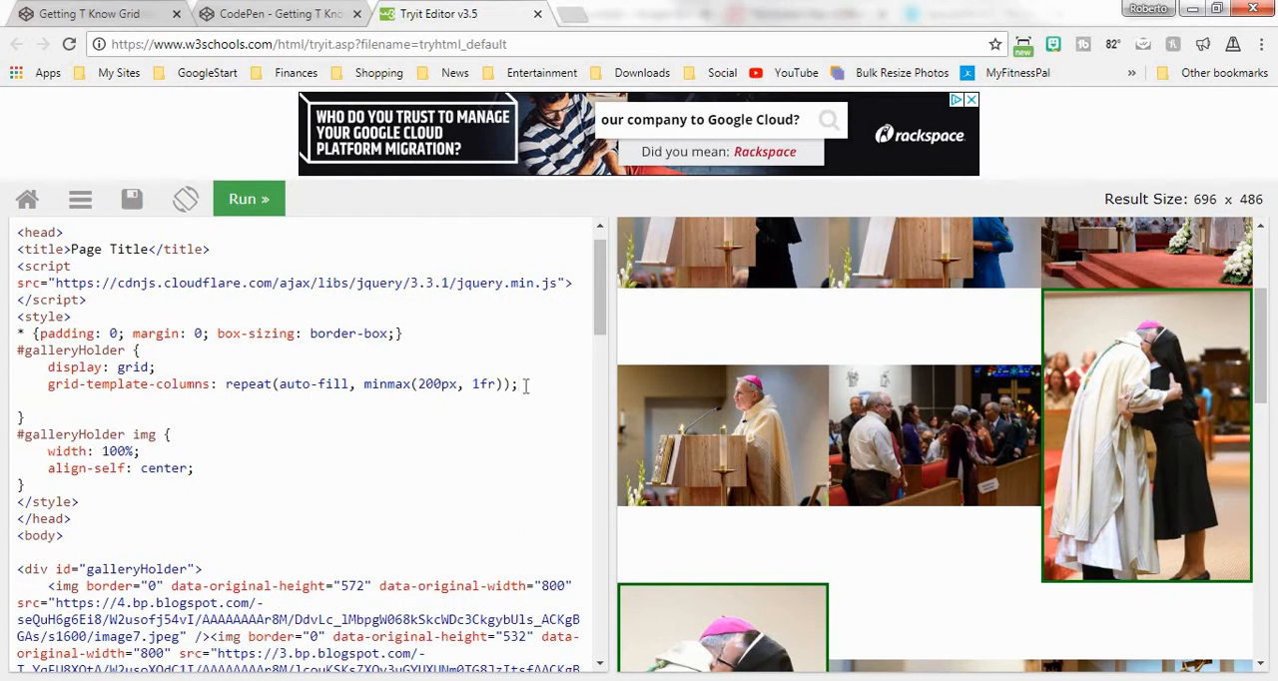
Step: Add margin: 20px to the #galleryHolder rule and scroll through the rerun preview
text(margin: 20px;)
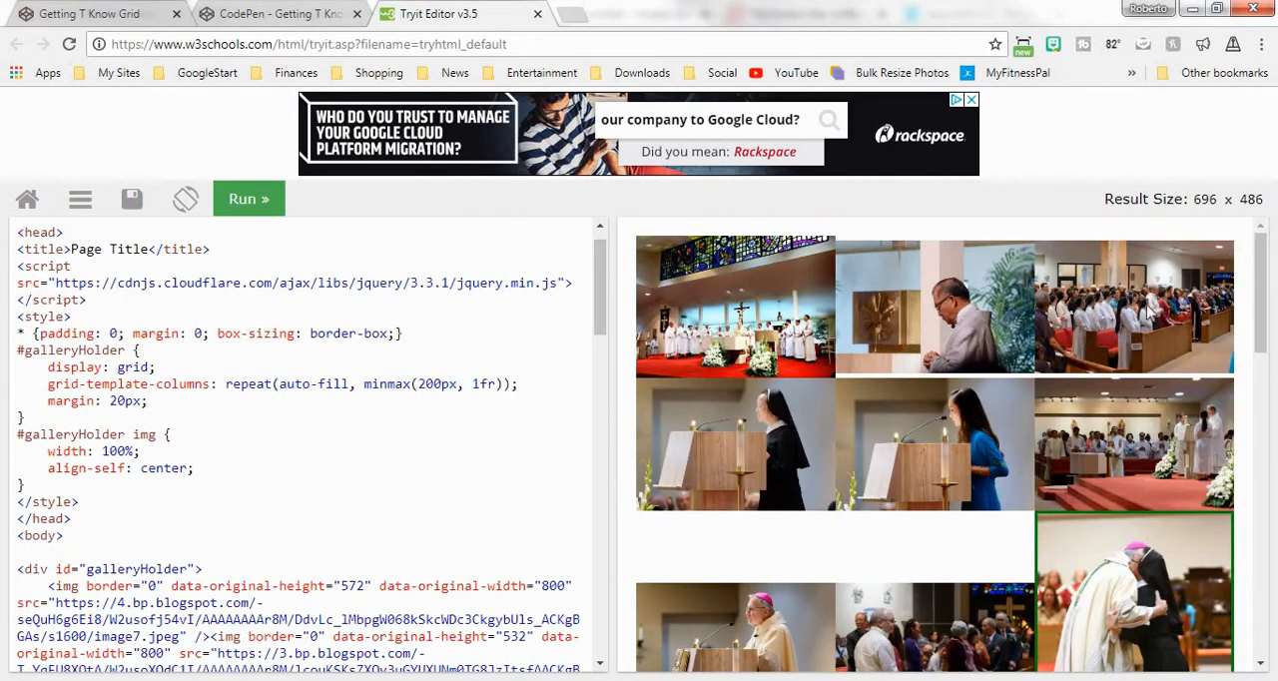
scroll(down, 3)
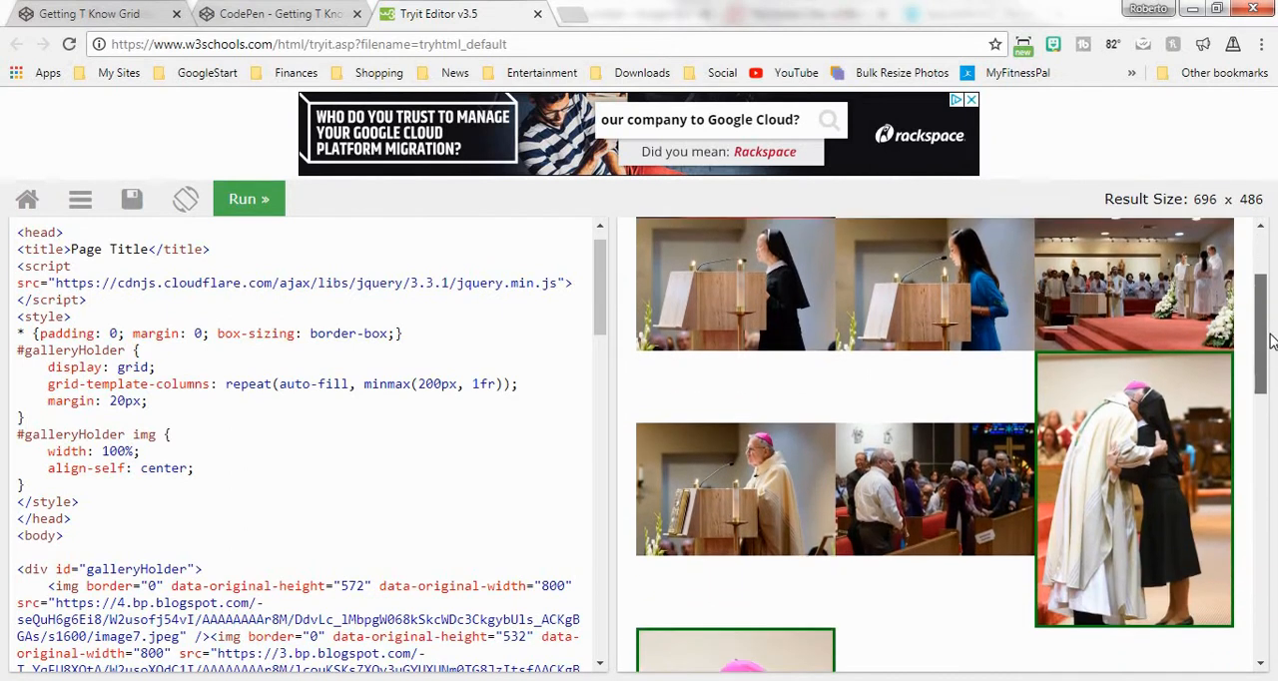
scroll(down, 3)
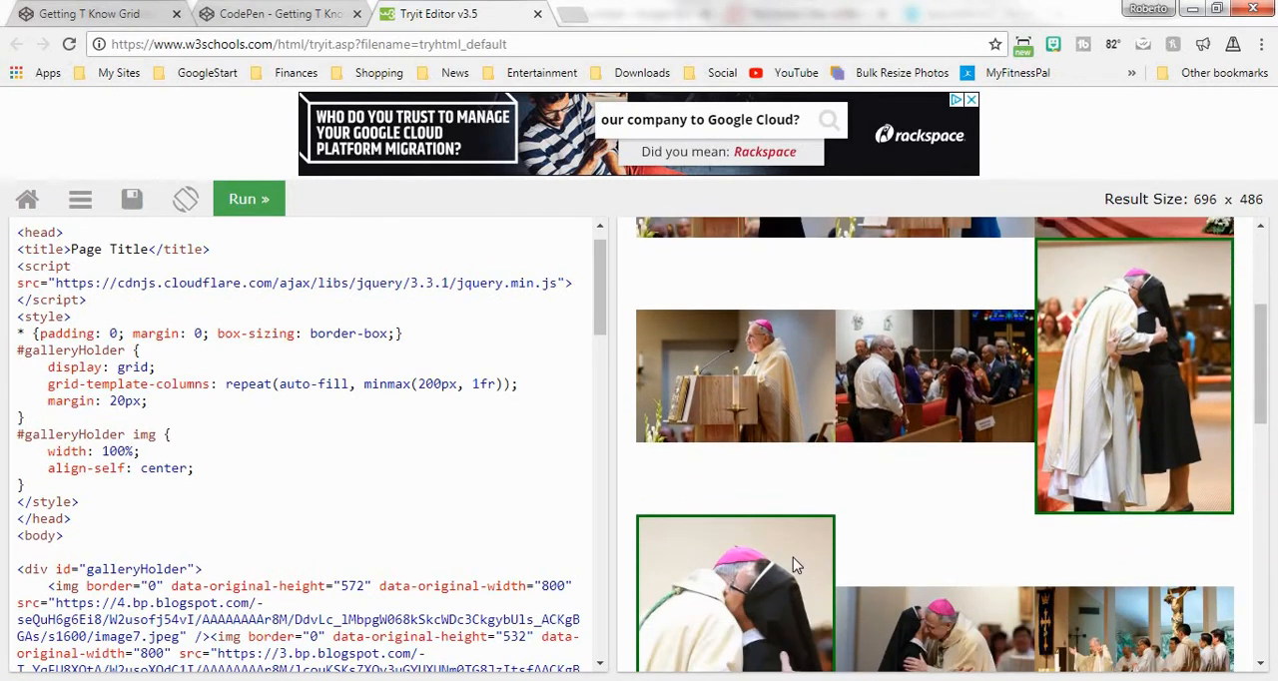
scroll(down, 3)
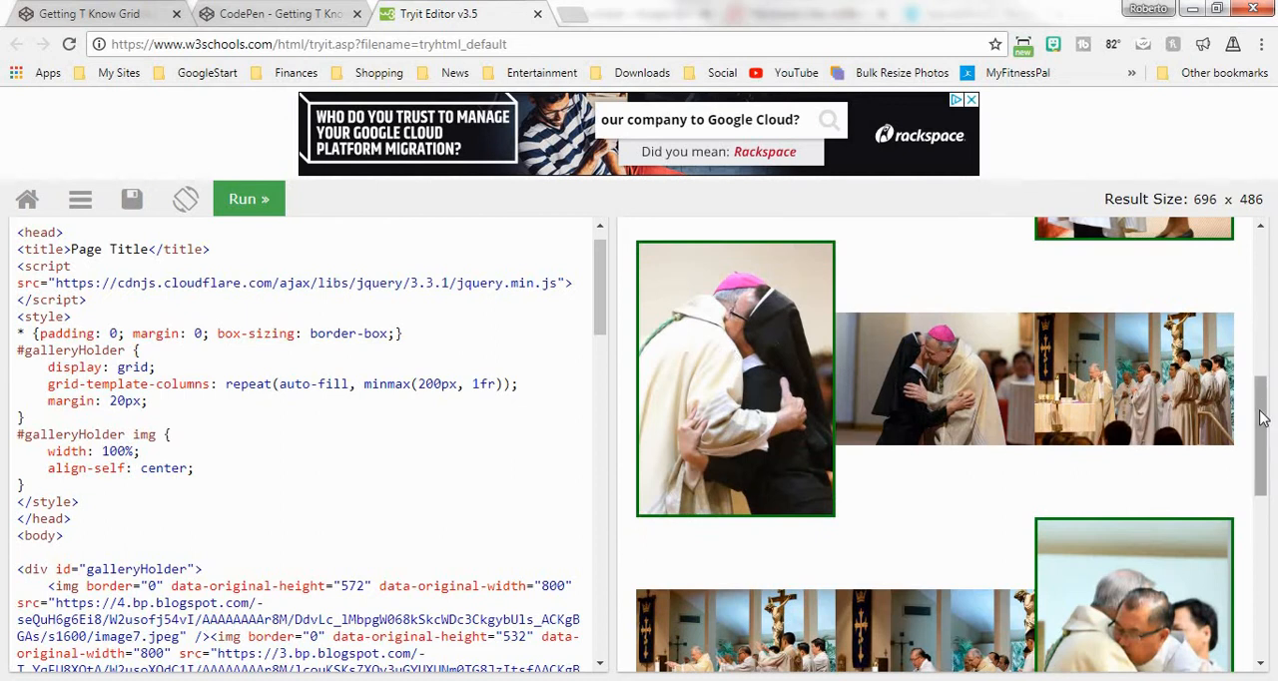
scroll(down, 3)
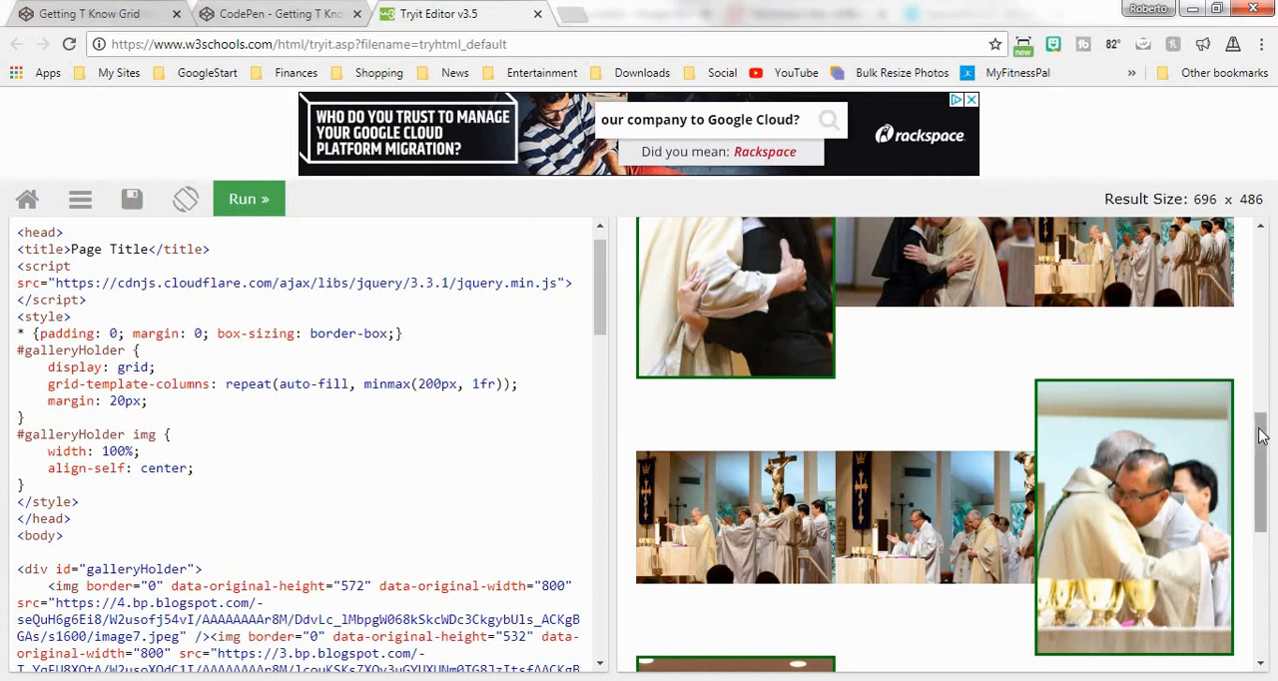
scroll(down, 3)
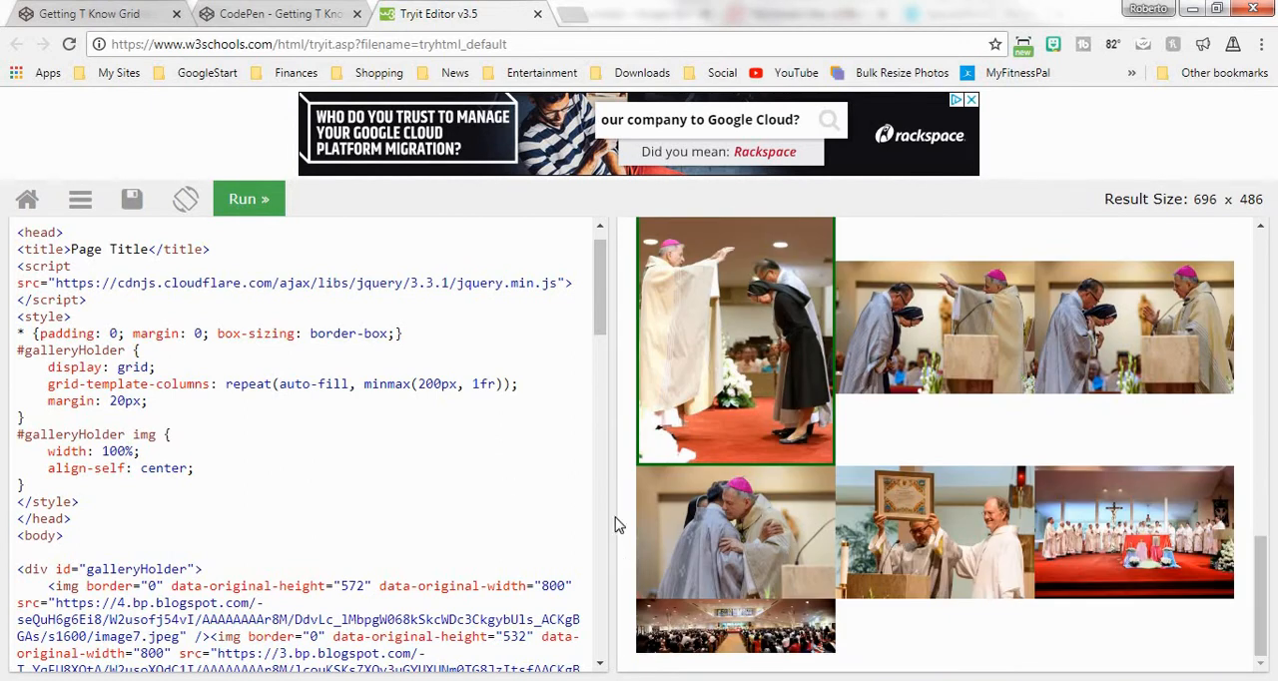
scroll(down, 3)
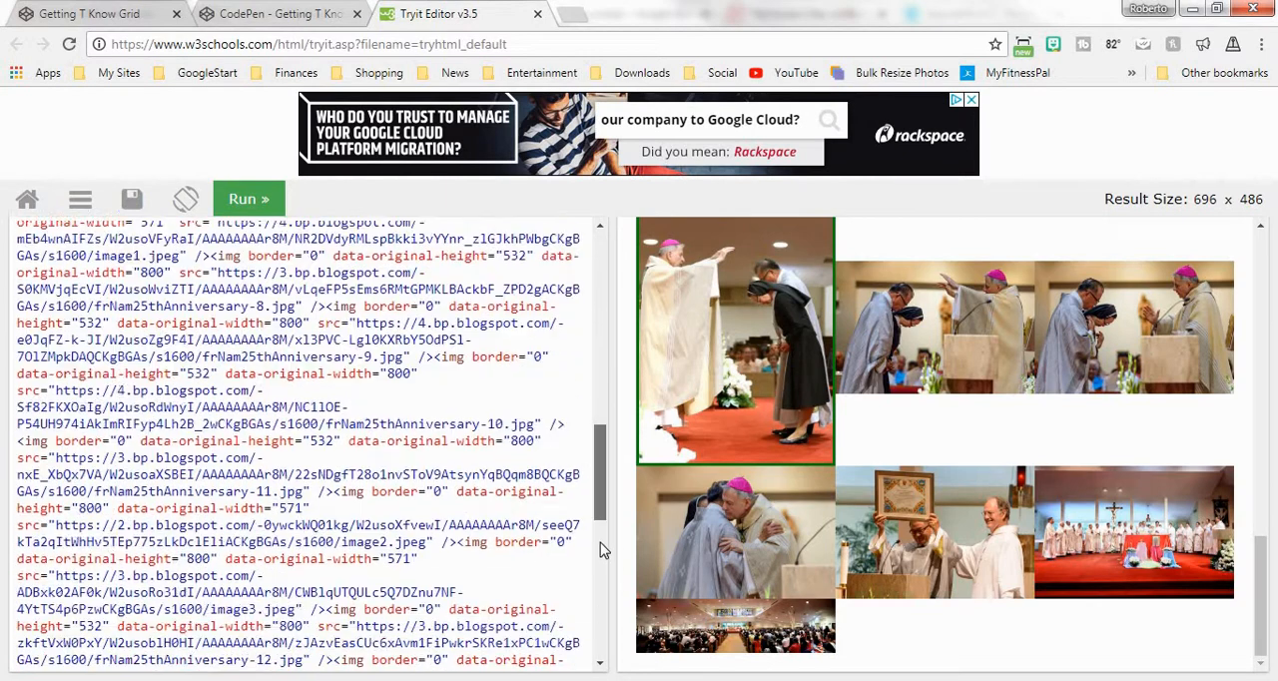
scroll(down, 3)
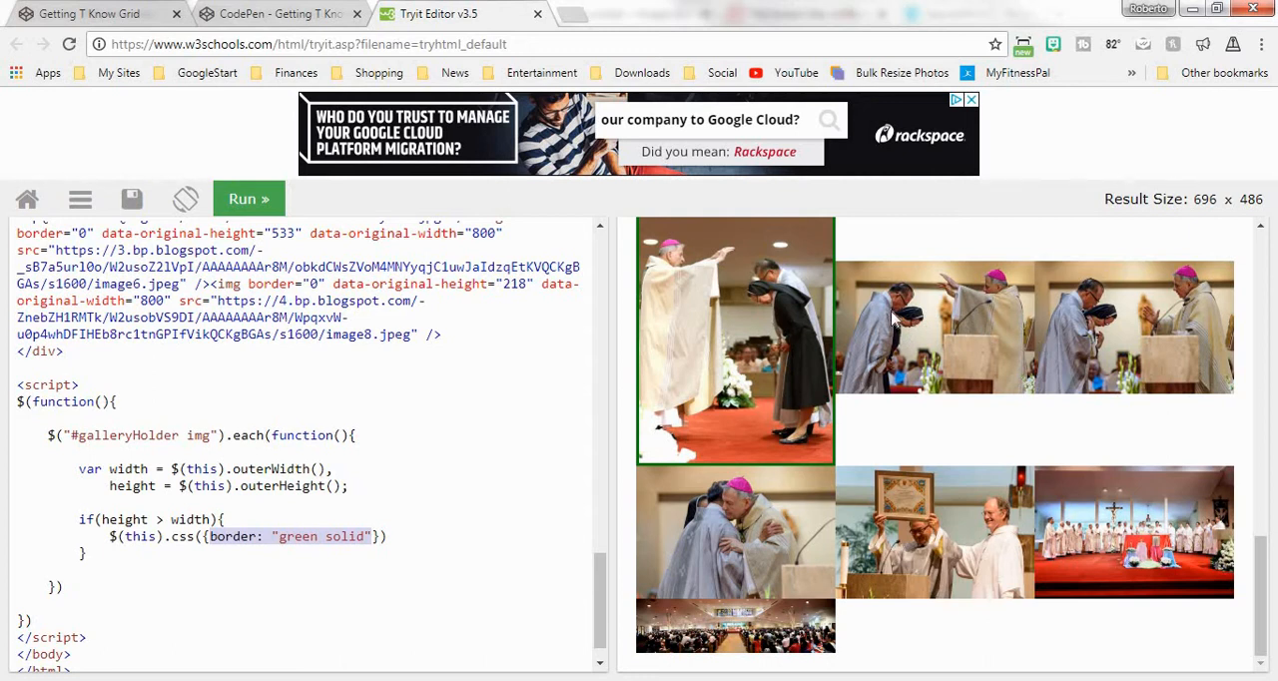
scroll(down, 3)
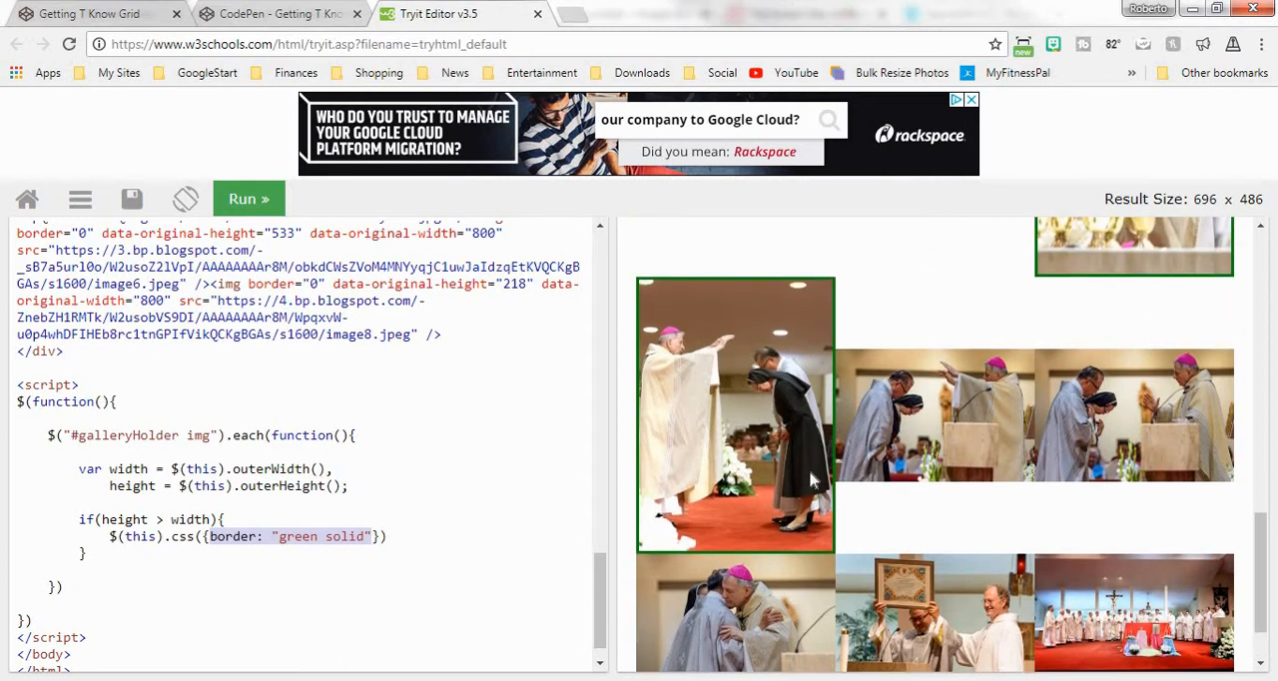
mouse_move(794, 360)
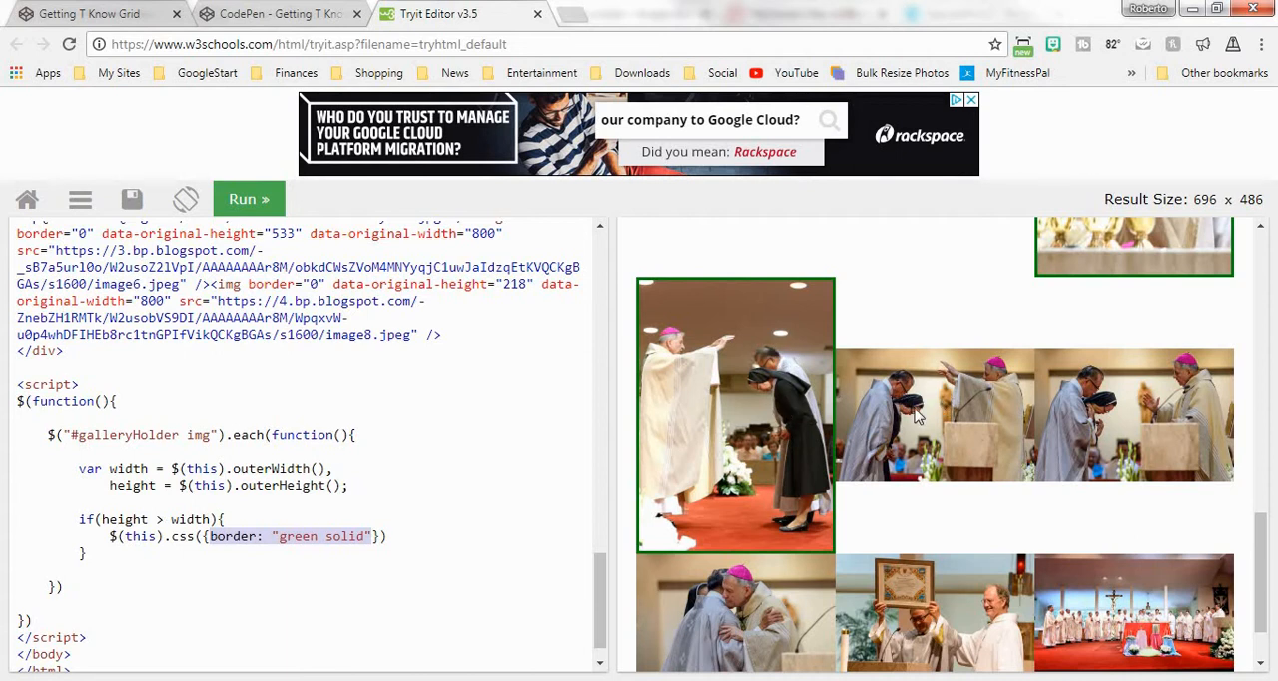
mouse_move(813, 373)
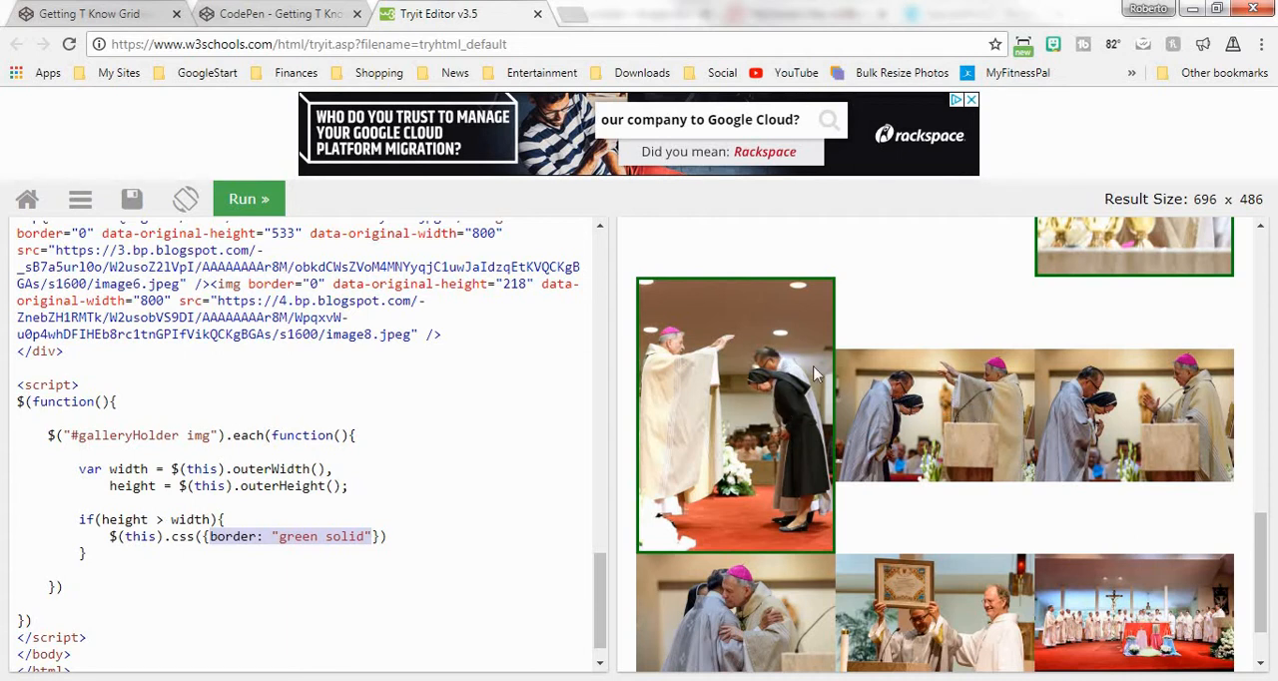
mouse_move(839, 404)
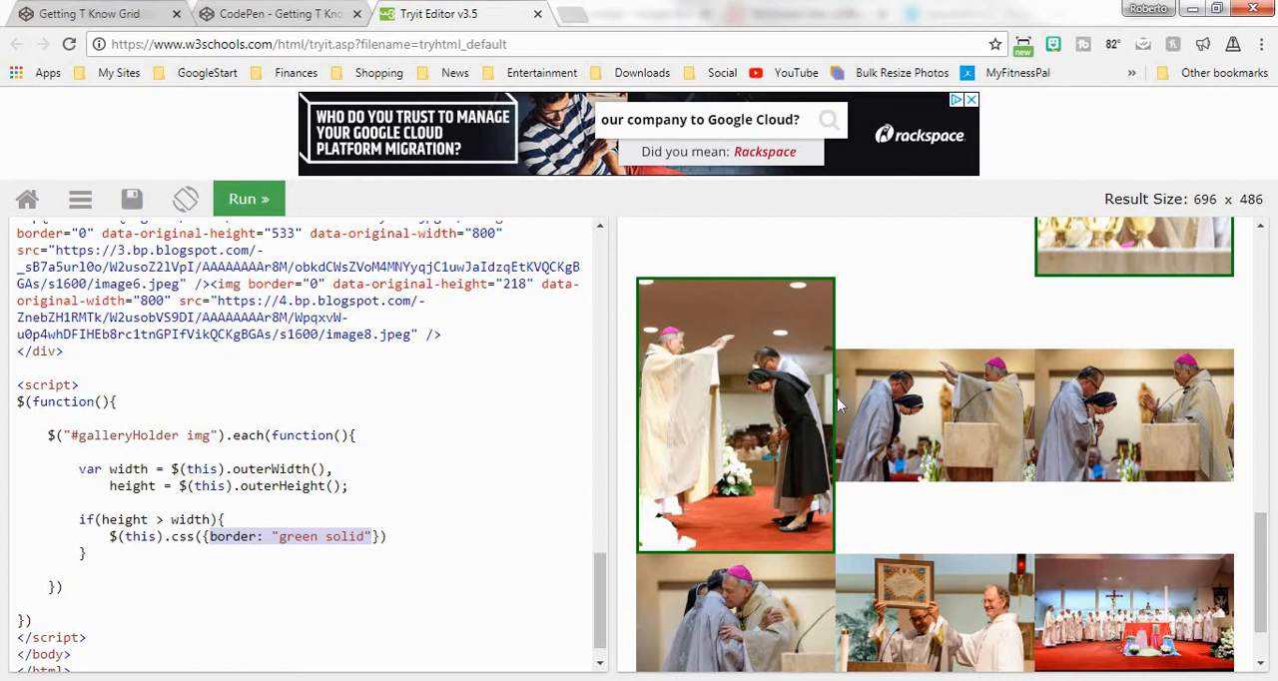
mouse_move(993, 399)
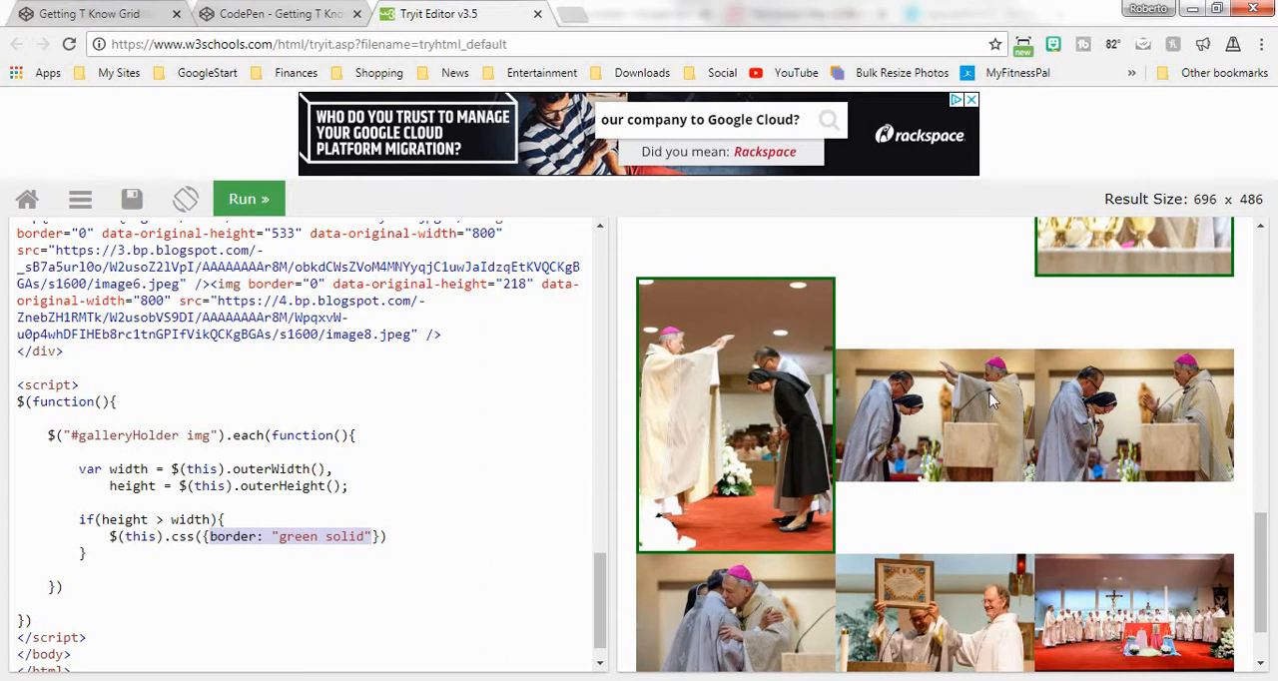
mouse_move(591, 594)
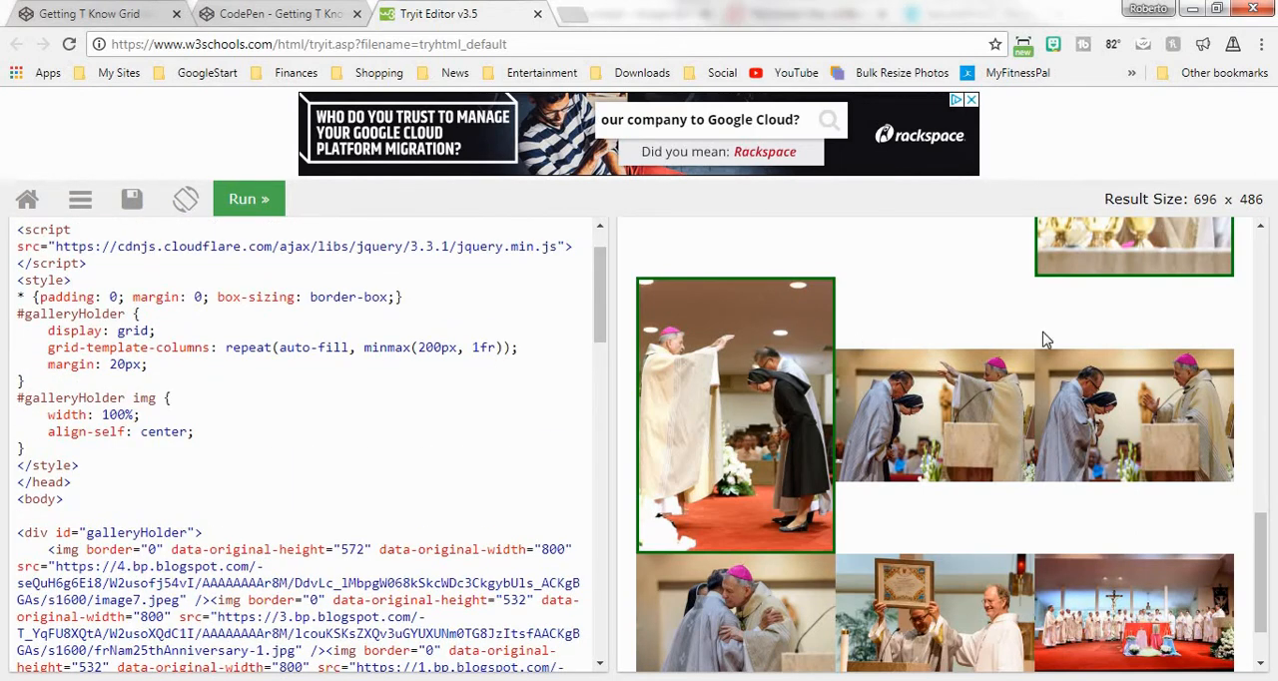
mouse_move(1070, 401)
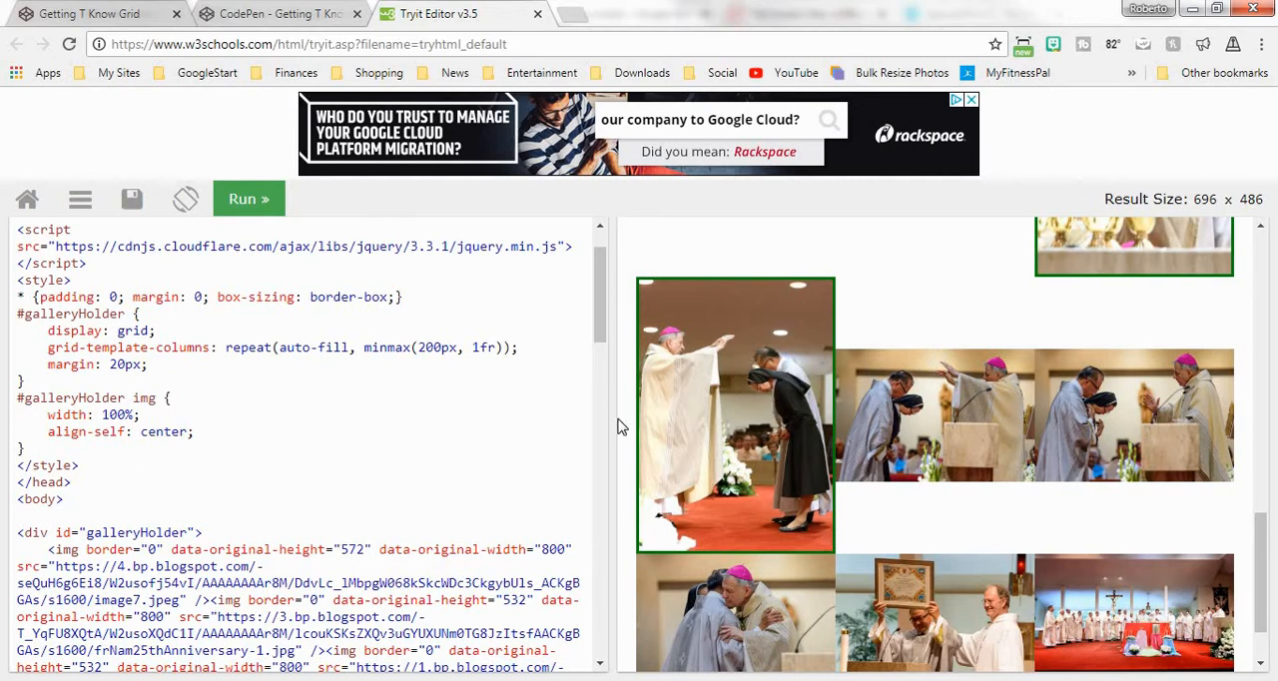
scroll(down, 3)
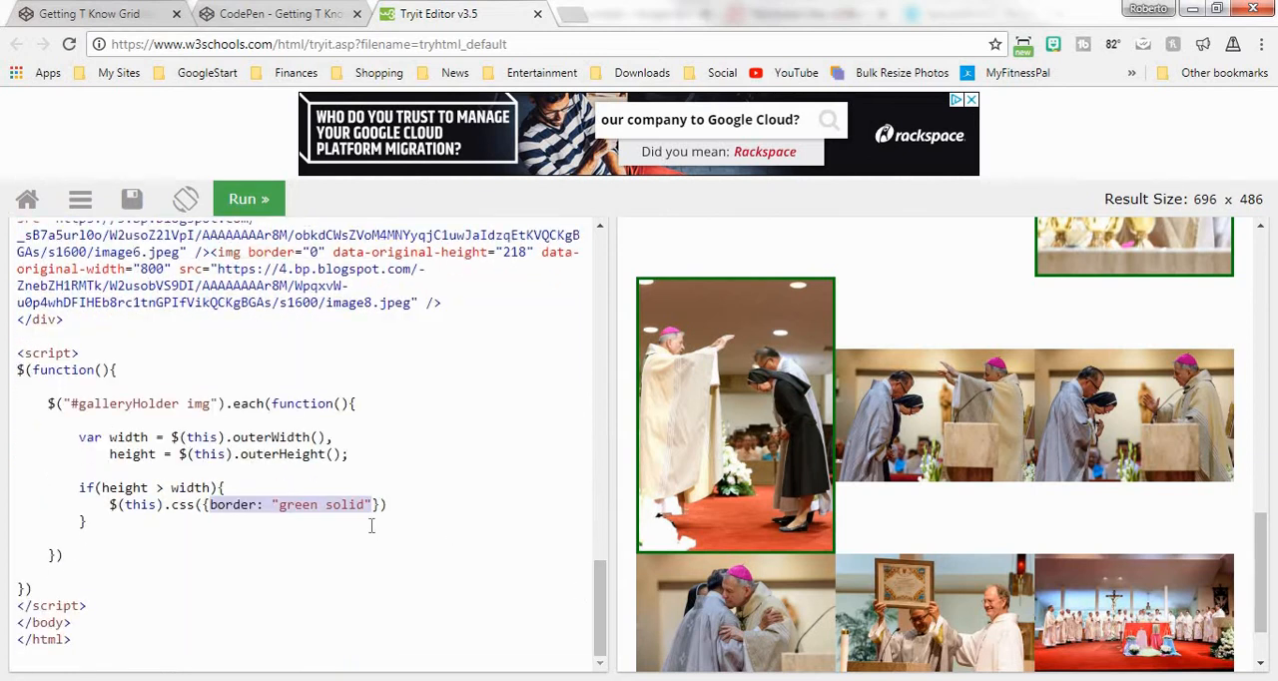
Step: Replace the green border in the script's css call with gridRow: "span 2" for portrait photos
key(Delete)
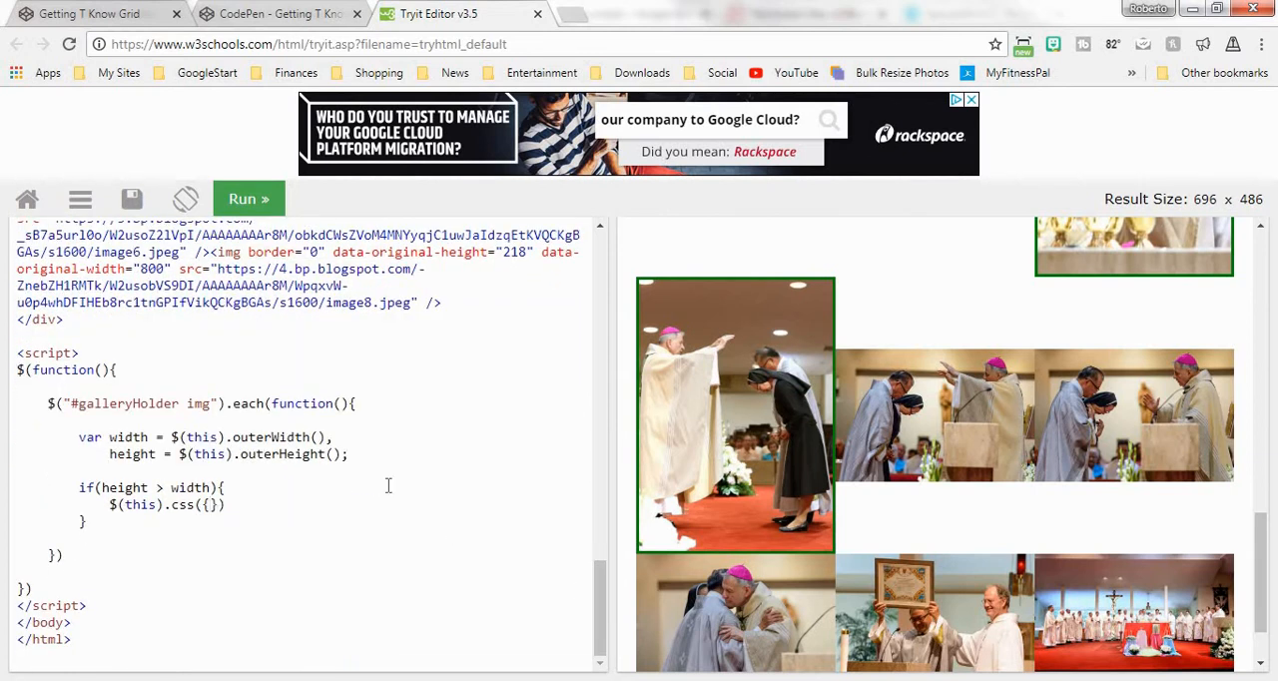
text(gridGap)
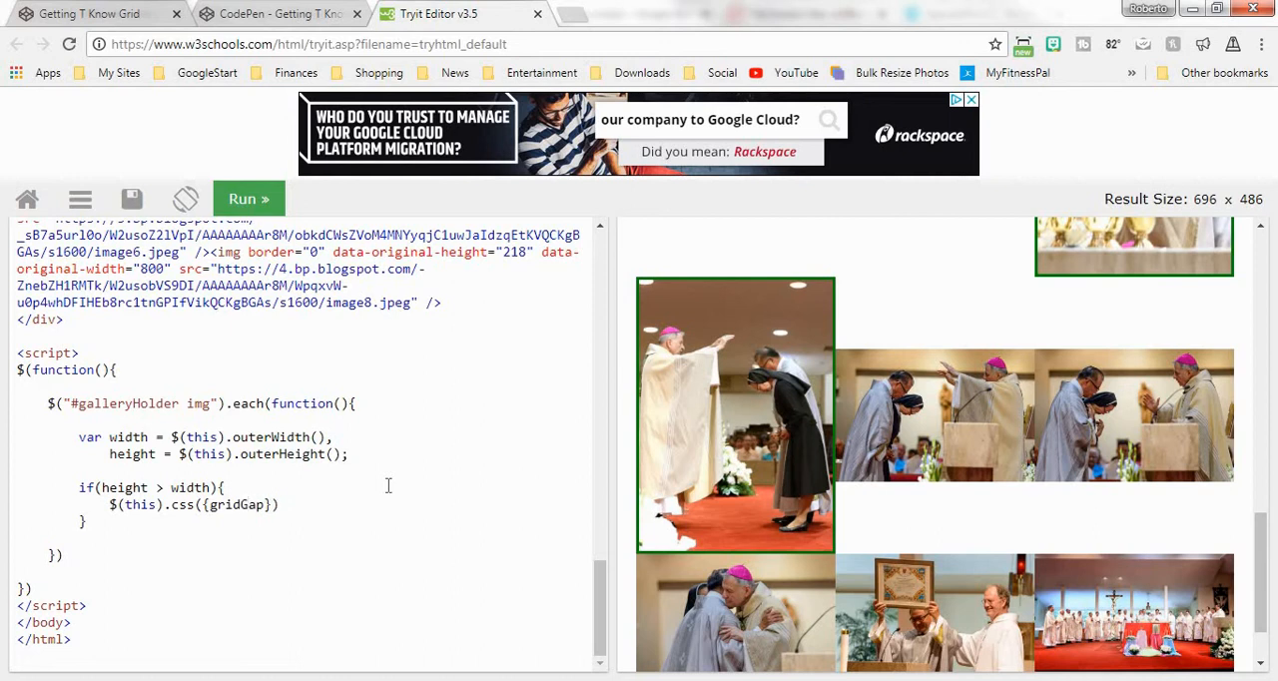
click(246, 504)
text(Row)
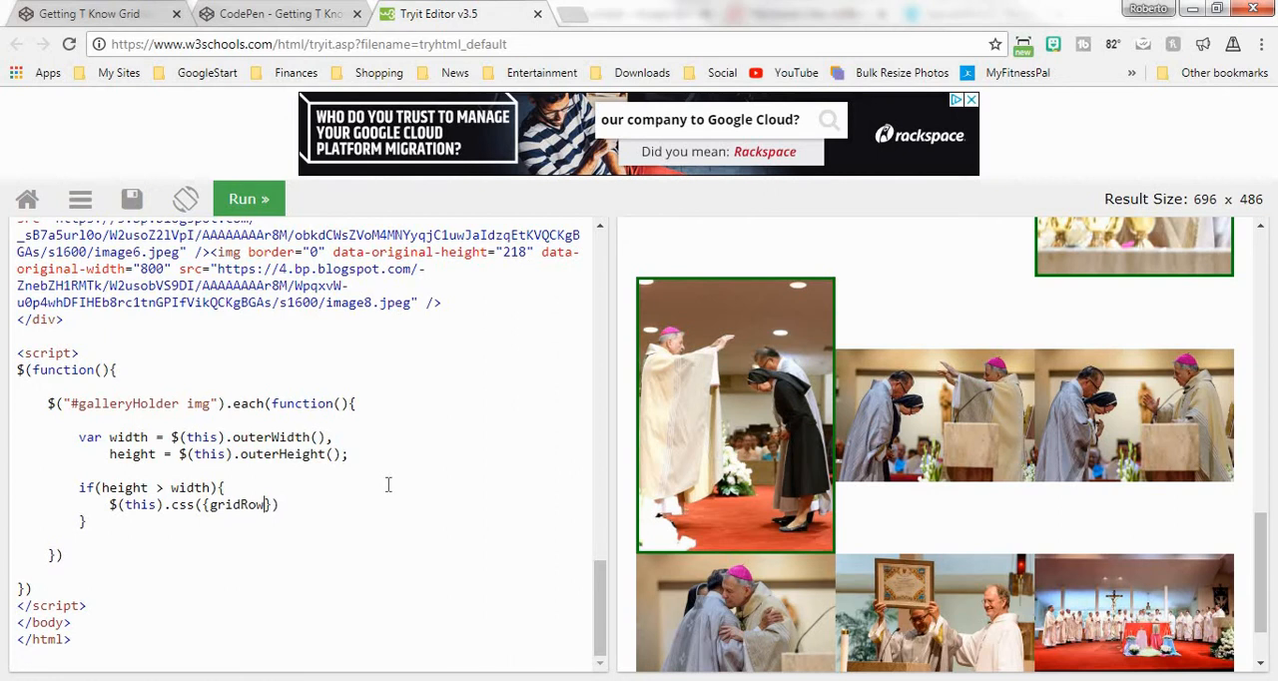
text(: "")
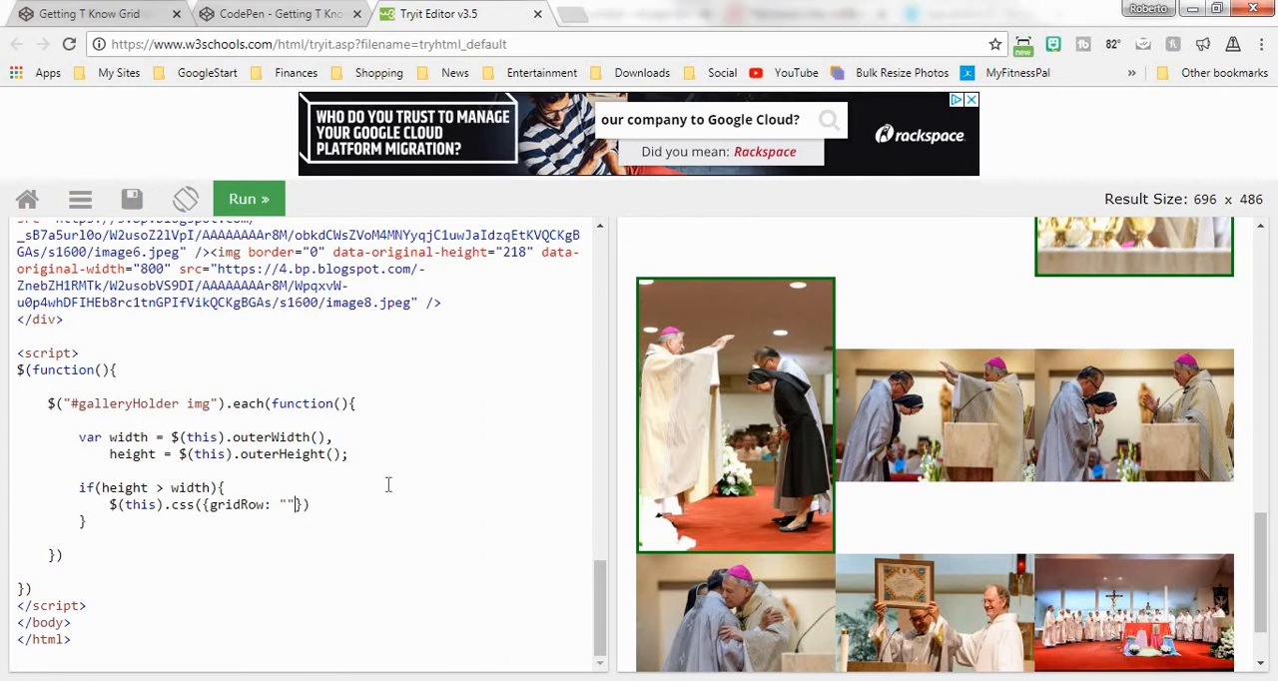
text(span 2)
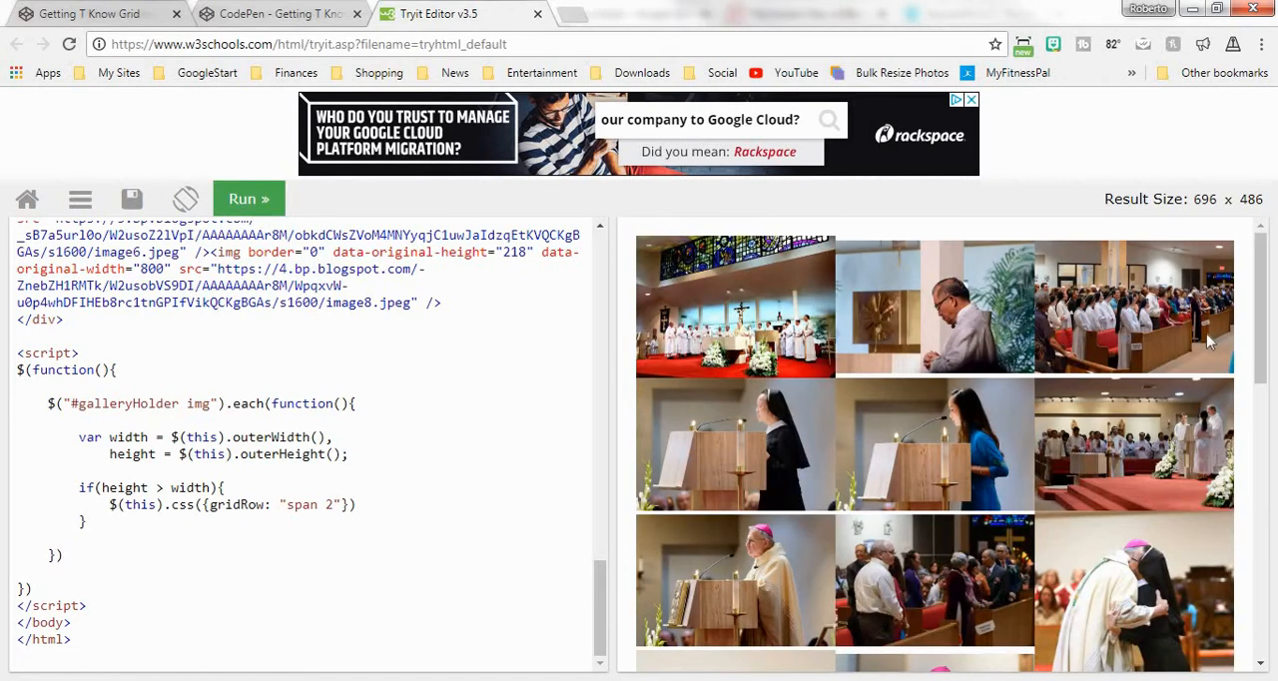
scroll(down, 3)
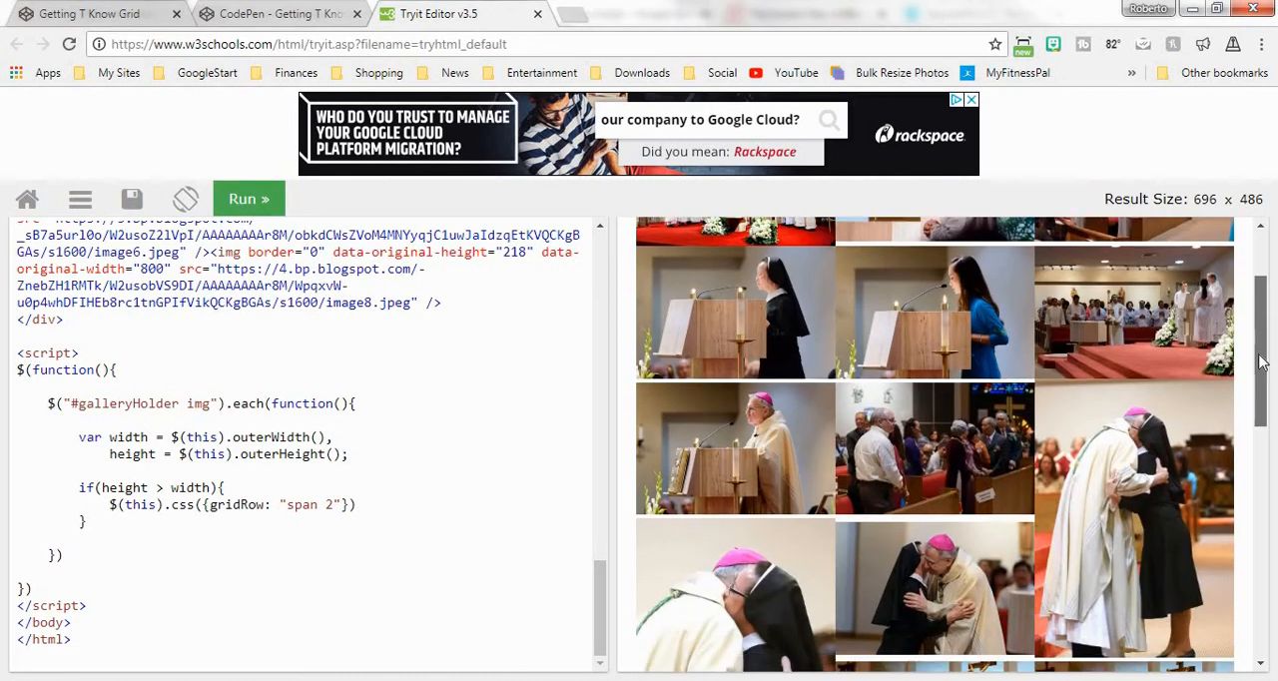
scroll(down, 3)
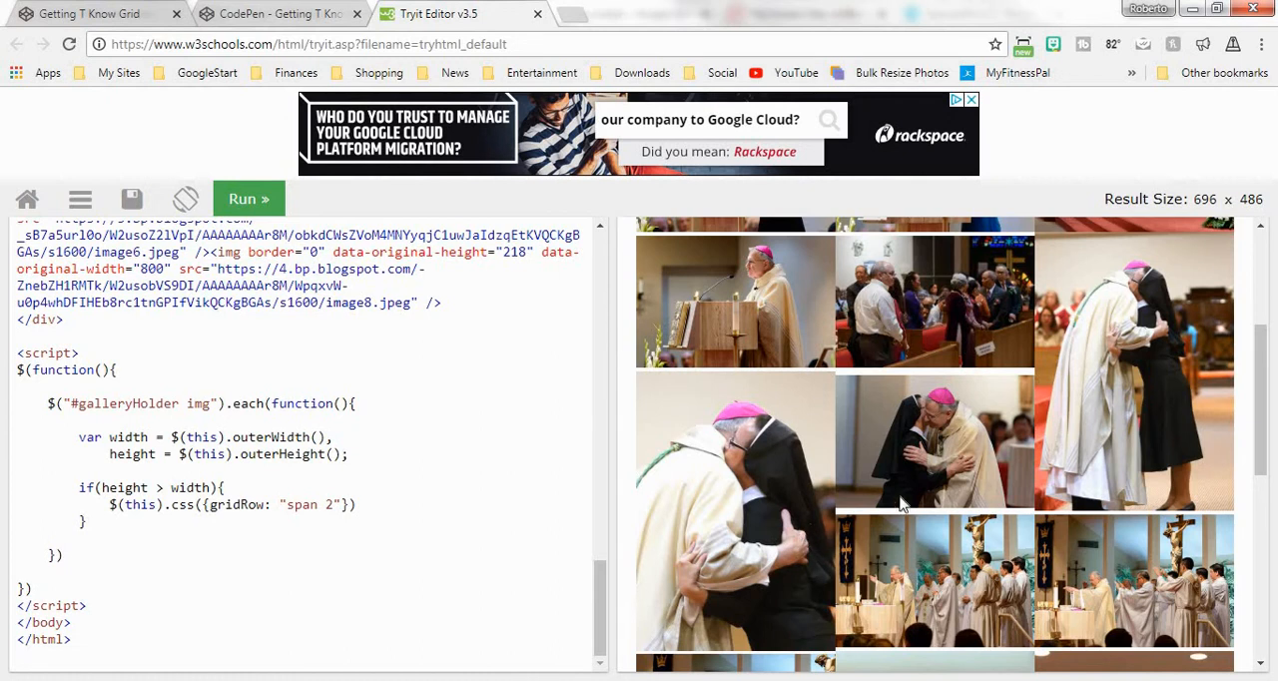
mouse_move(1260, 359)
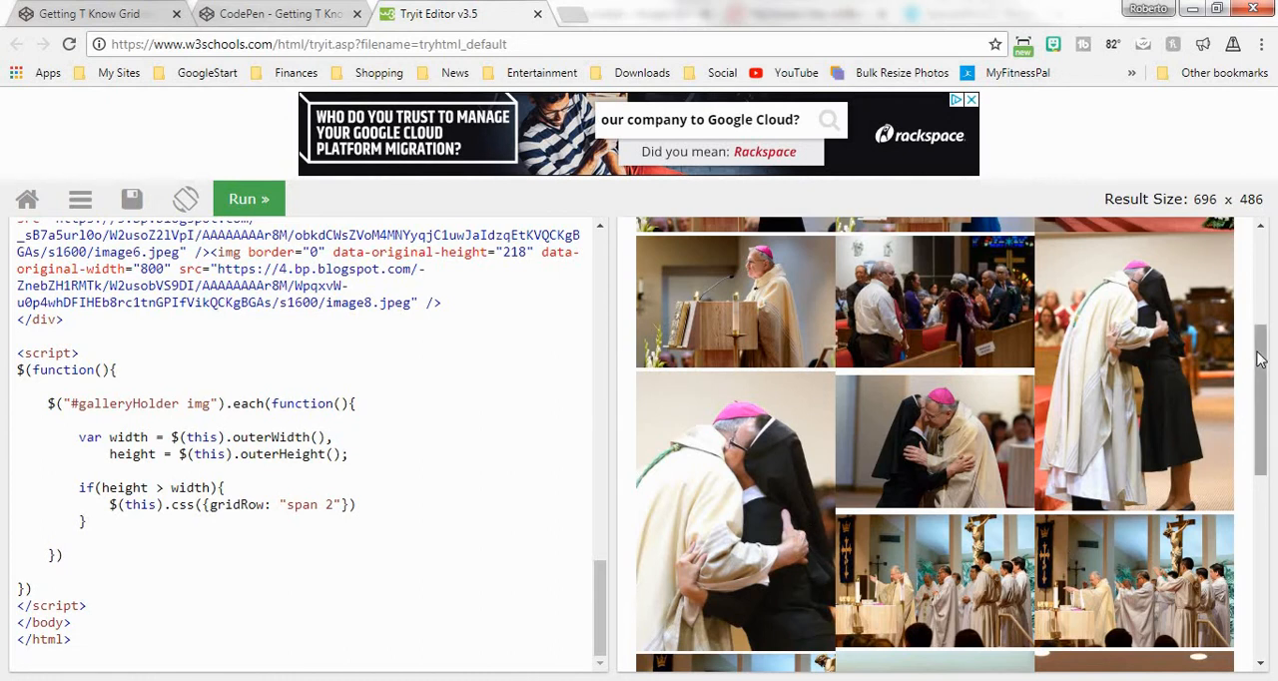
scroll(down, 3)
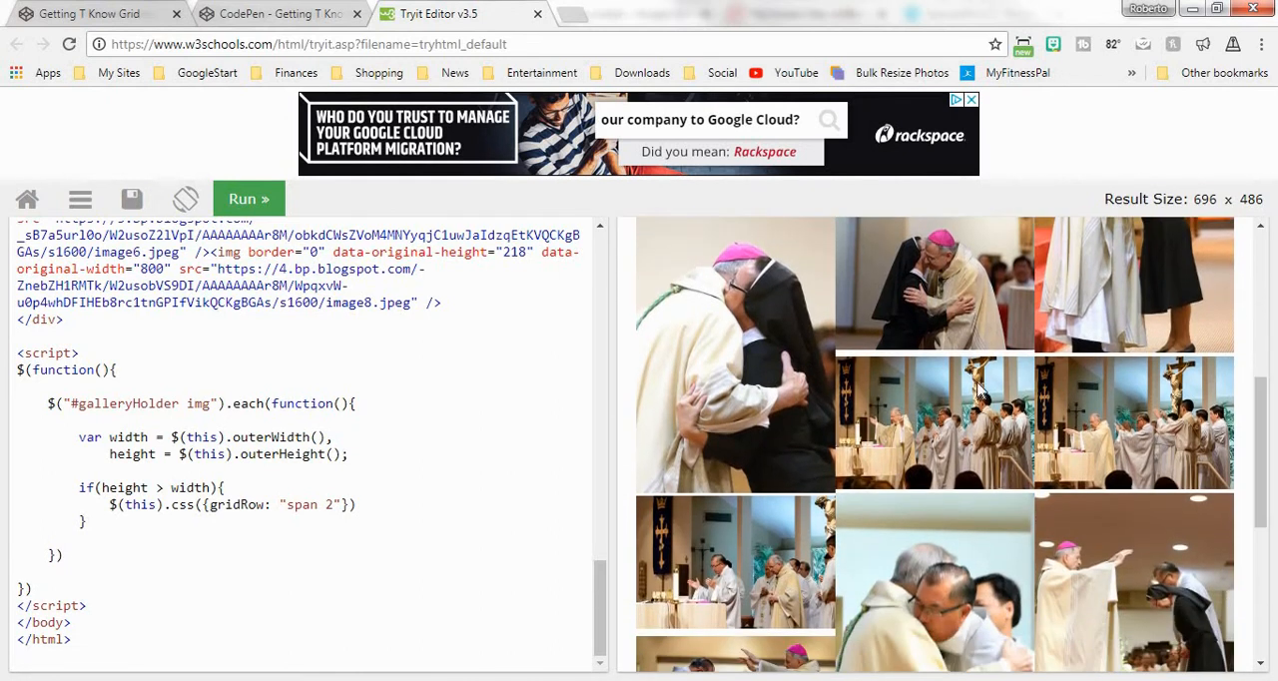
scroll(down, 3)
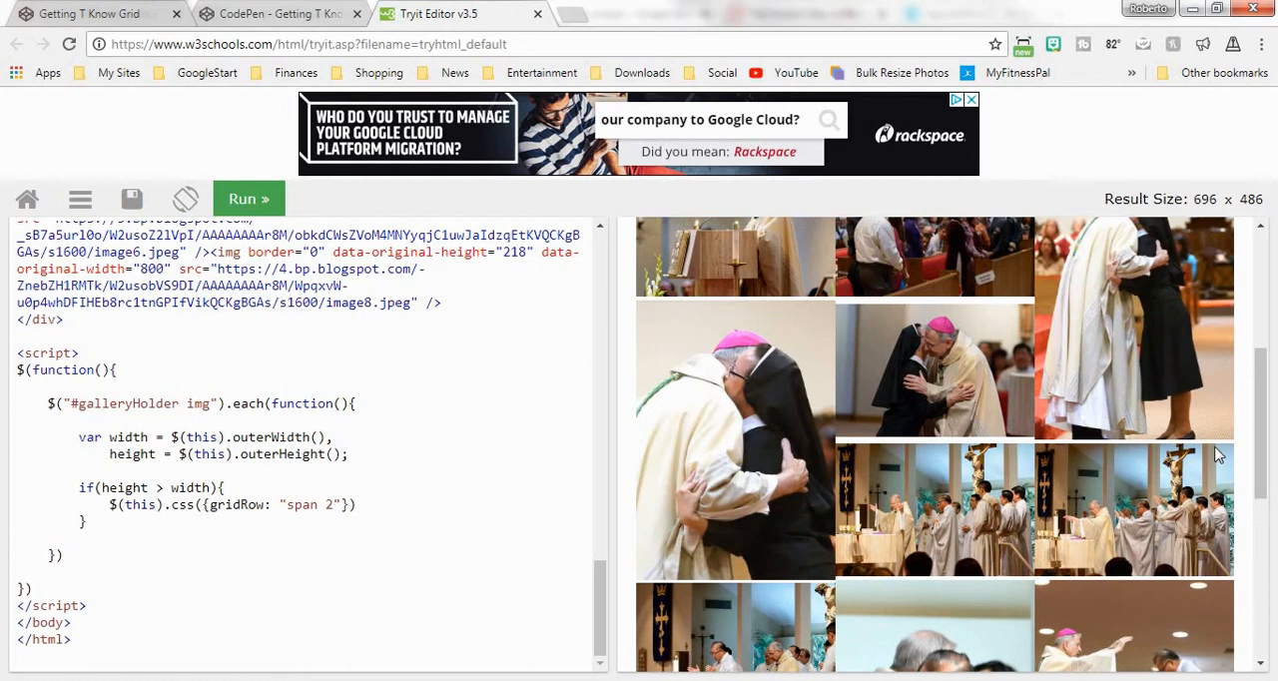
scroll(down, 3)
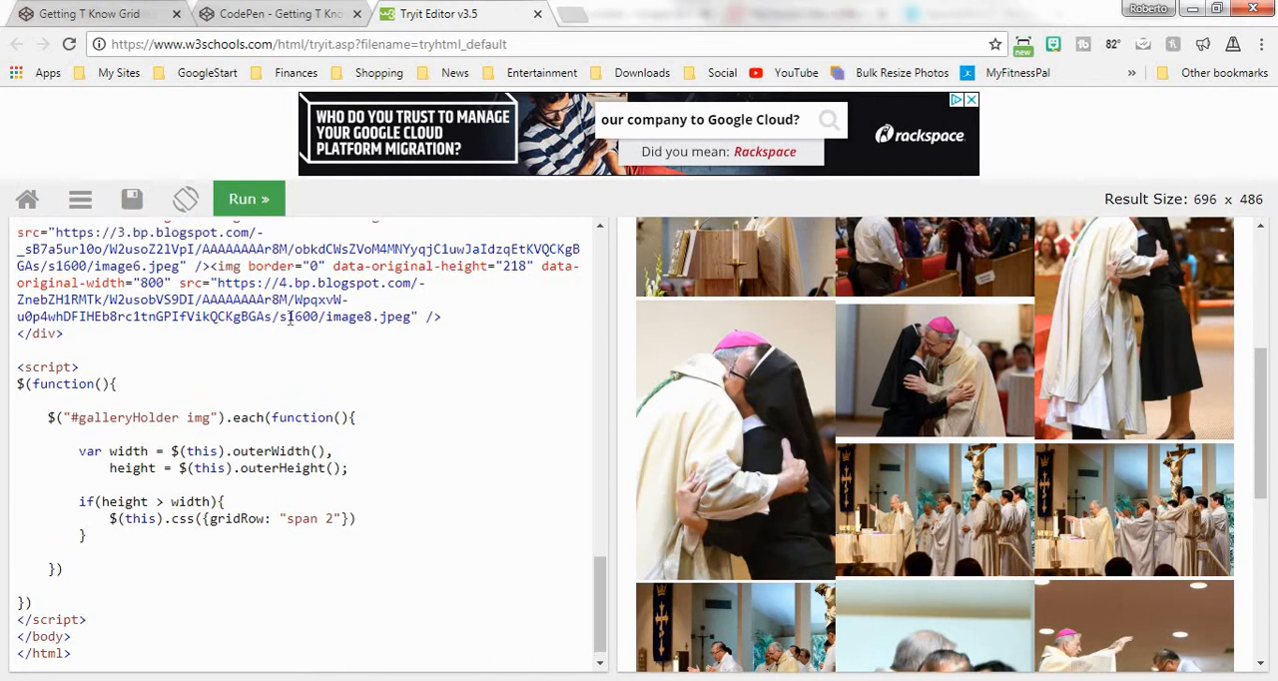
scroll(down, 3)
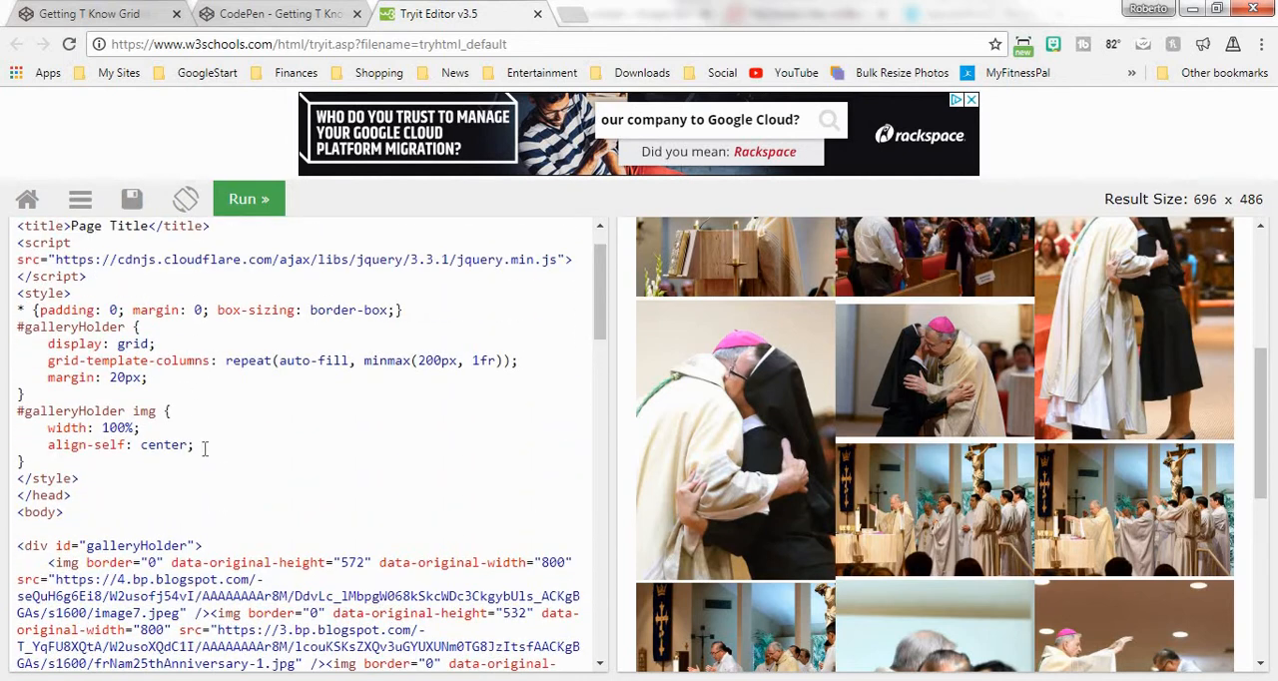
Step: Add display: block; to the #galleryHolder img rule and scroll the preview
text(di)
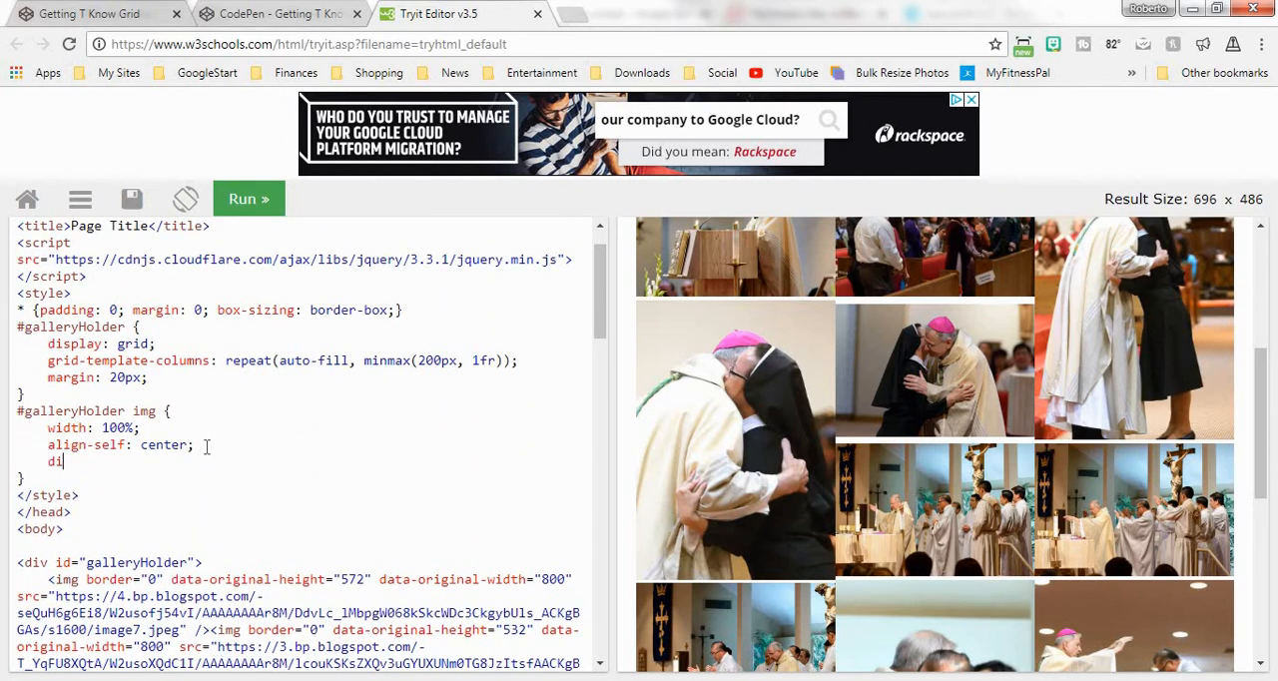
text(splay: block;)
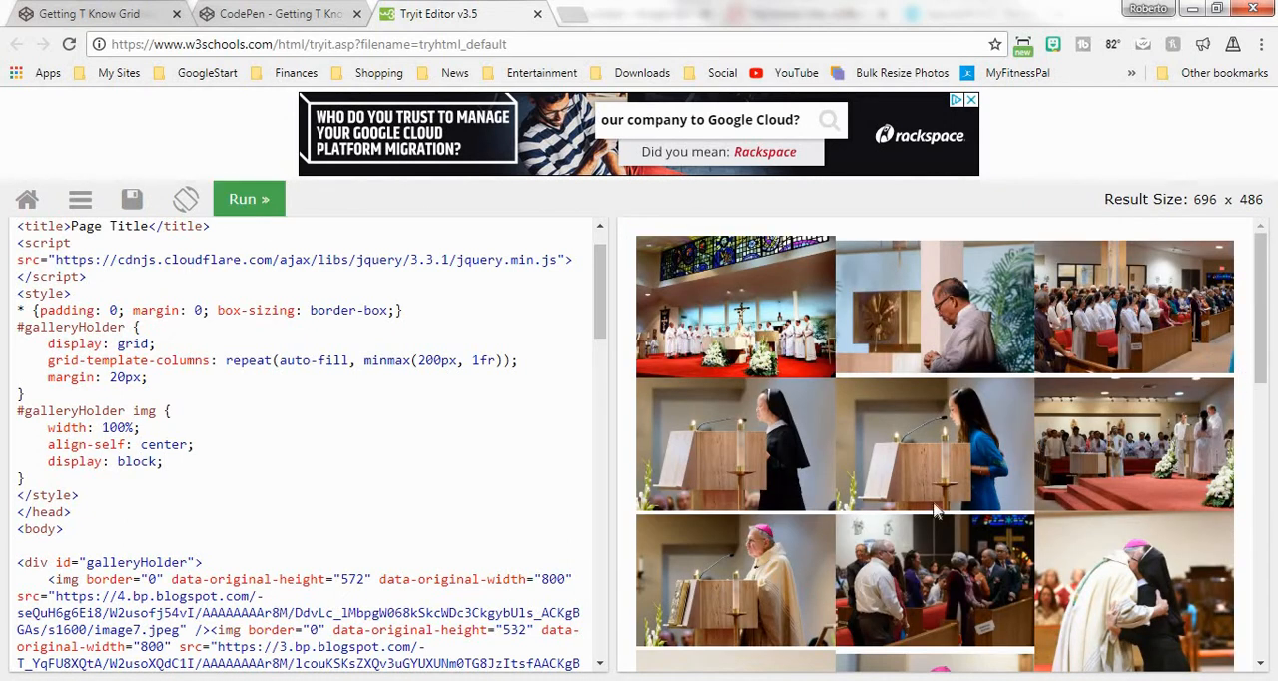
mouse_move(1026, 292)
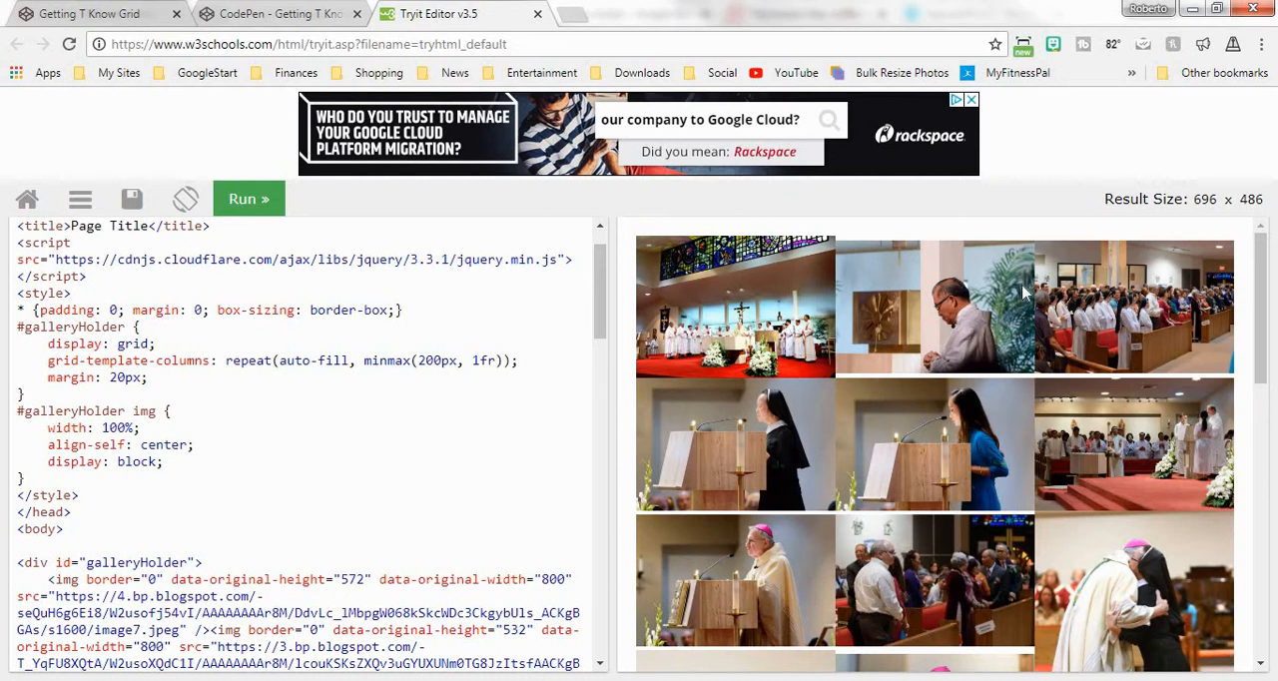
mouse_move(834, 247)
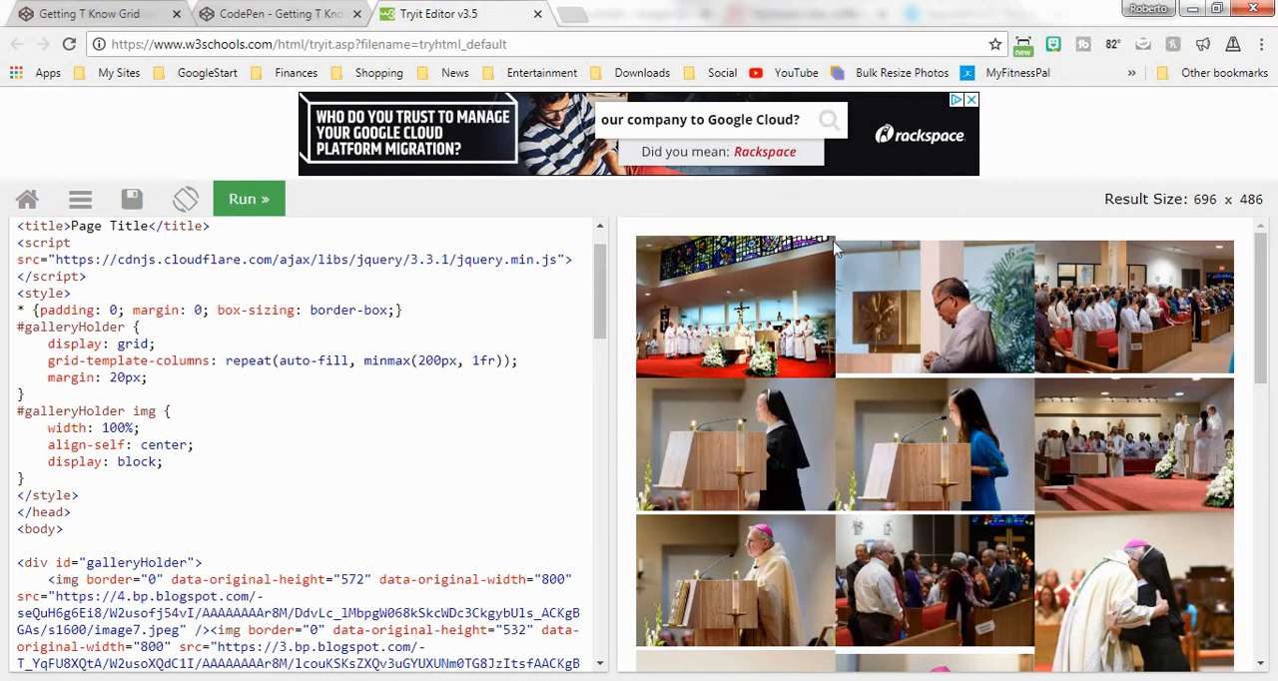
mouse_move(791, 528)
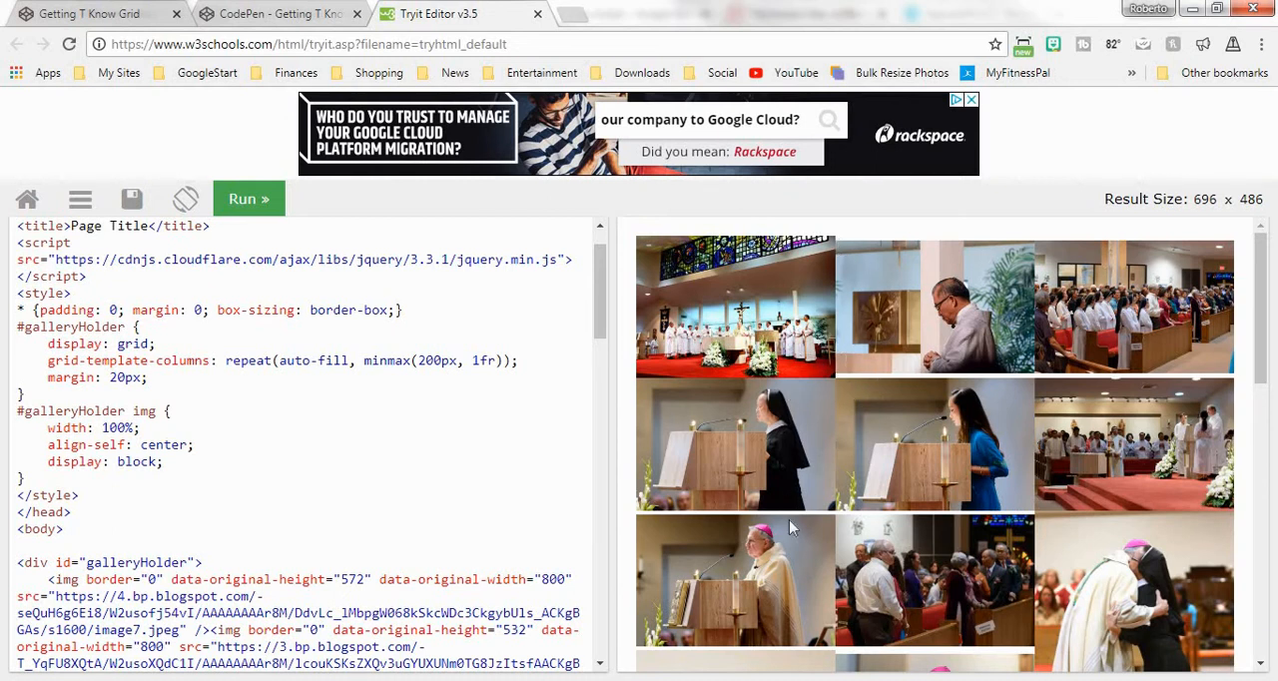
mouse_move(1046, 438)
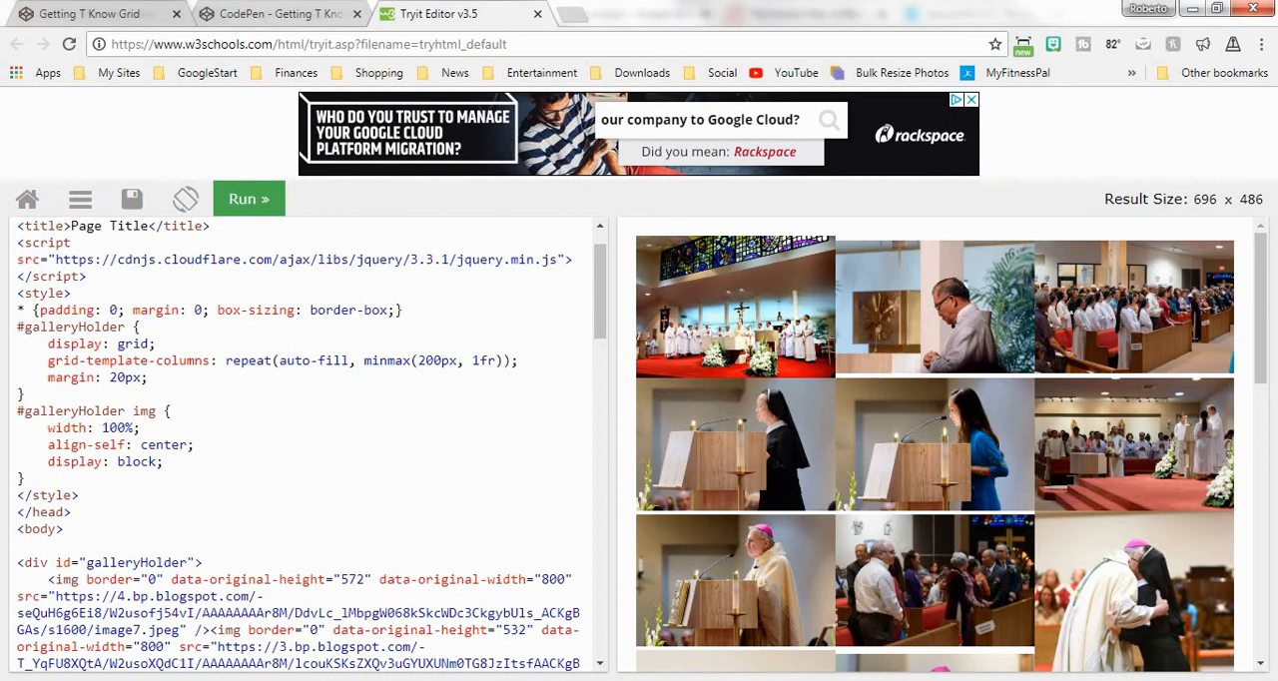
scroll(down, 3)
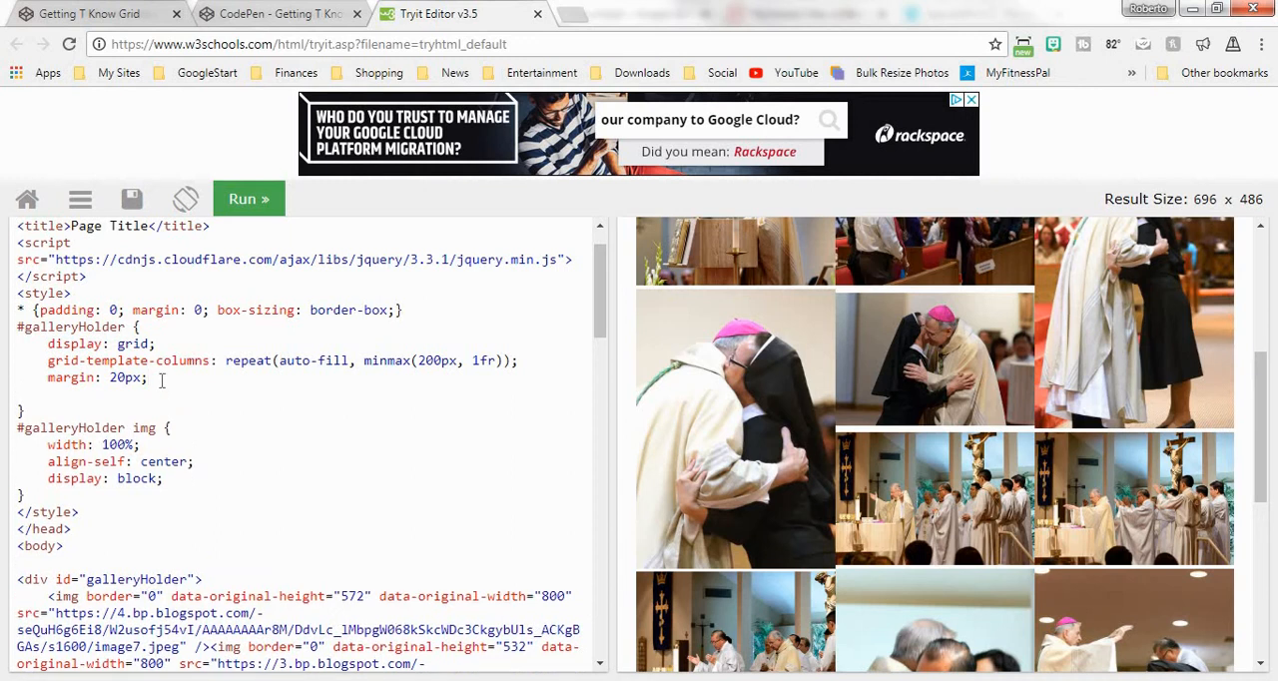
Step: Add grid-gap: 5px; to the #galleryHolder rule and rerun the code
text(grid-)
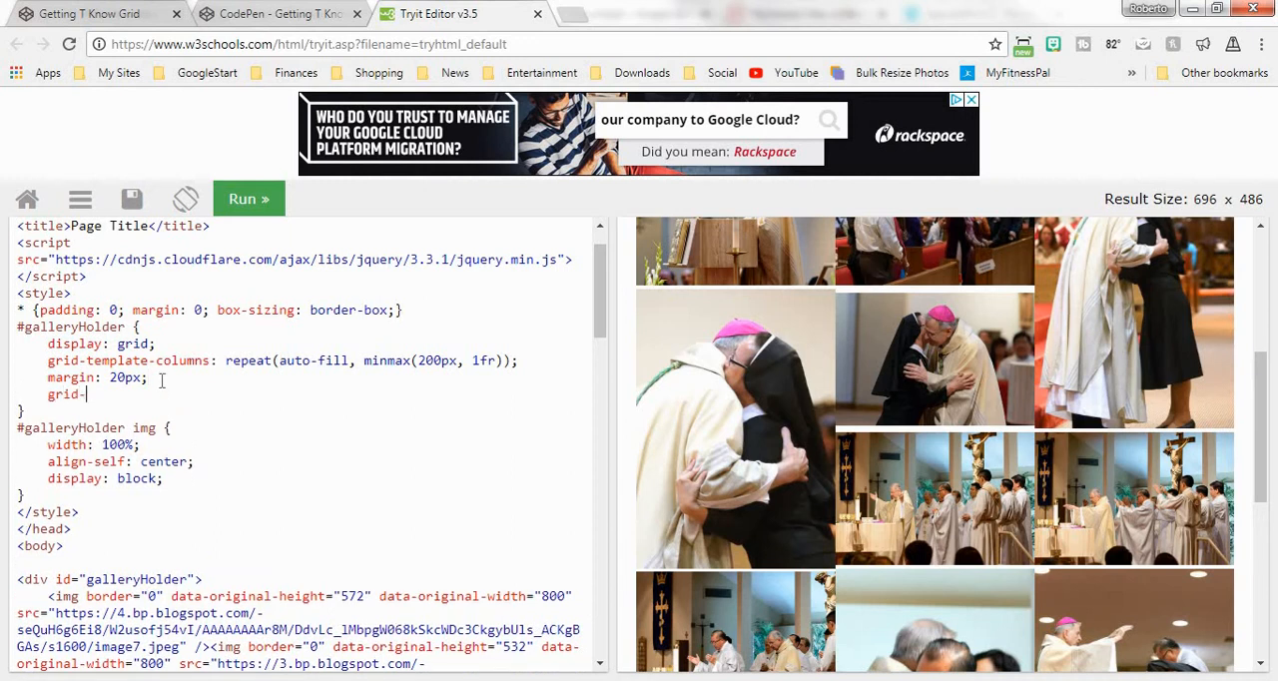
text(gap)
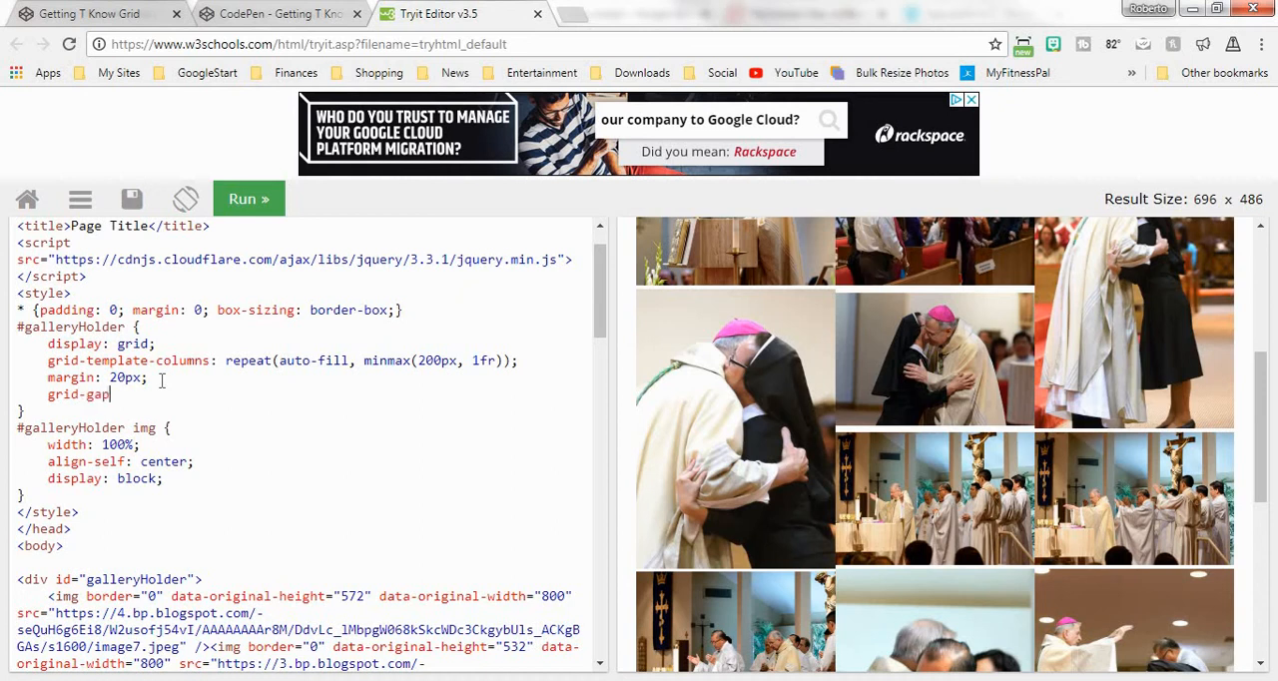
text(:)
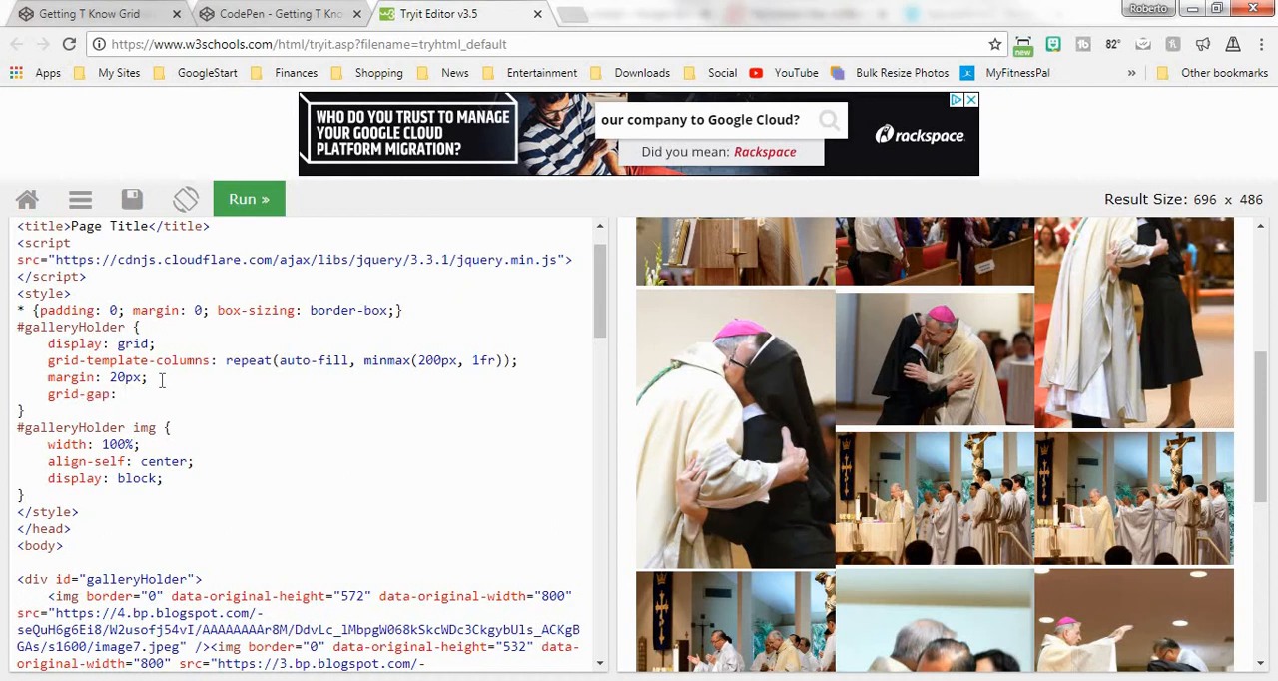
text(5px;)
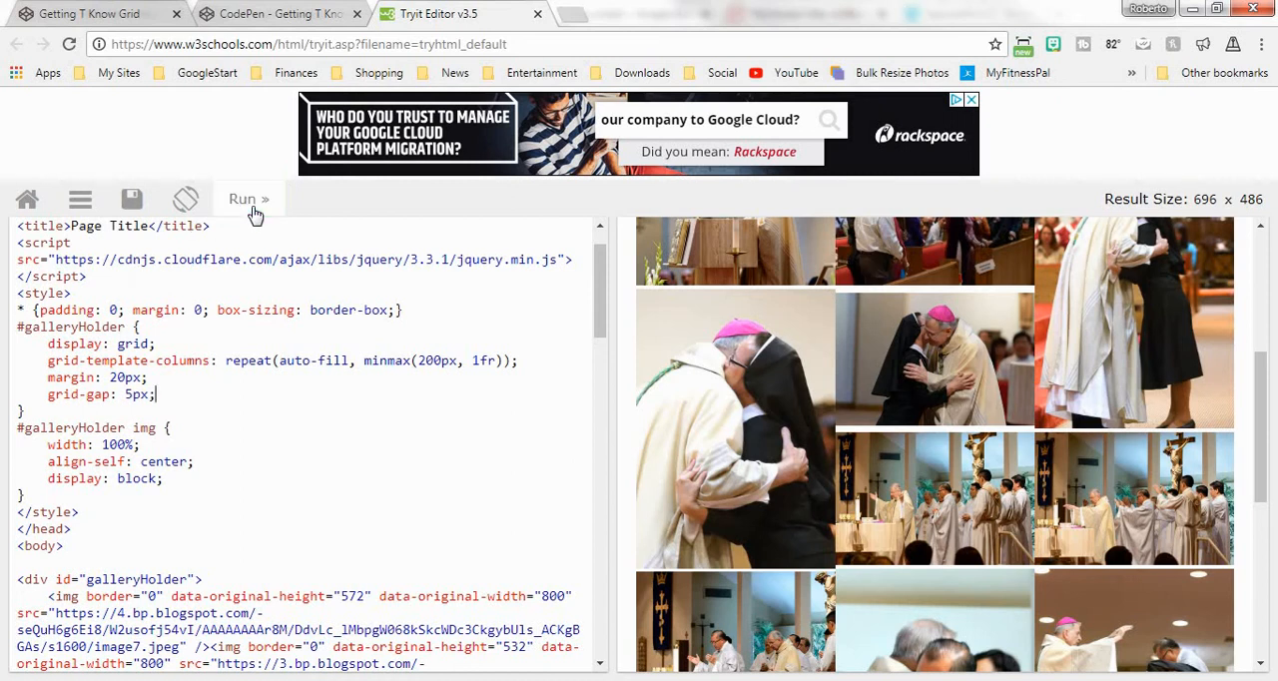
click(247, 199)
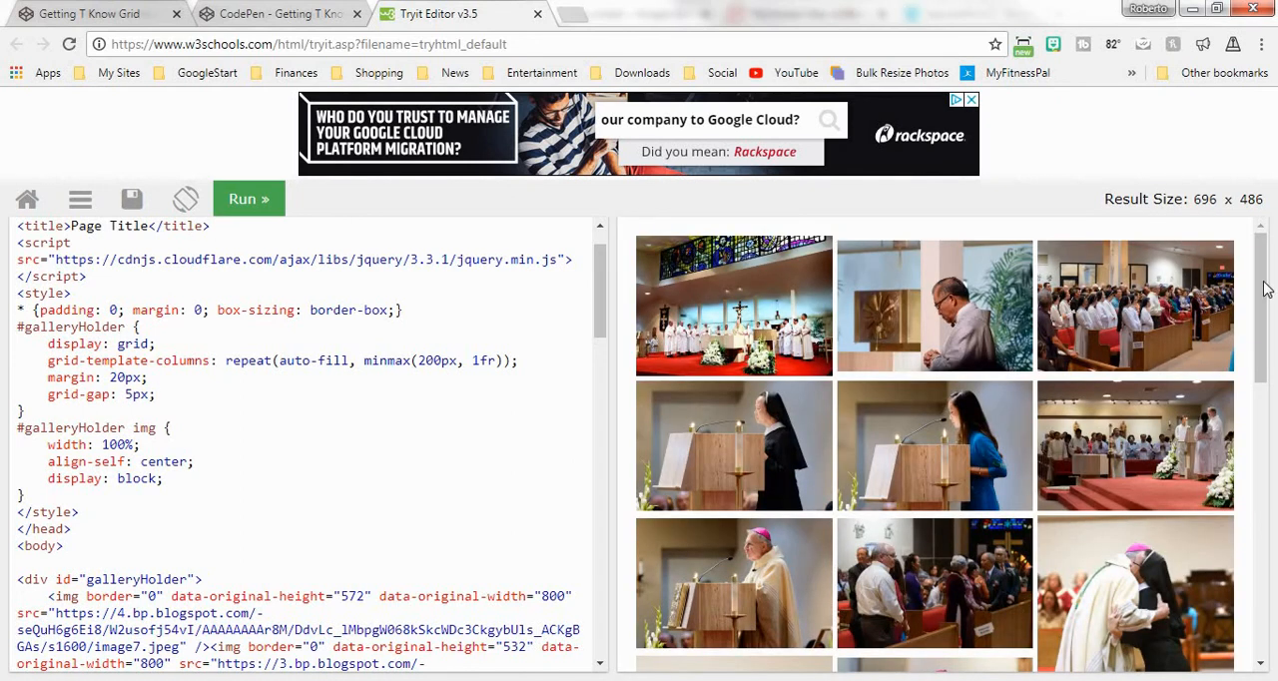
Step: Scroll down through the result pane to review the gapped photo grid
scroll(down, 3)
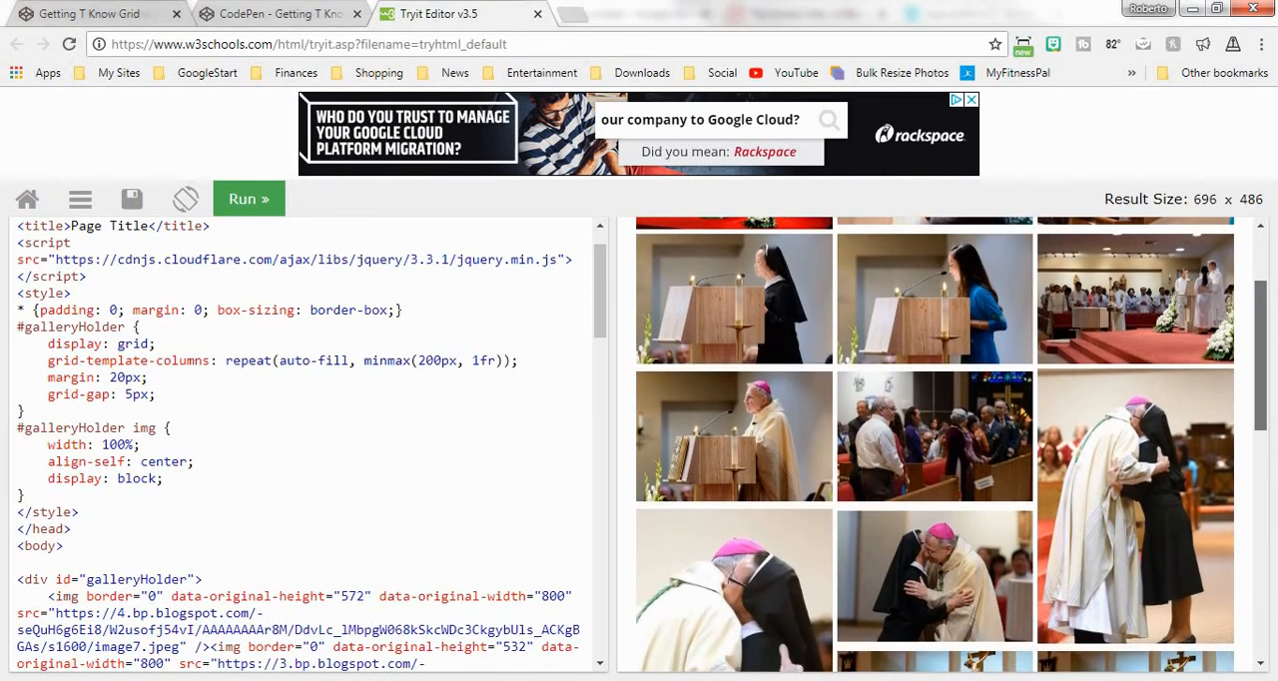
scroll(down, 3)
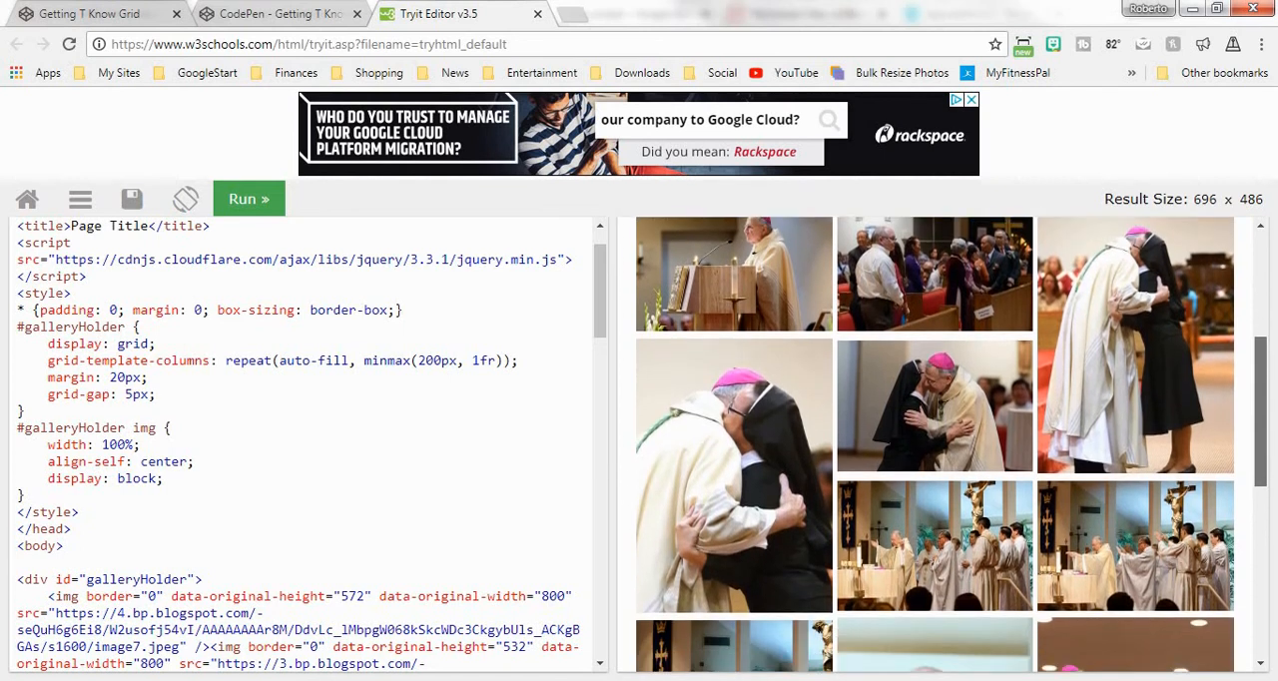
scroll(down, 3)
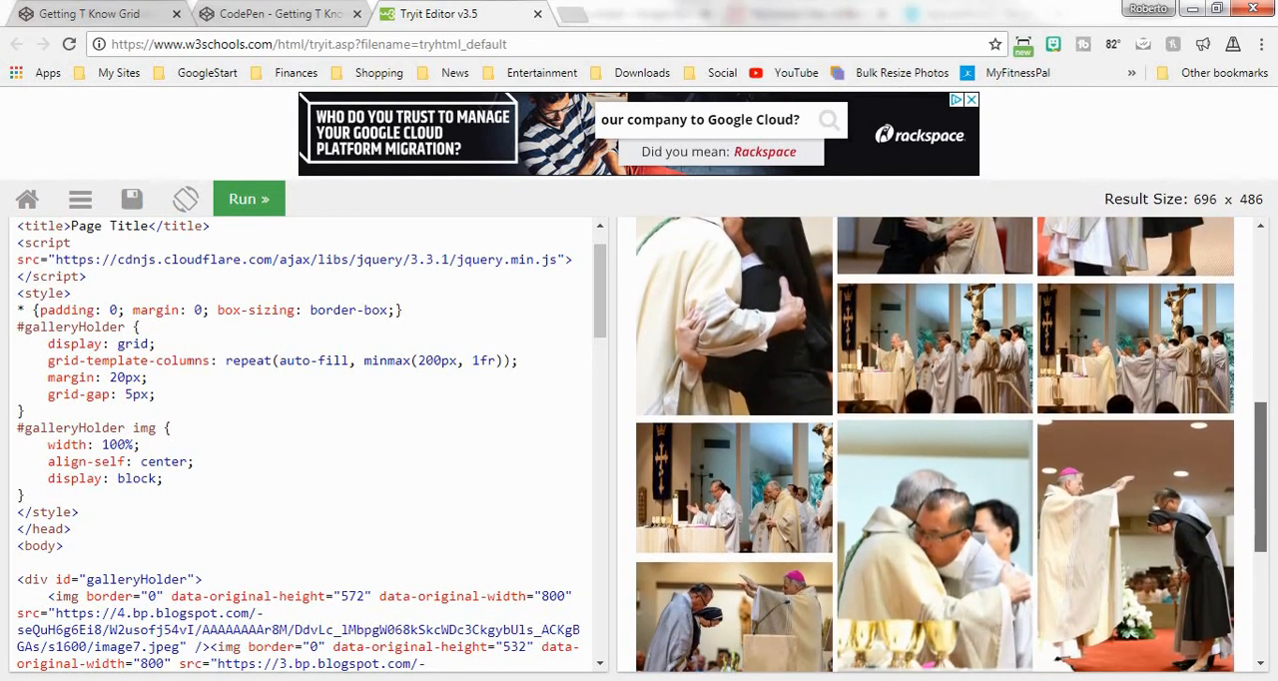
scroll(down, 3)
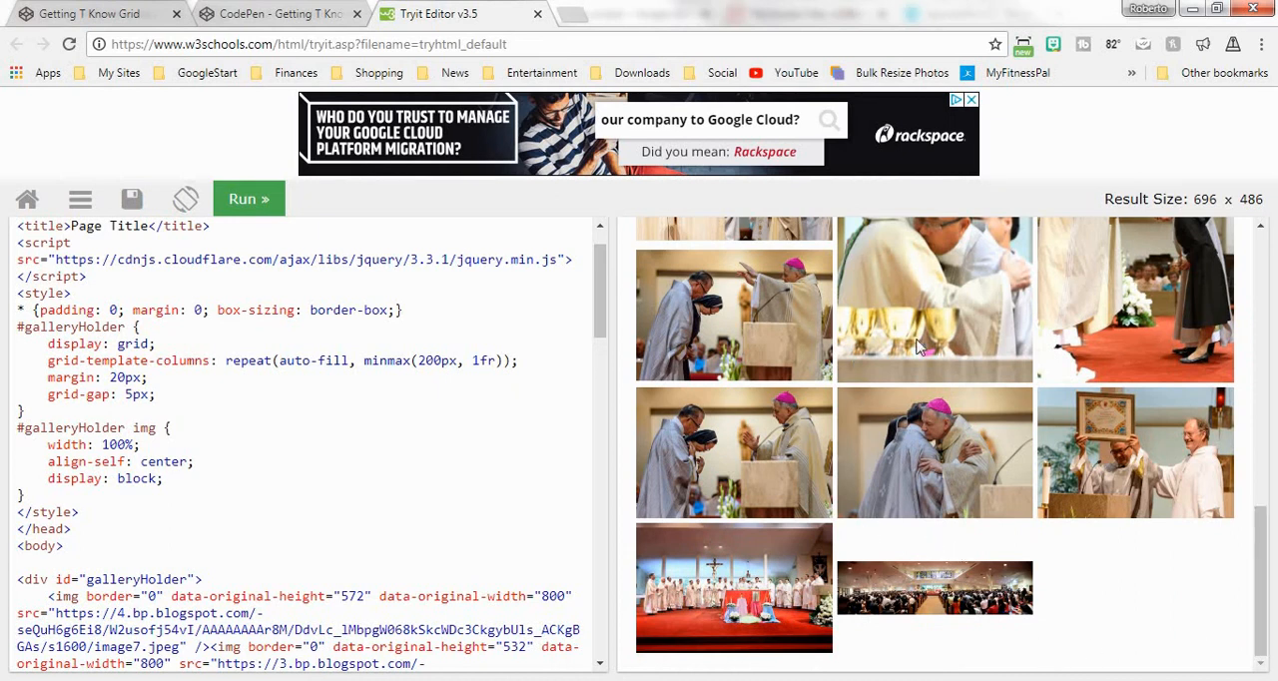
scroll(down, 3)
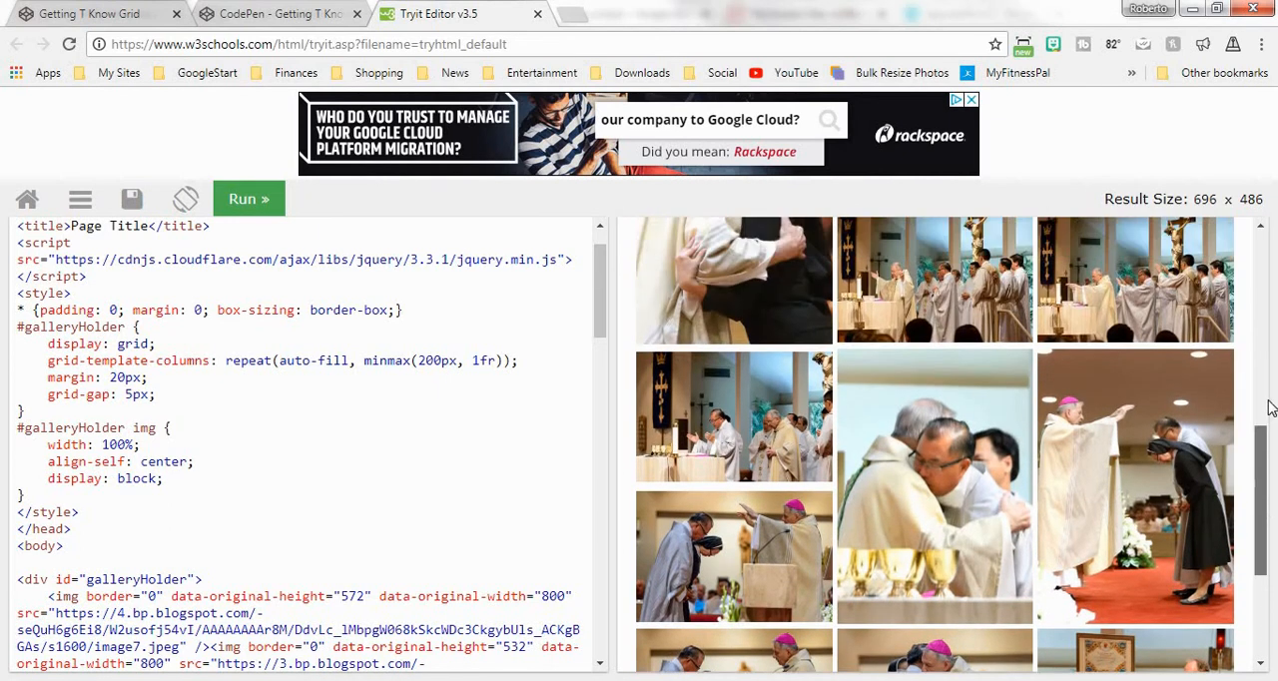
scroll(down, 3)
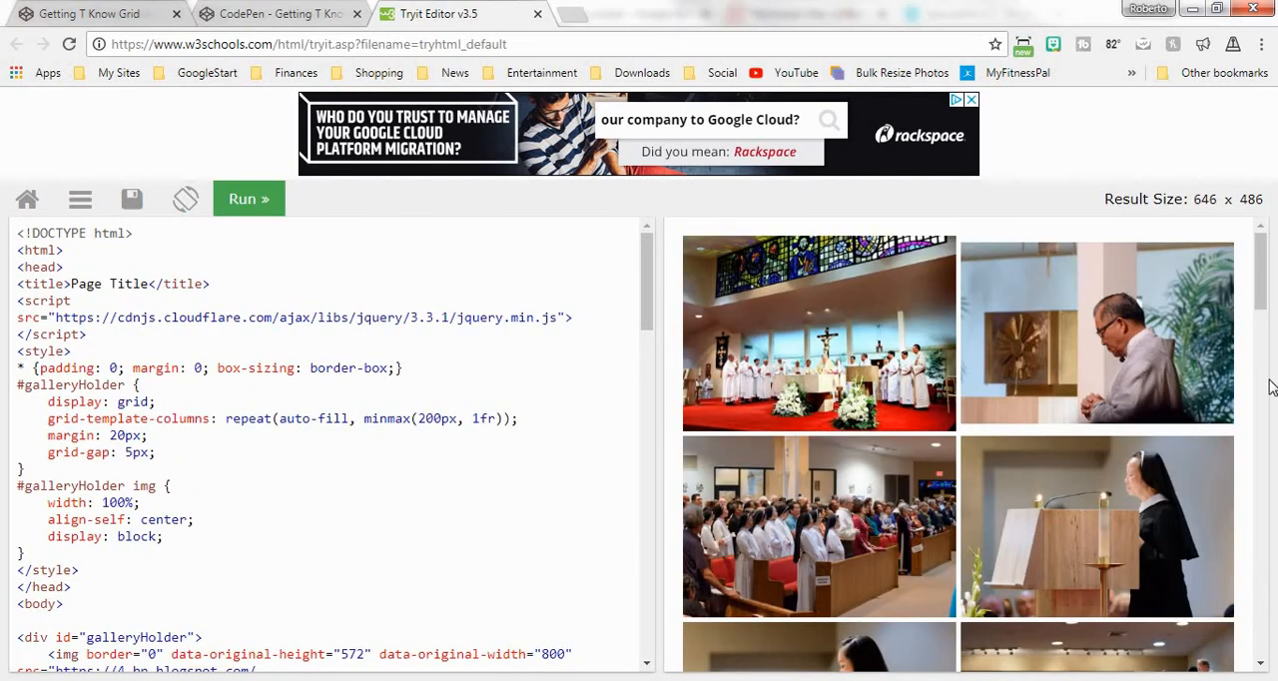
scroll(down, 3)
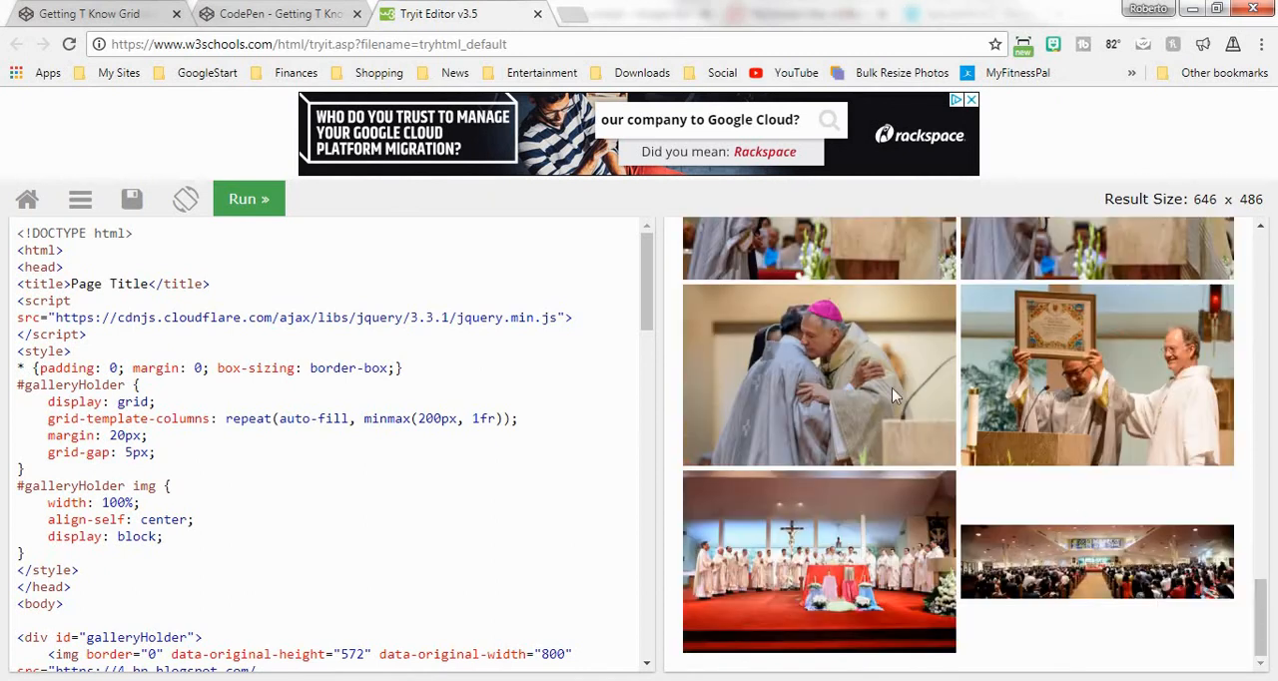
scroll(down, 3)
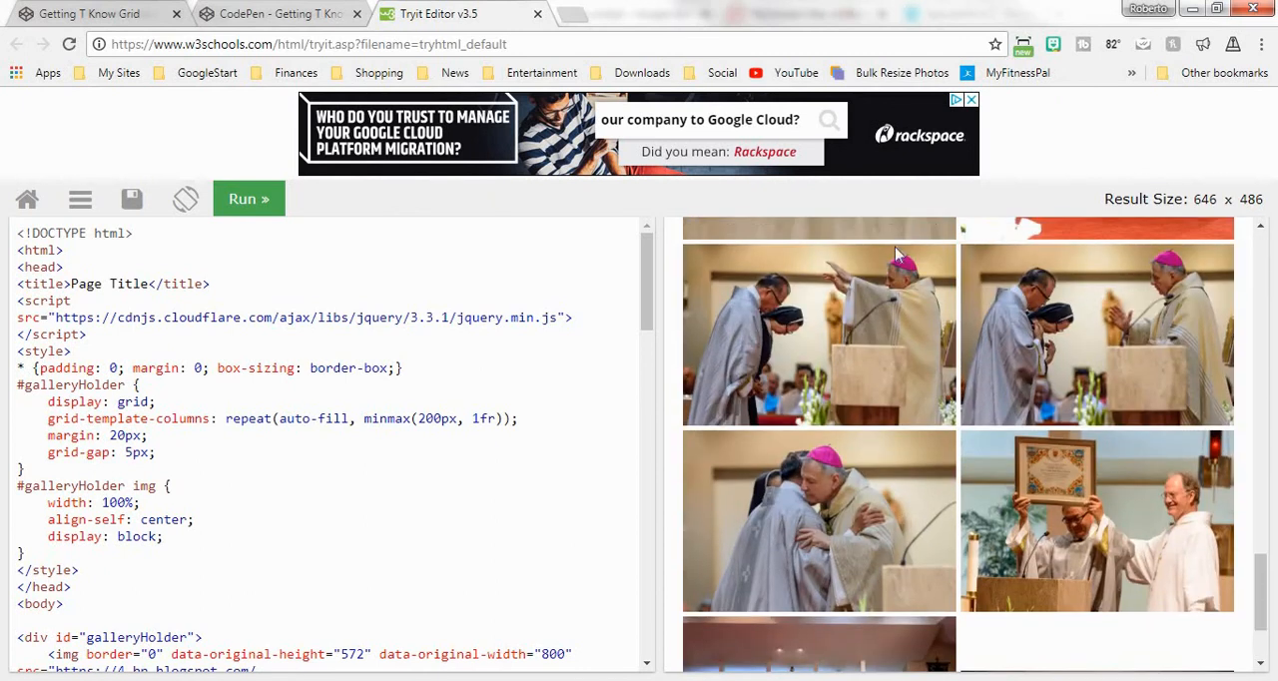